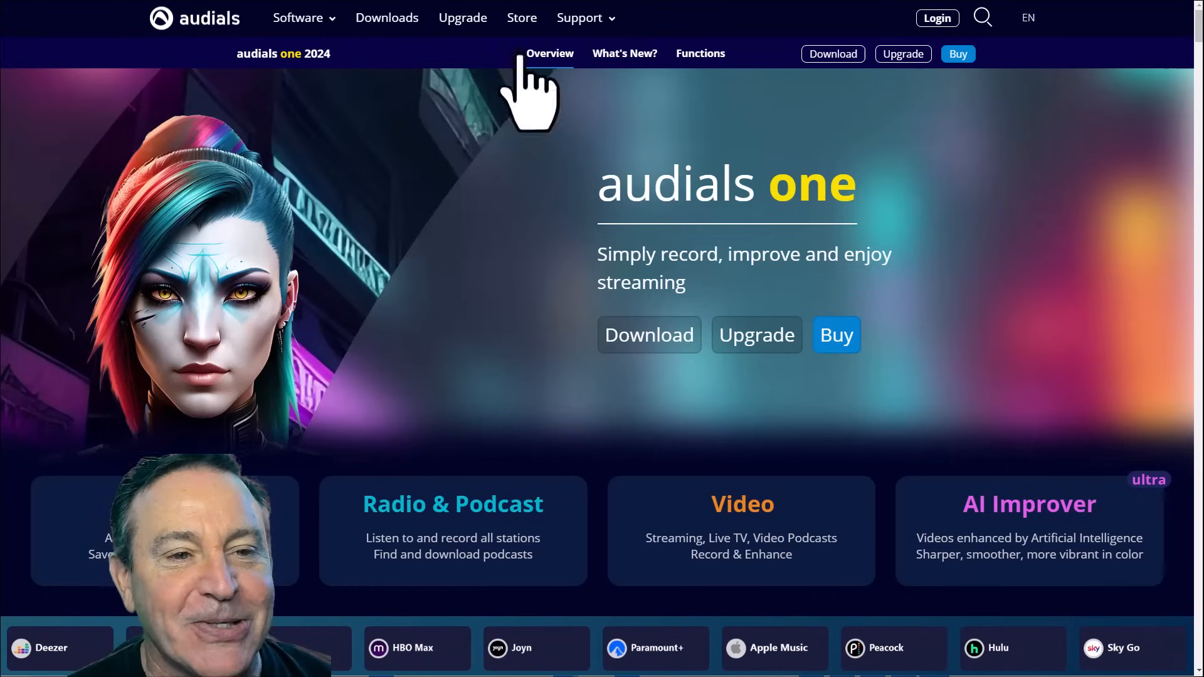
Step: Bring the Audials One 2024 window forward showing its Home screen with tips and charts
{"action": "left_click", "coordinate": [299, 18]}
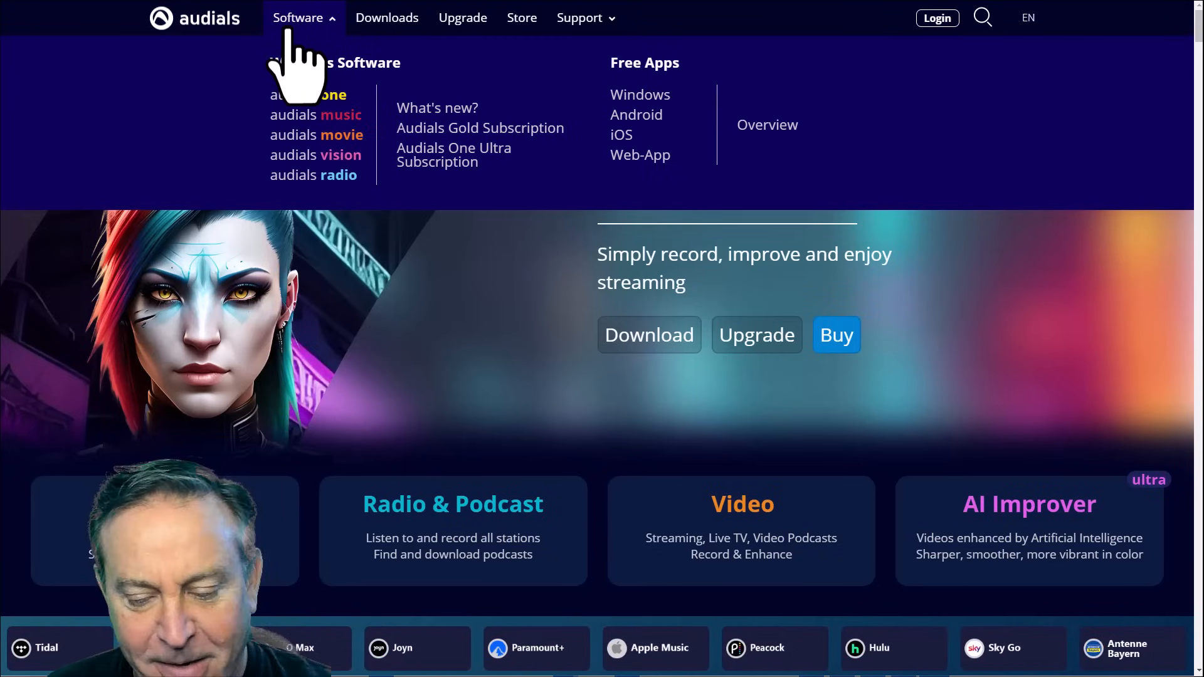
{"action": "left_click", "coordinate": [309, 95]}
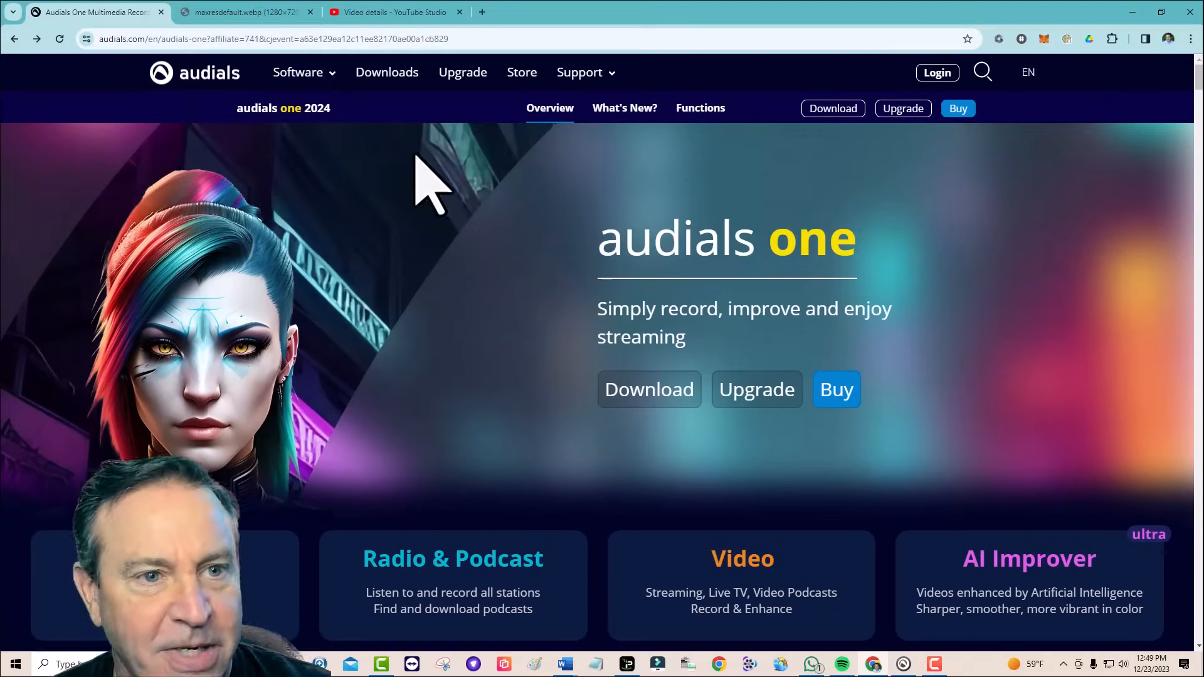
{"action": "left_click", "coordinate": [242, 11]}
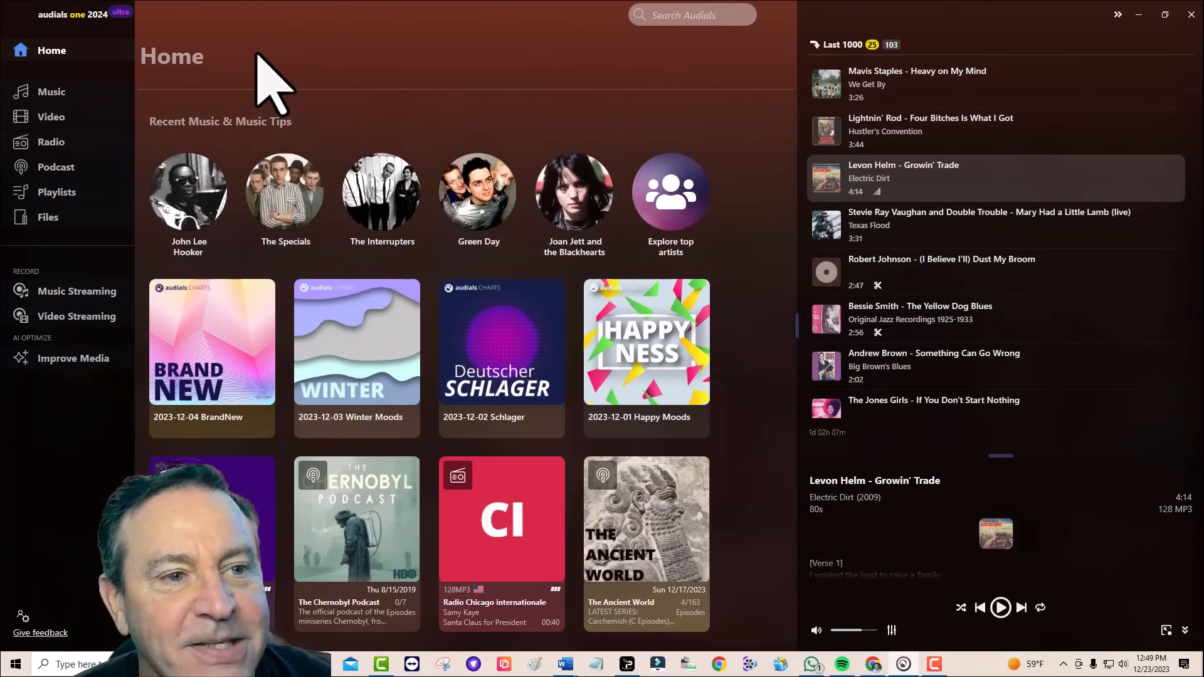
{"action": "mouse_move", "coordinate": [449, 43]}
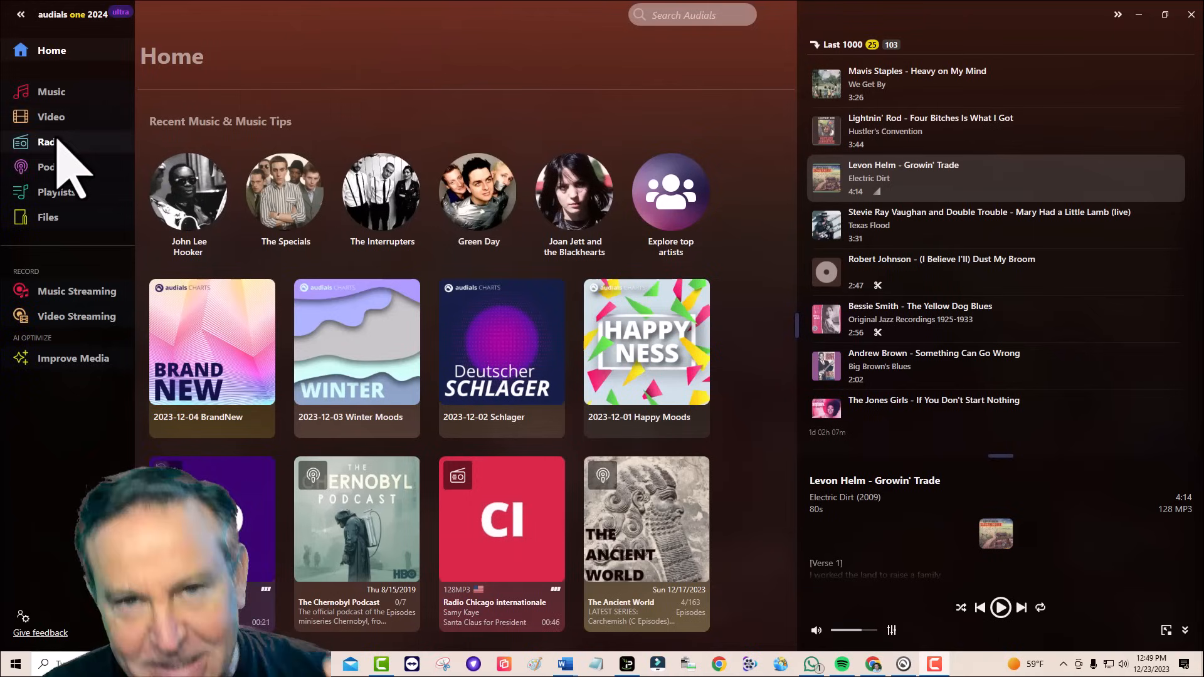
{"action": "mouse_move", "coordinate": [46, 142]}
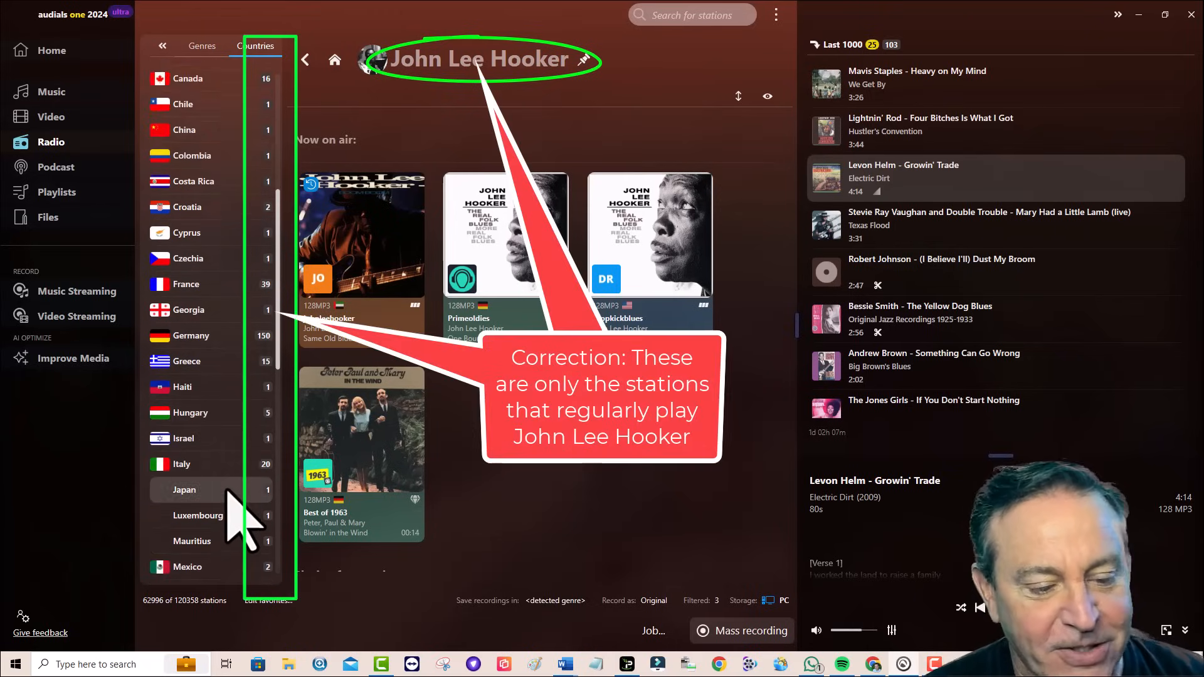
{"action": "scroll", "scroll_direction": "down", "scroll_amount": 3}
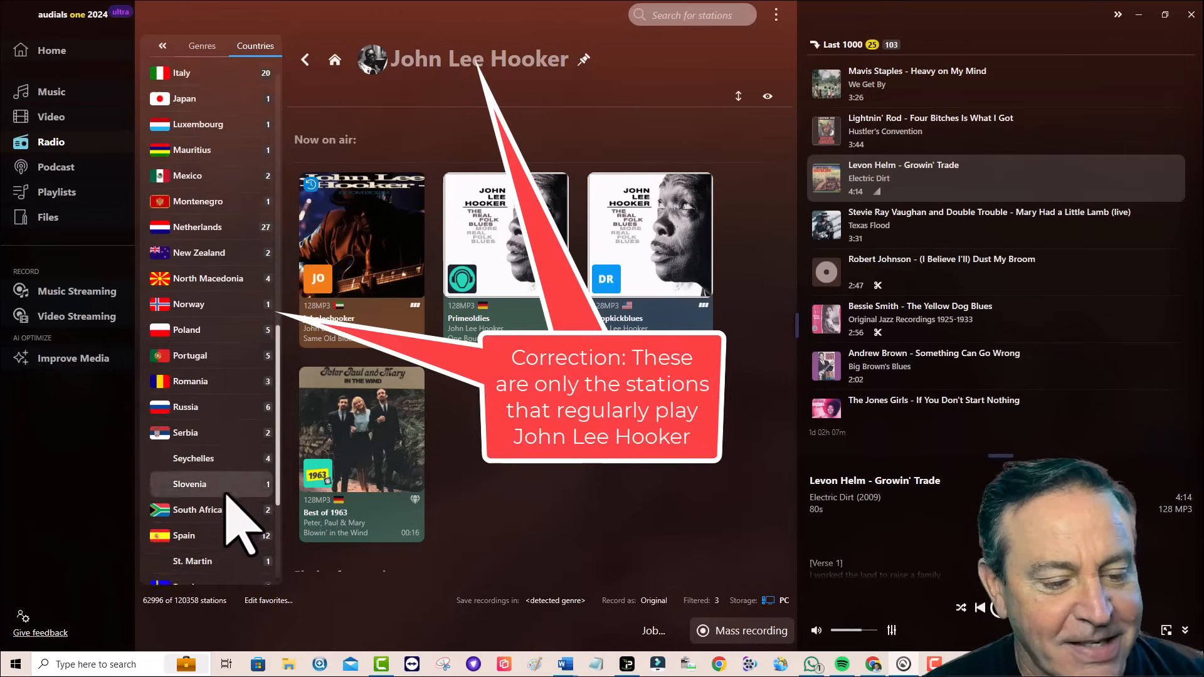
{"action": "scroll", "scroll_direction": "down", "scroll_amount": 3}
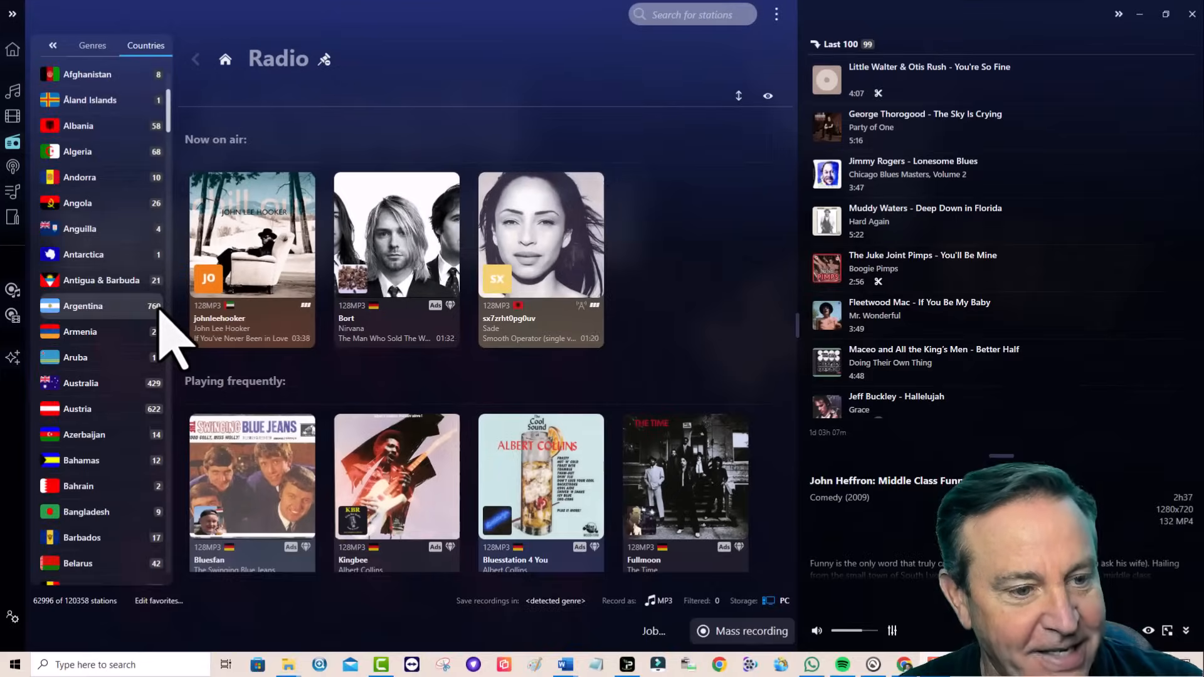
{"action": "scroll", "scroll_direction": "down", "scroll_amount": 3}
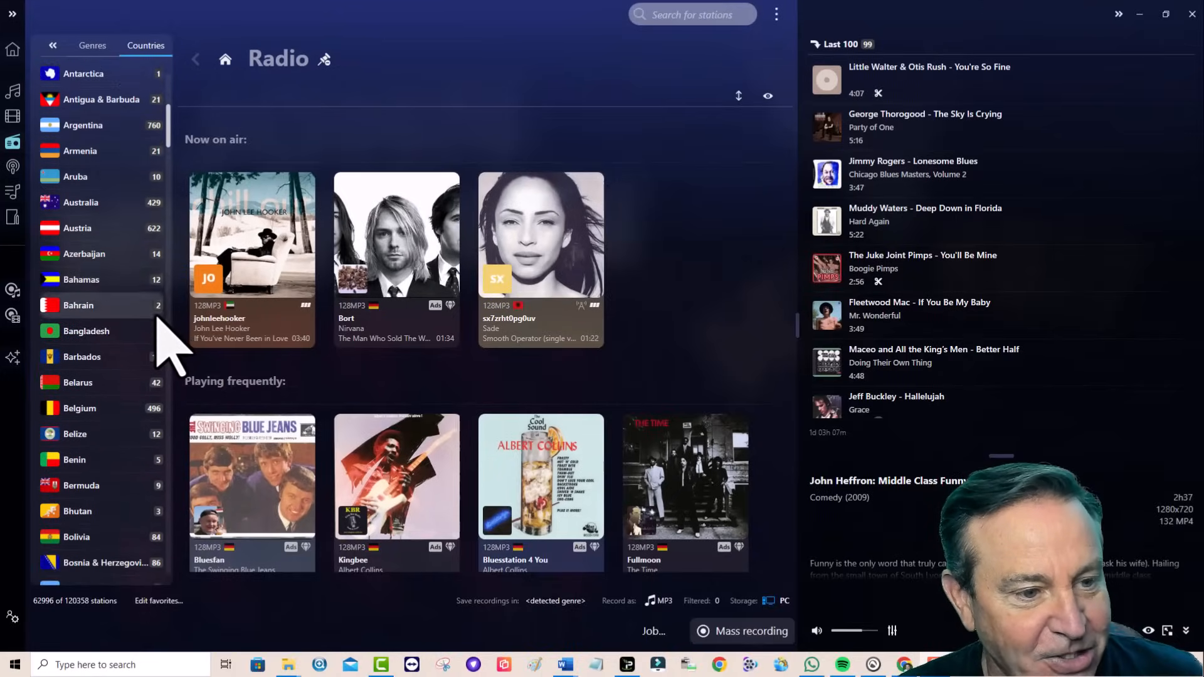
{"action": "scroll", "scroll_direction": "down", "scroll_amount": 3}
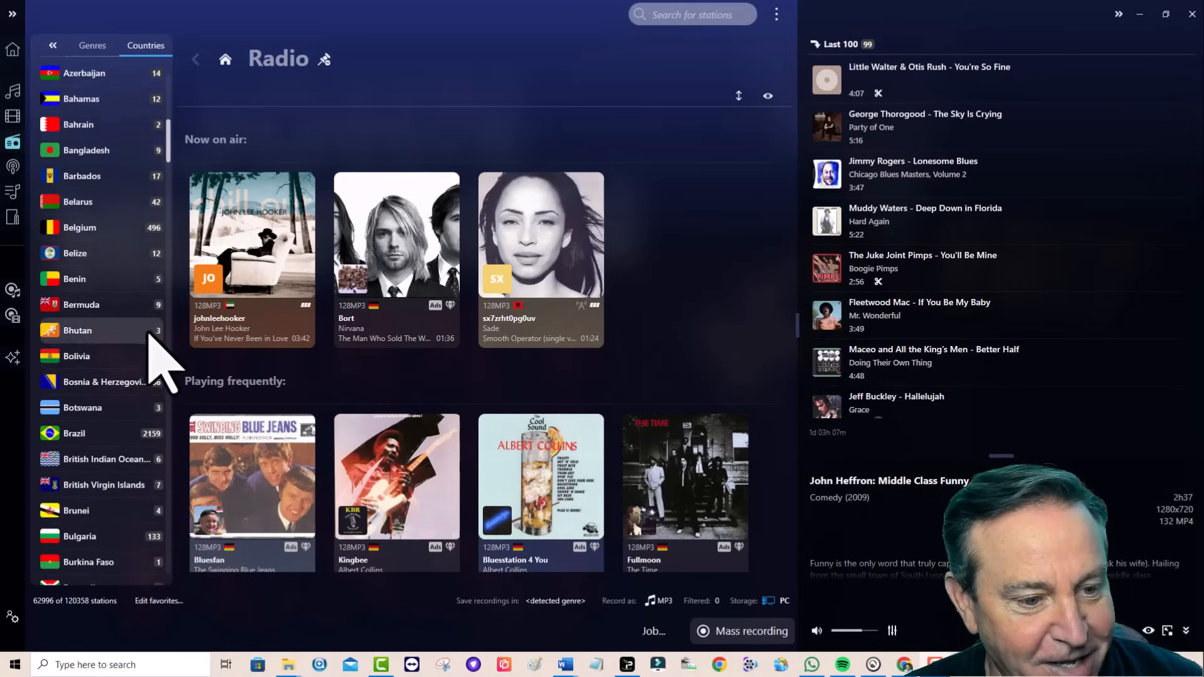
{"action": "scroll", "scroll_direction": "down", "scroll_amount": 3}
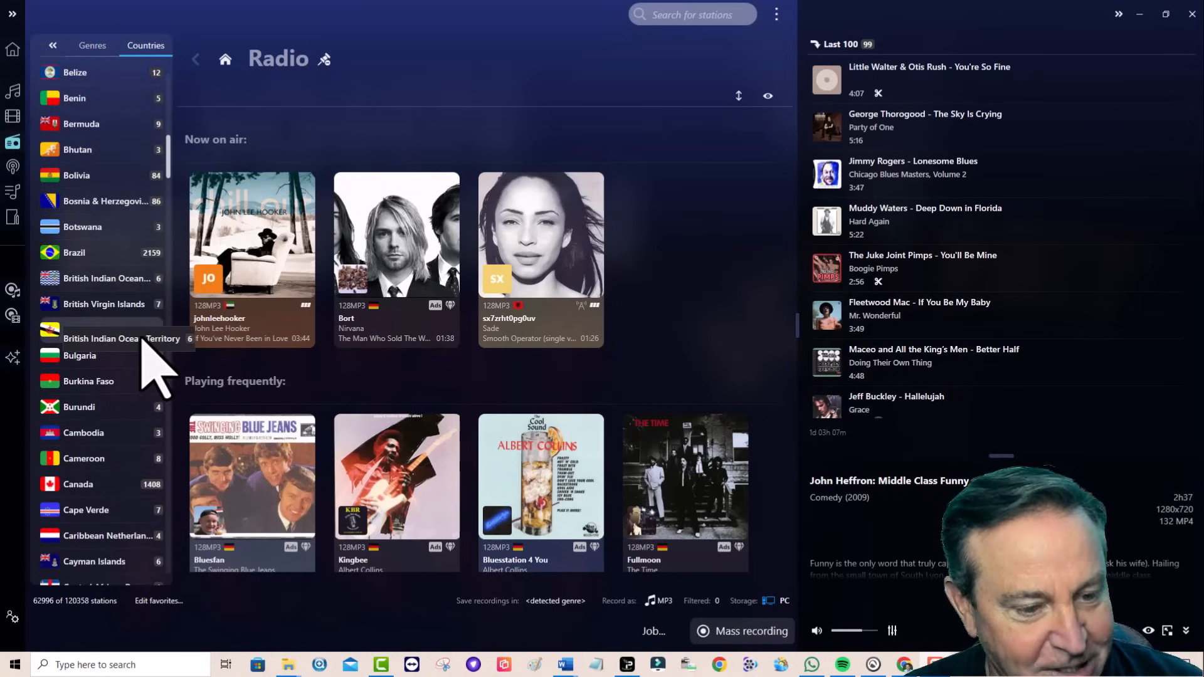
{"action": "scroll", "scroll_direction": "down", "scroll_amount": 3}
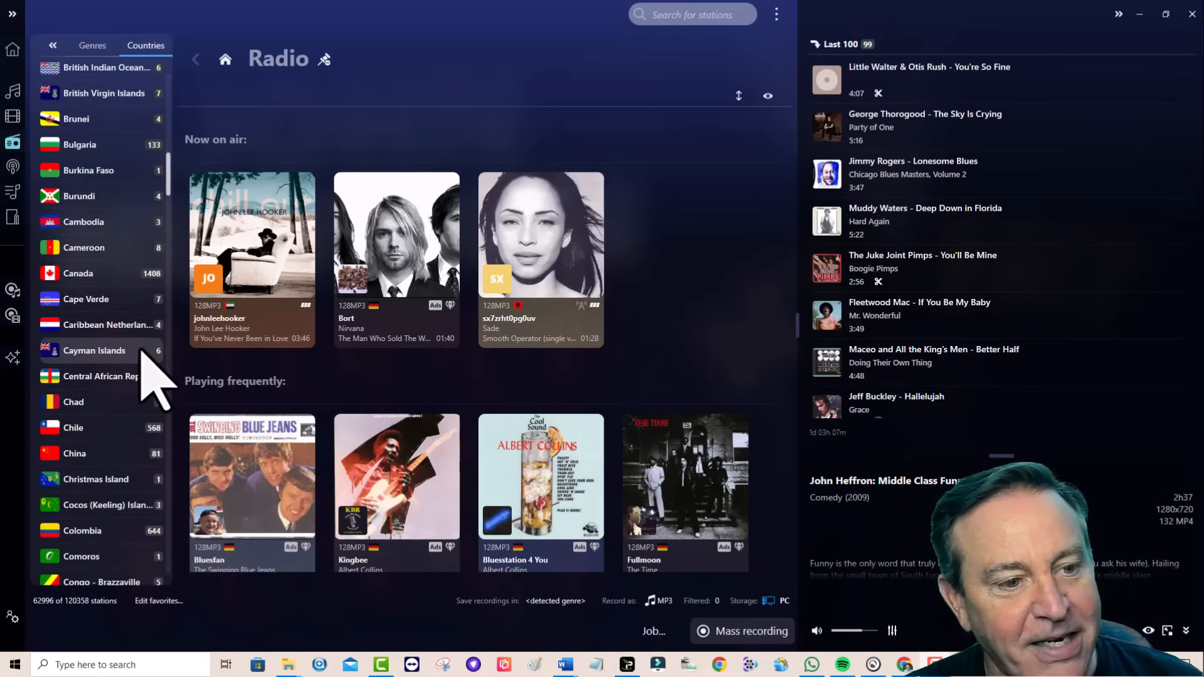
{"action": "scroll", "scroll_direction": "down", "scroll_amount": 3}
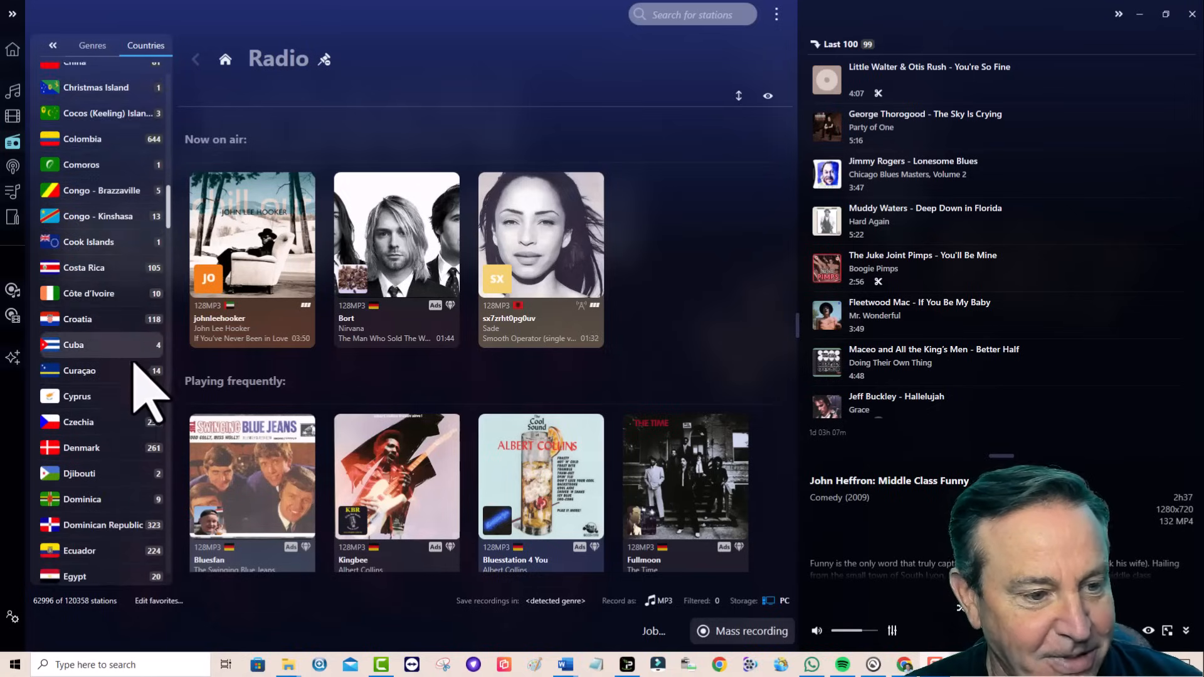
{"action": "scroll", "scroll_direction": "down", "scroll_amount": 3}
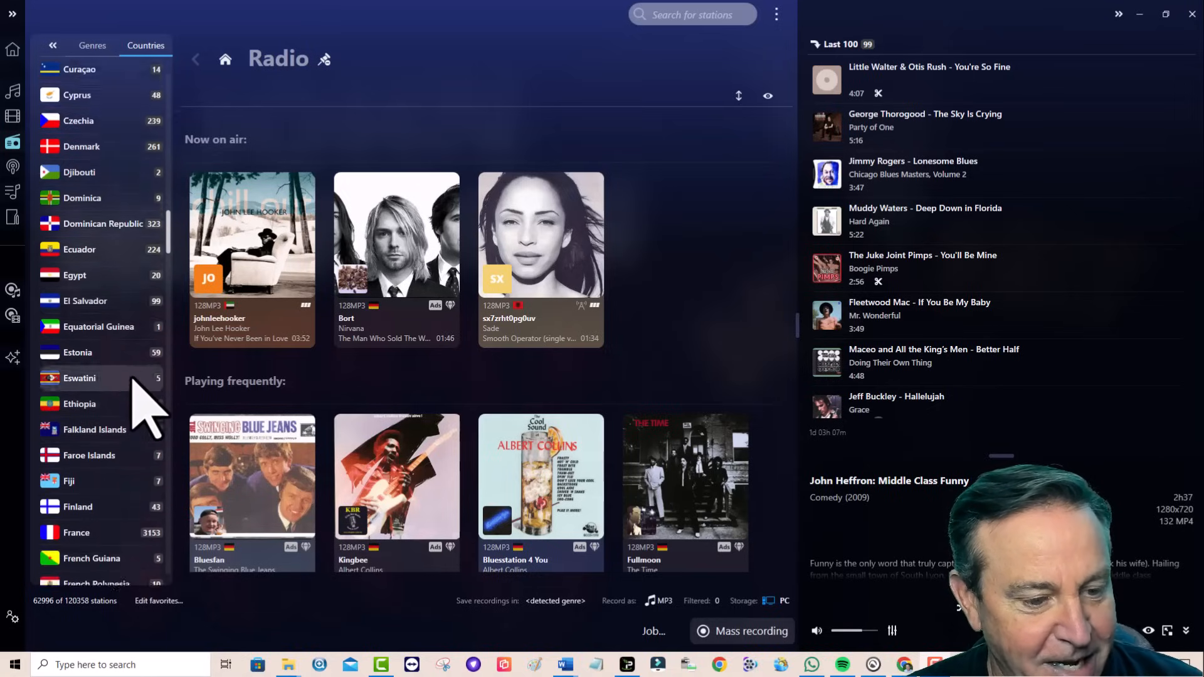
{"action": "scroll", "scroll_direction": "down", "scroll_amount": 3}
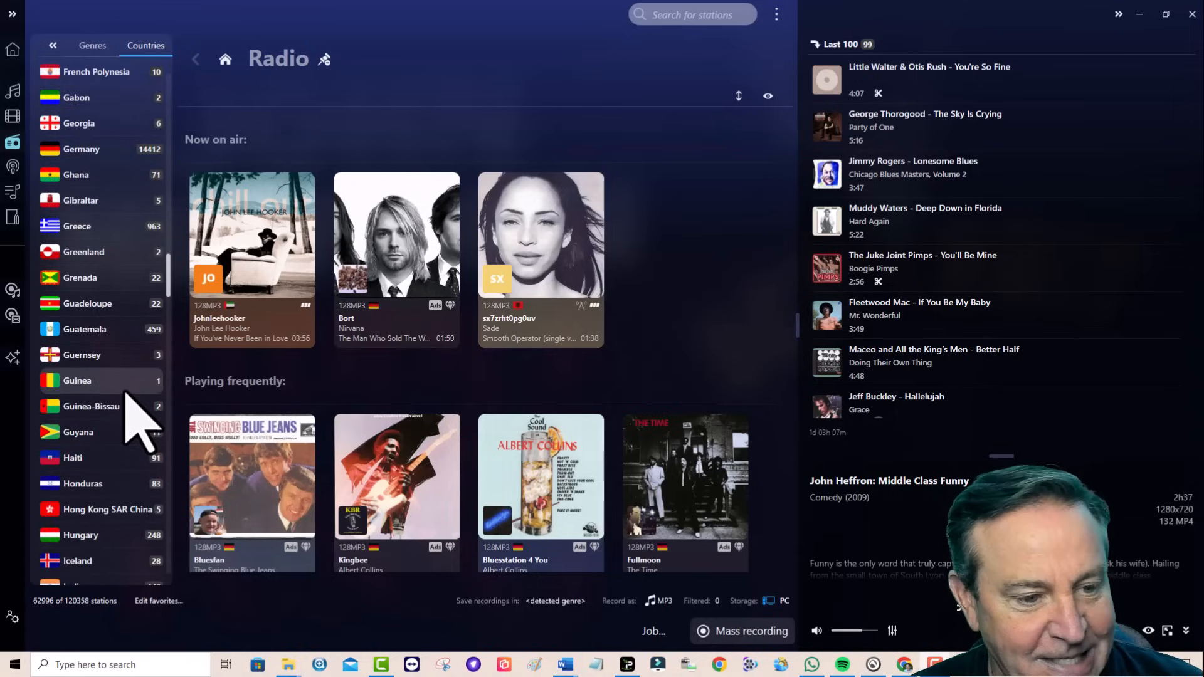
{"action": "scroll", "scroll_direction": "down", "scroll_amount": 3}
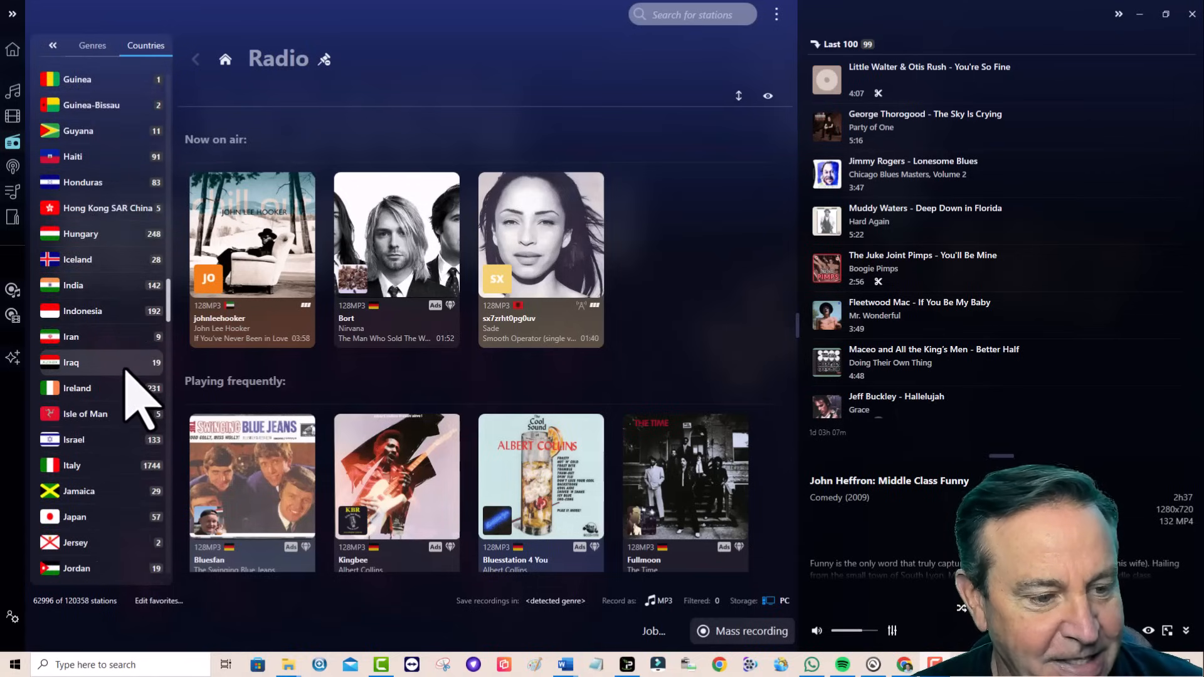
{"action": "scroll", "scroll_direction": "down", "scroll_amount": 3}
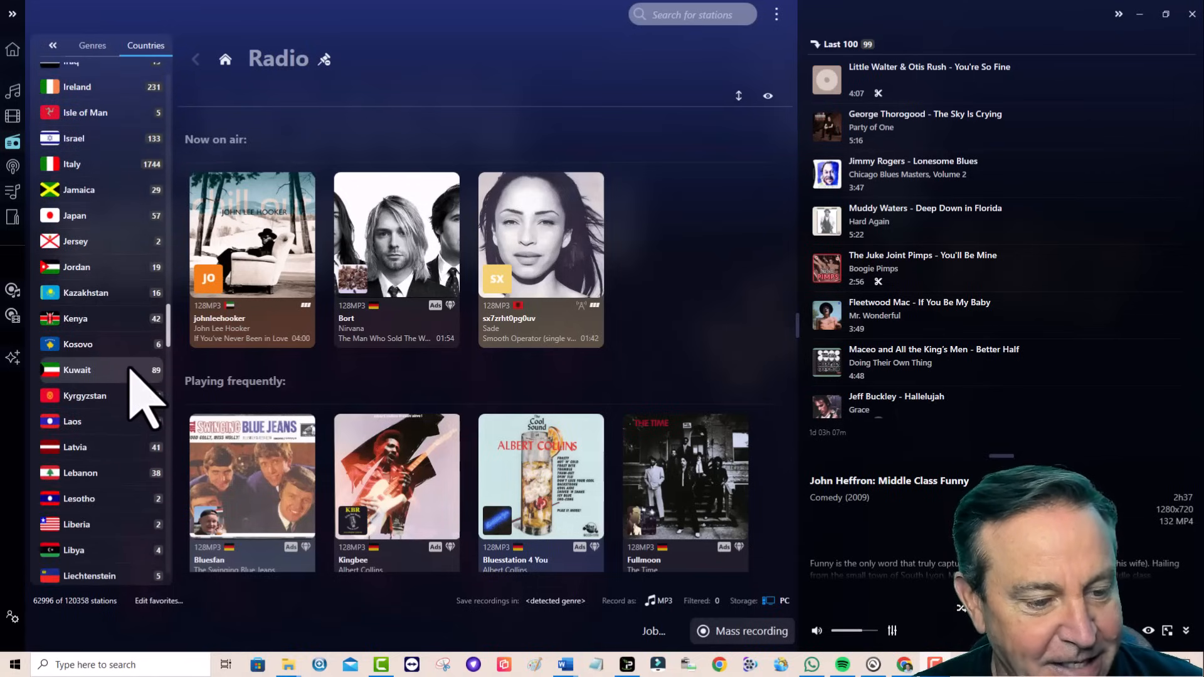
{"action": "scroll", "scroll_direction": "down", "scroll_amount": 3}
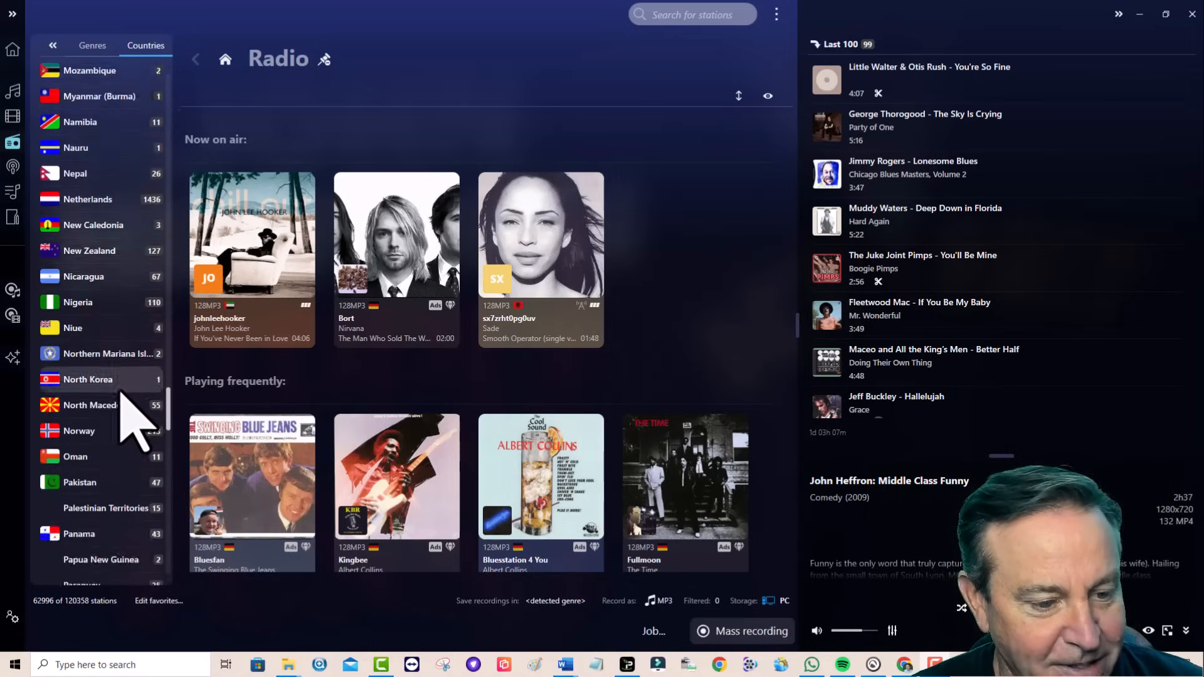
{"action": "scroll", "scroll_direction": "down", "scroll_amount": 3}
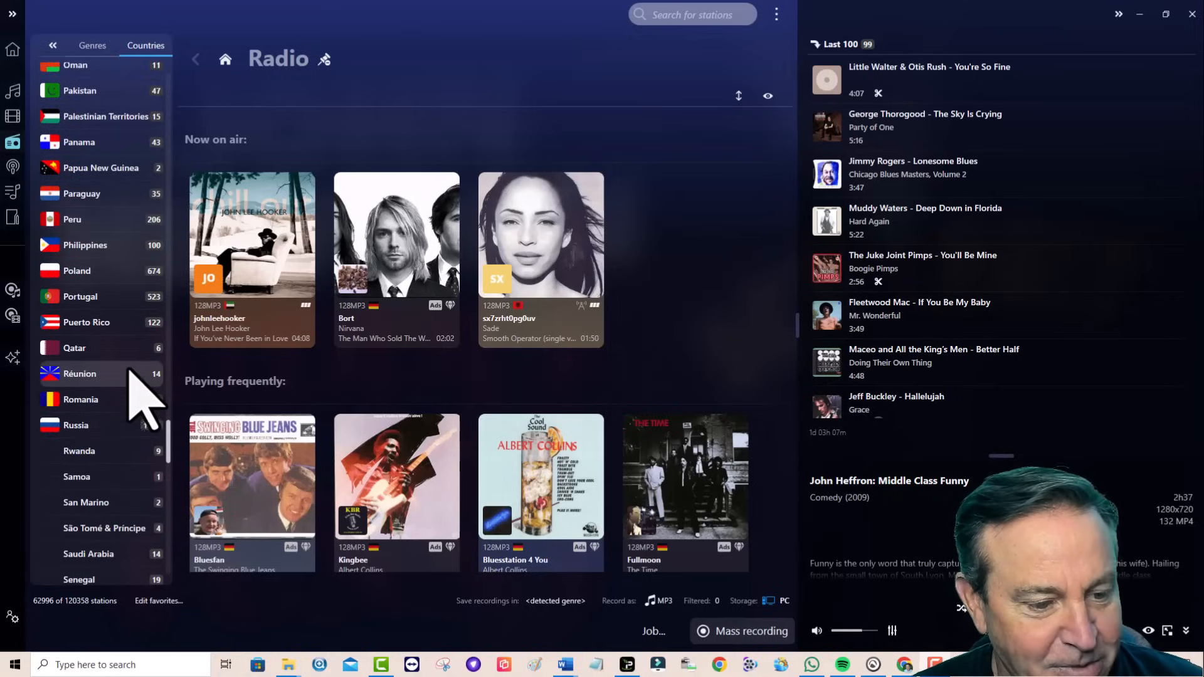
{"action": "scroll", "scroll_direction": "down", "scroll_amount": 3}
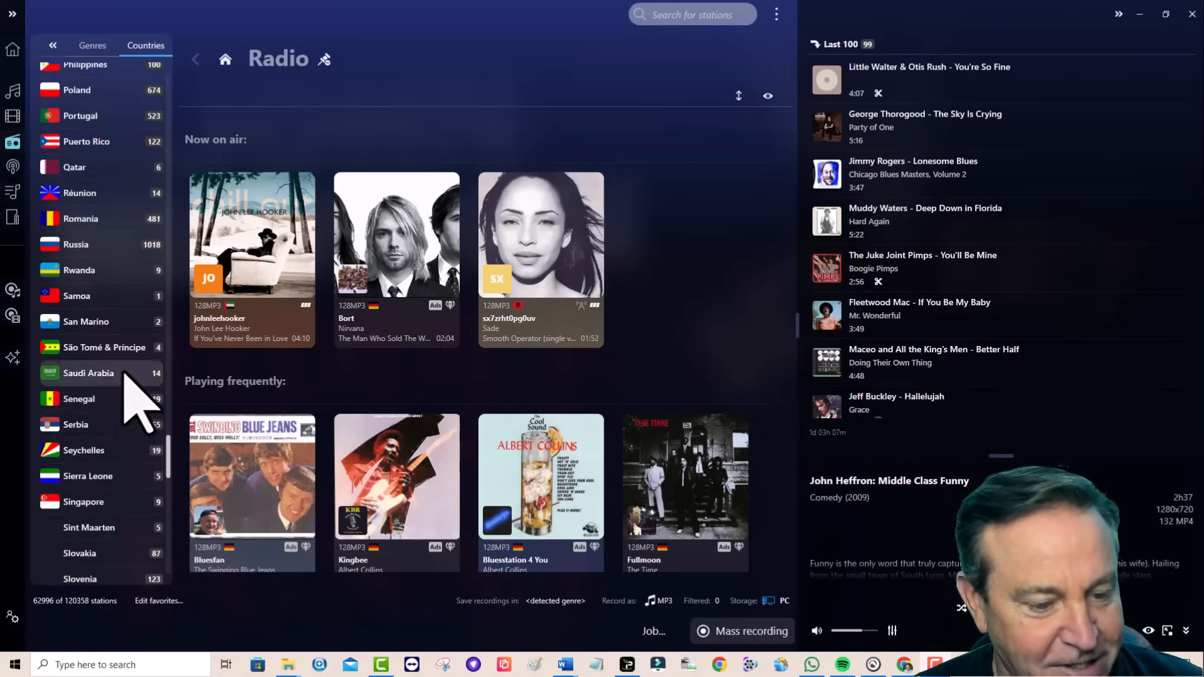
{"action": "scroll", "scroll_direction": "down", "scroll_amount": 3}
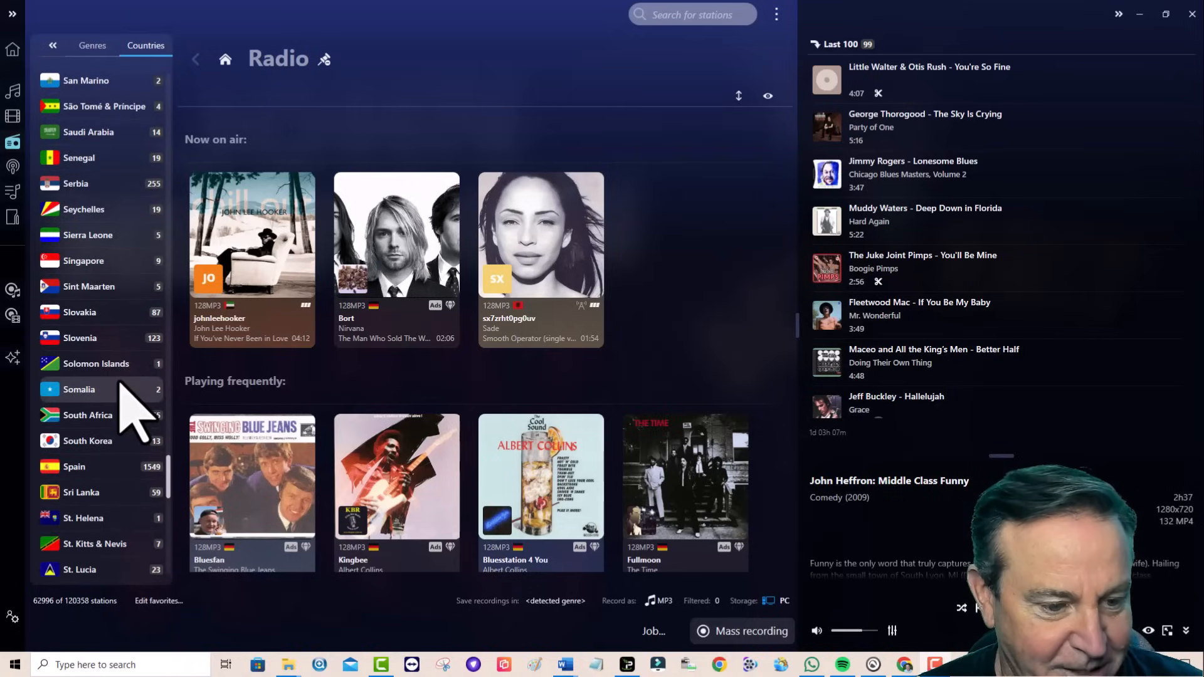
{"action": "scroll", "scroll_direction": "down", "scroll_amount": 3}
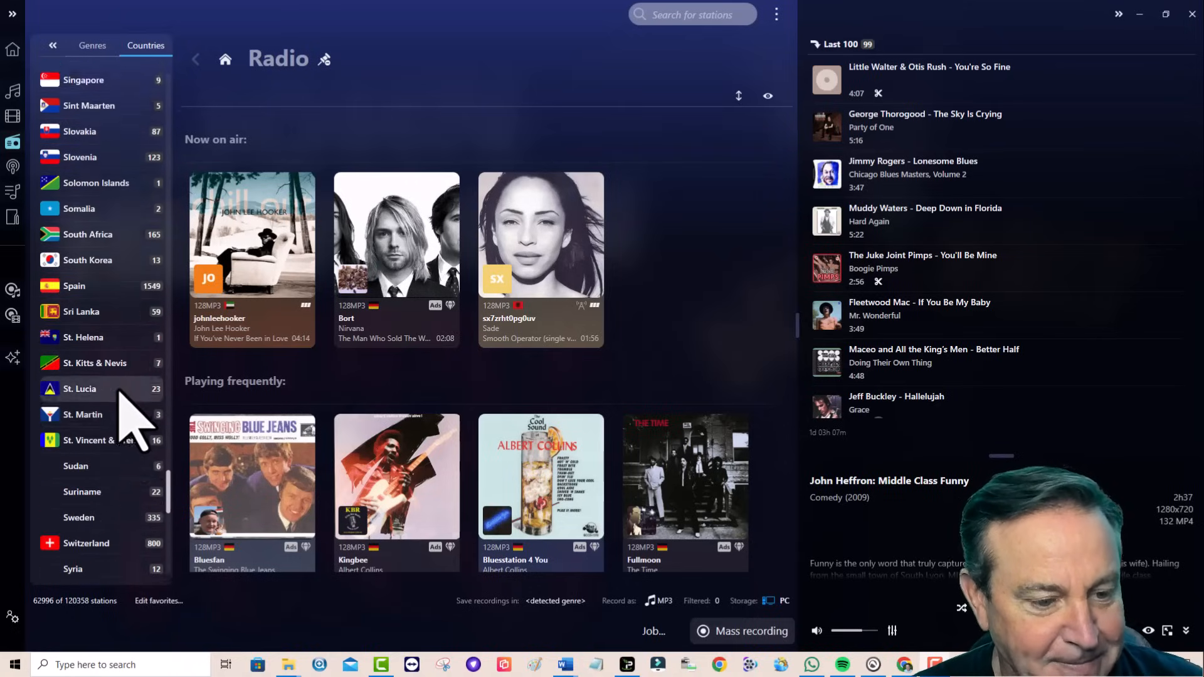
{"action": "scroll", "scroll_direction": "down", "scroll_amount": 3}
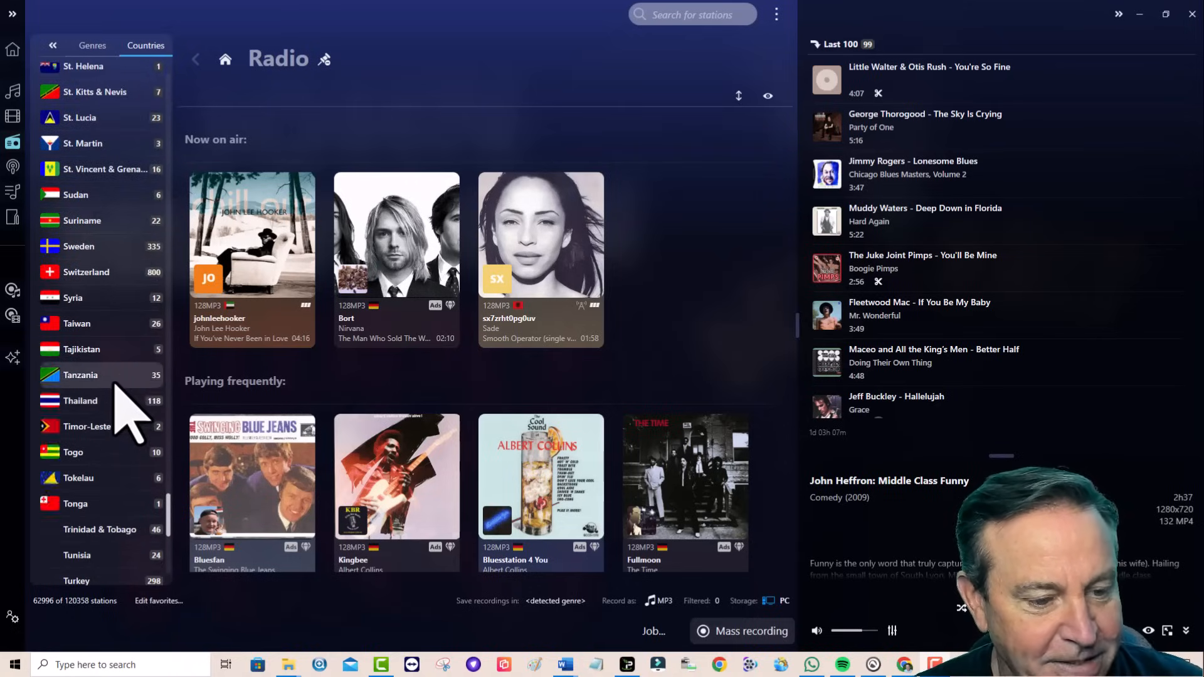
{"action": "scroll", "scroll_direction": "down", "scroll_amount": 3}
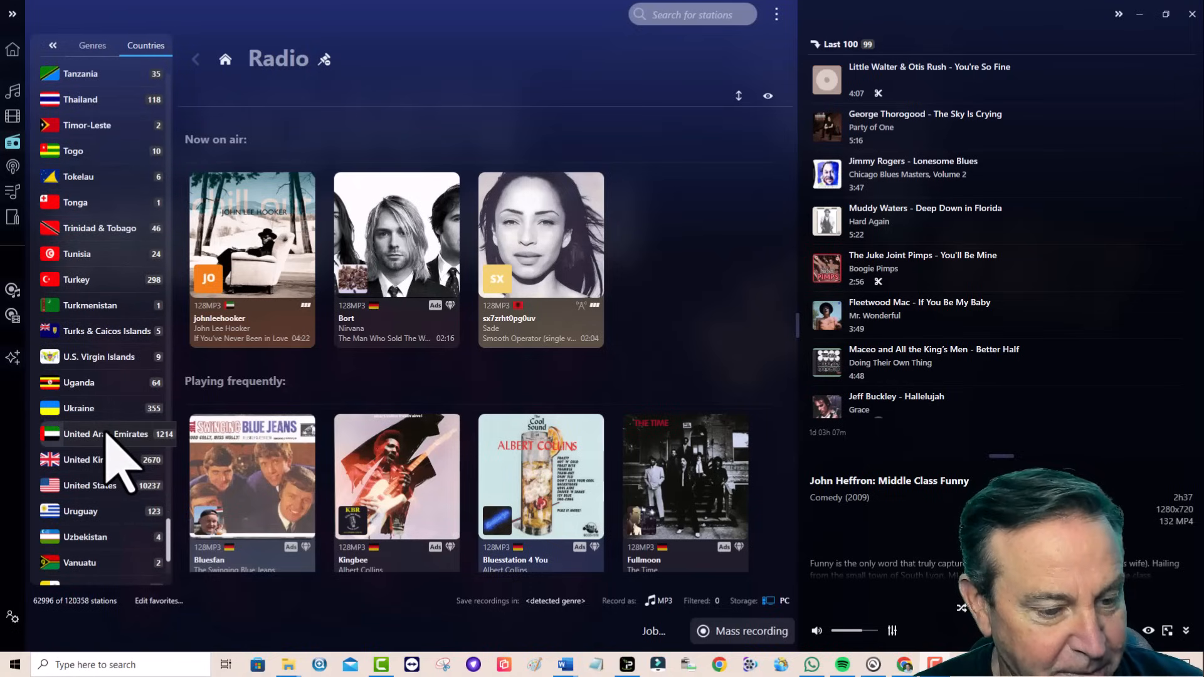
{"action": "scroll", "scroll_direction": "down", "scroll_amount": 3}
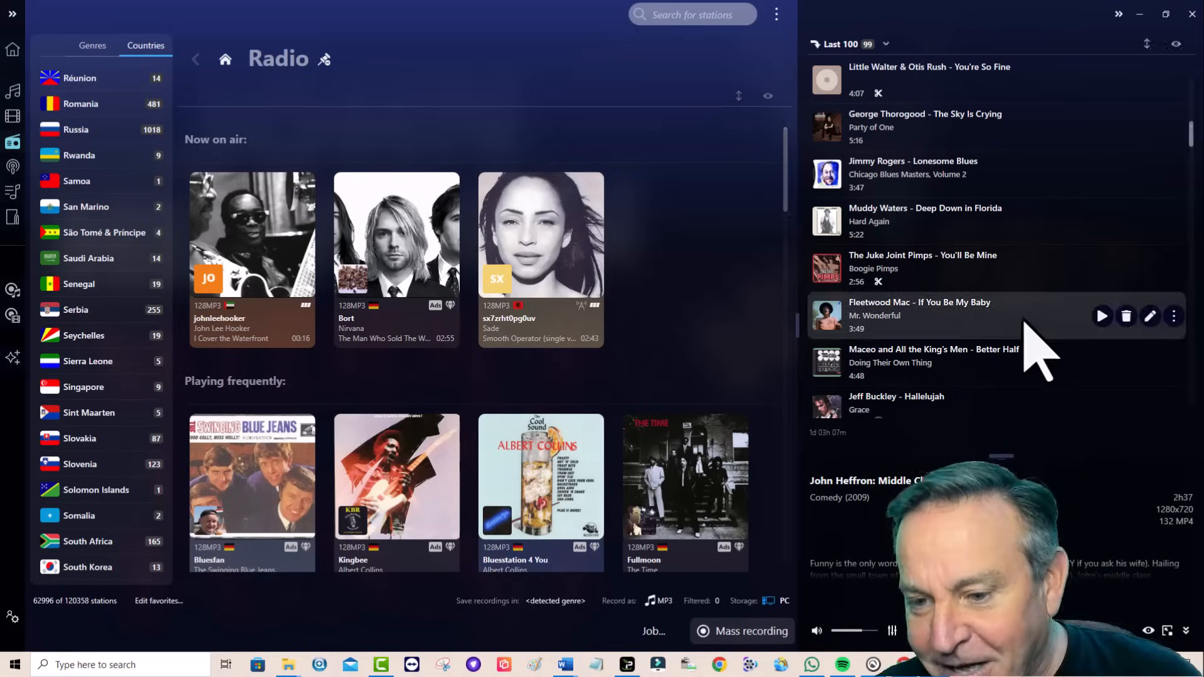
Step: Locate Teenagers in the Last 100 recordings list and bring up its tag editor
{"action": "scroll", "scroll_direction": "down", "scroll_amount": 3}
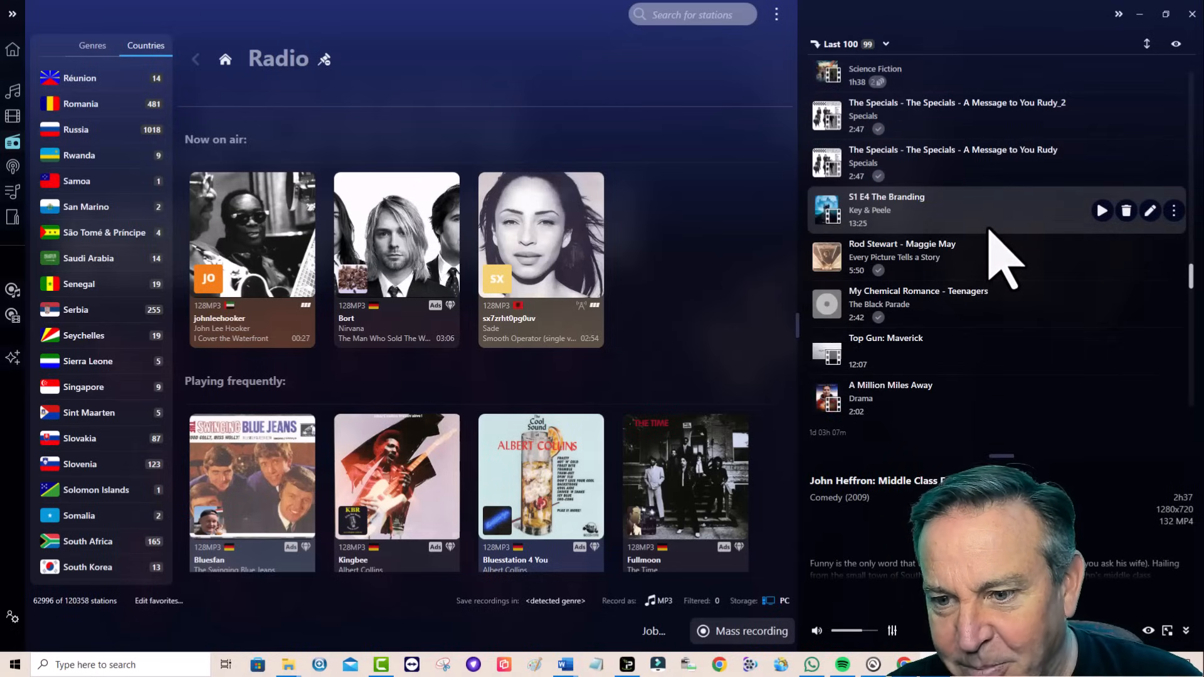
{"action": "scroll", "scroll_direction": "down", "scroll_amount": 3}
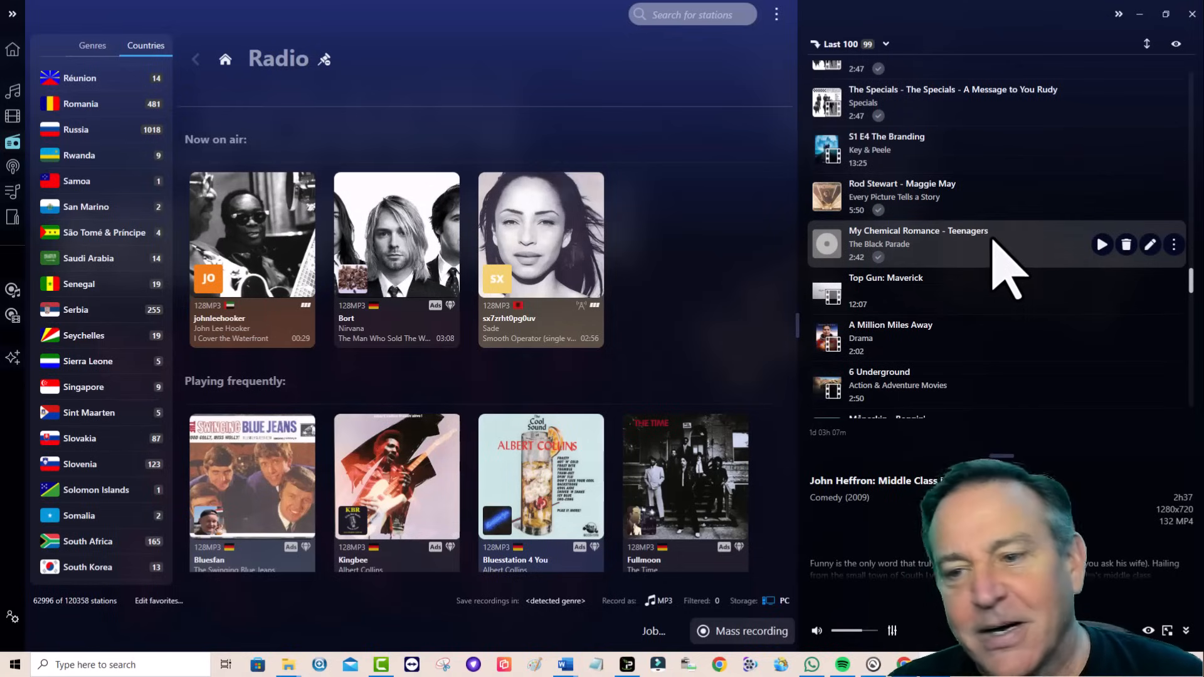
{"action": "left_click", "coordinate": [922, 245]}
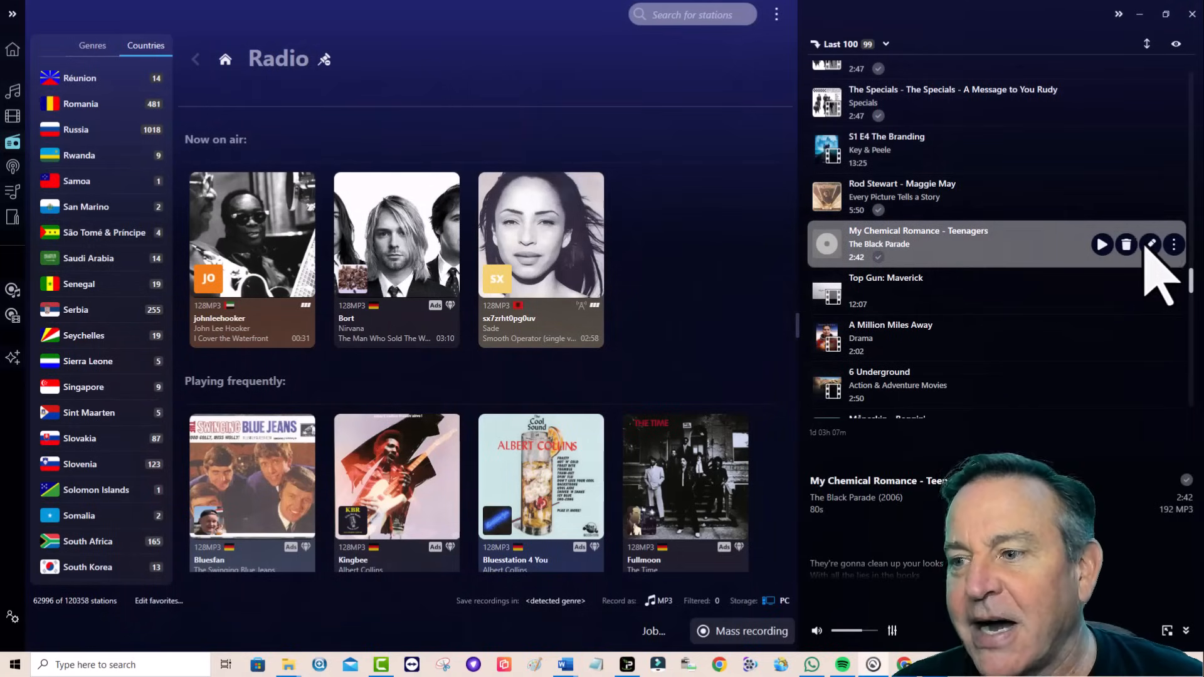
{"action": "left_click", "coordinate": [1150, 245]}
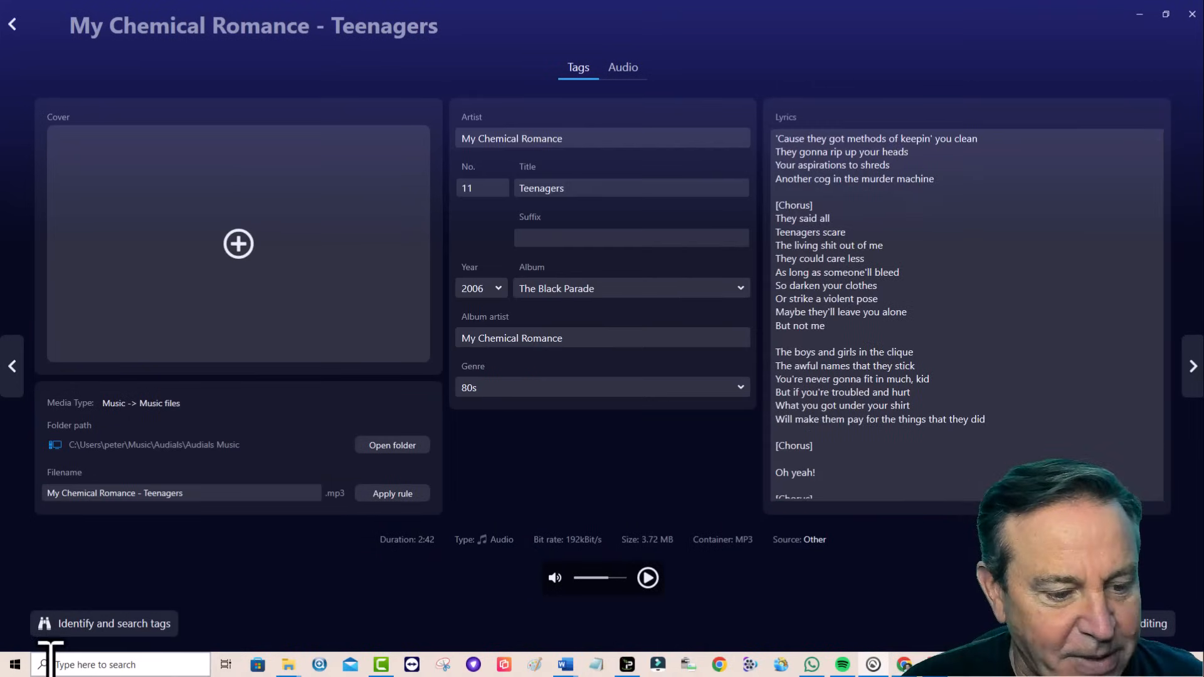
Step: Identify Teenagers online and apply the found tags, adding The Black Parade cover art
{"action": "left_click", "coordinate": [104, 623]}
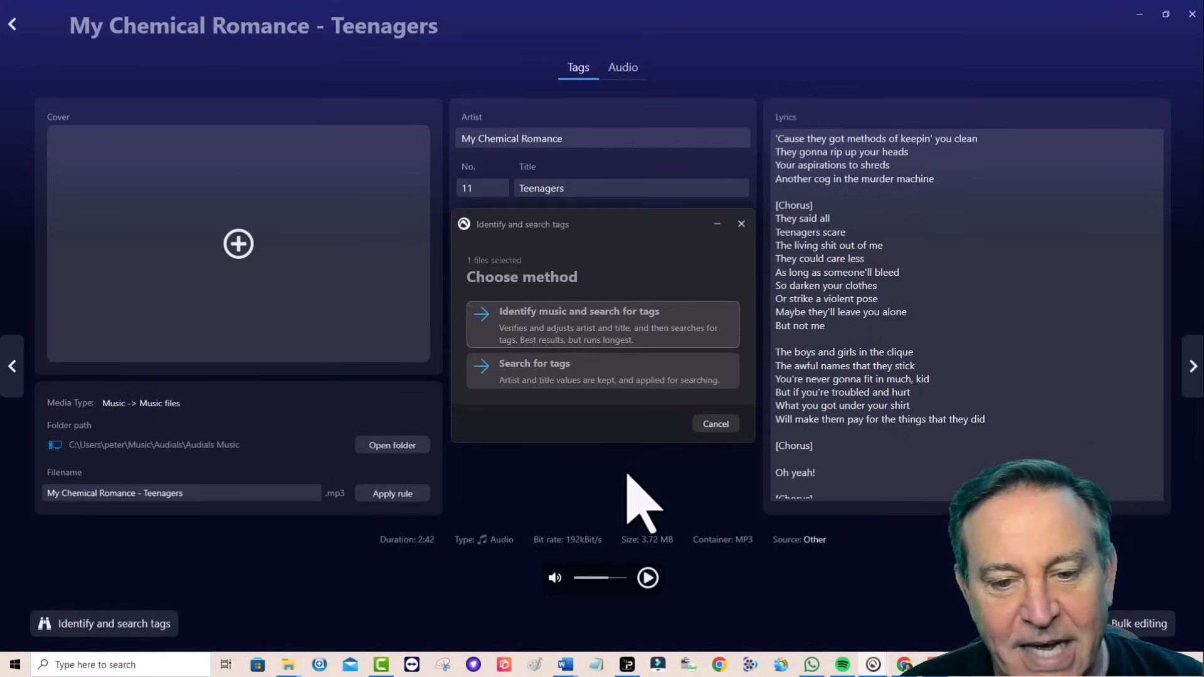
{"action": "left_click", "coordinate": [603, 324]}
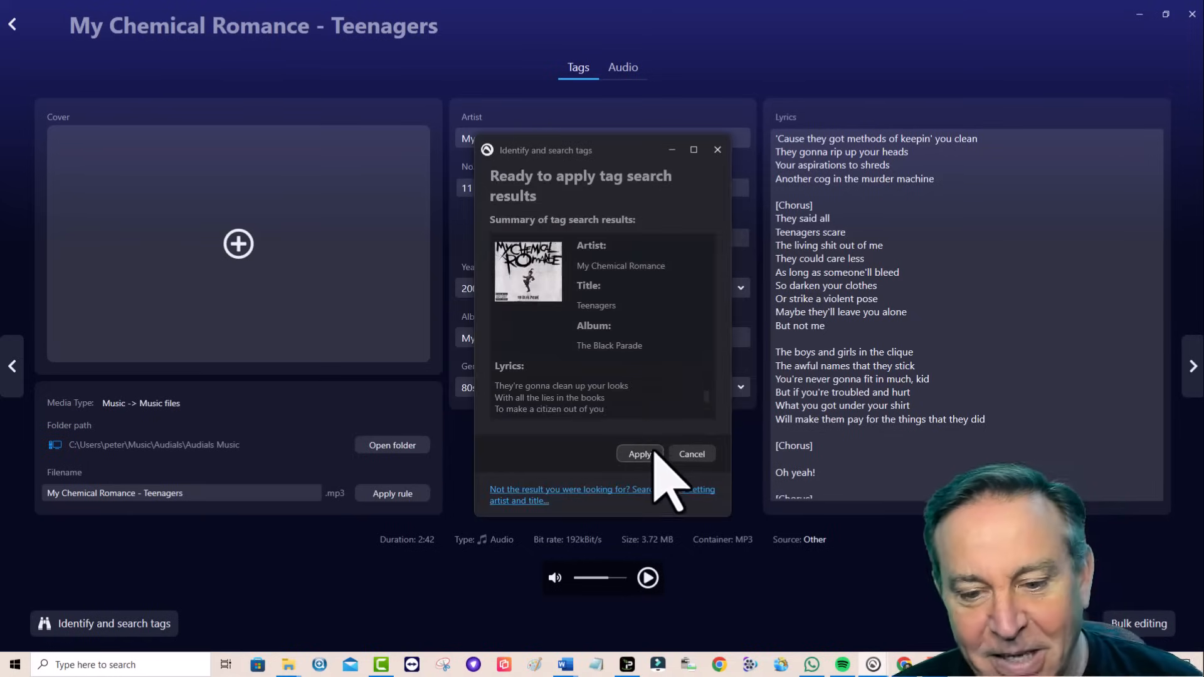
{"action": "left_click", "coordinate": [639, 454]}
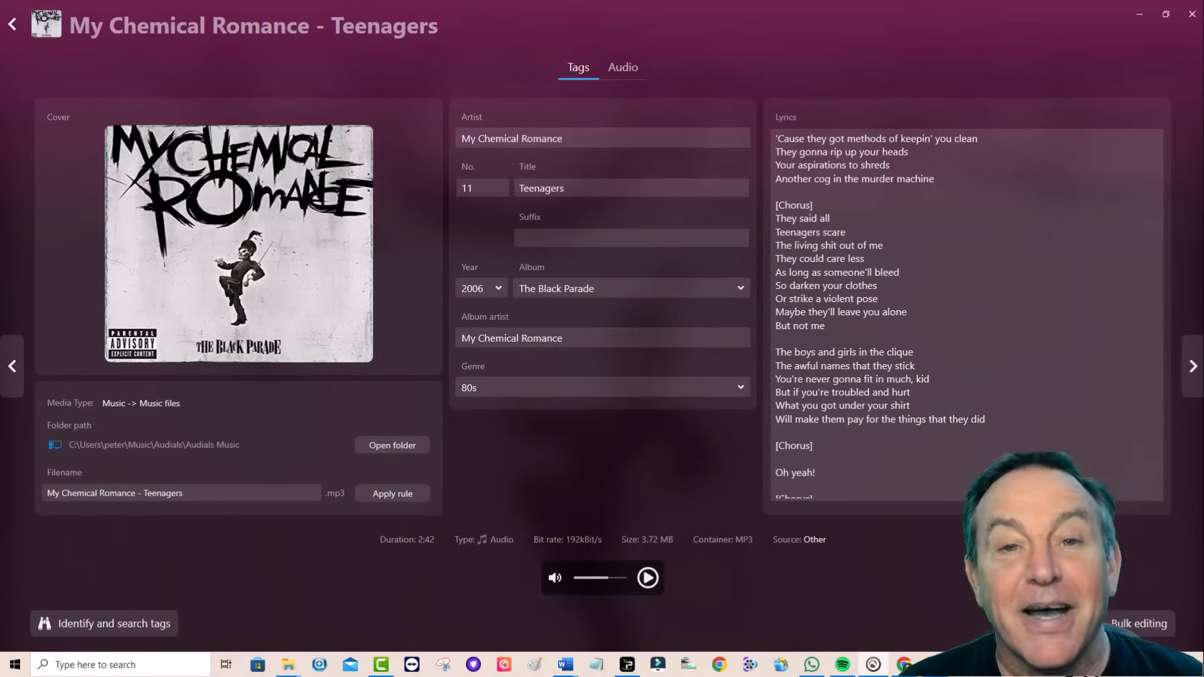
{"action": "mouse_move", "coordinate": [26, 87]}
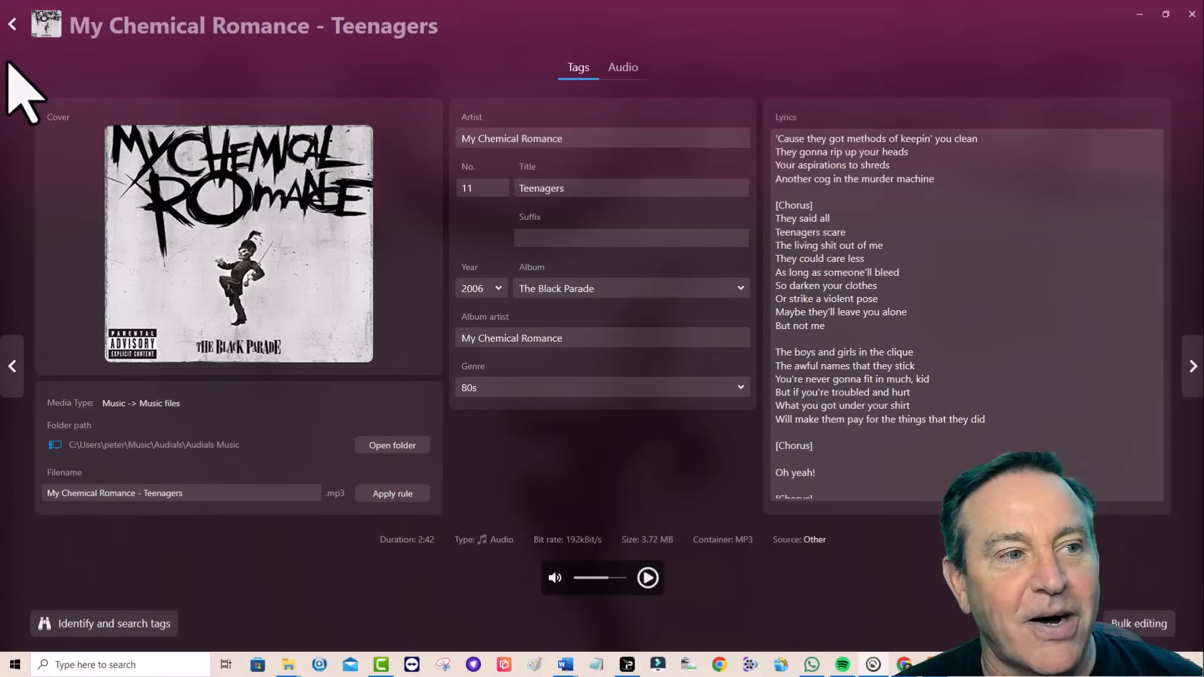
Step: Return to the John Lee Hooker stations, review mass recording with a 20-track limit, then cancel it
{"action": "left_click", "coordinate": [11, 24]}
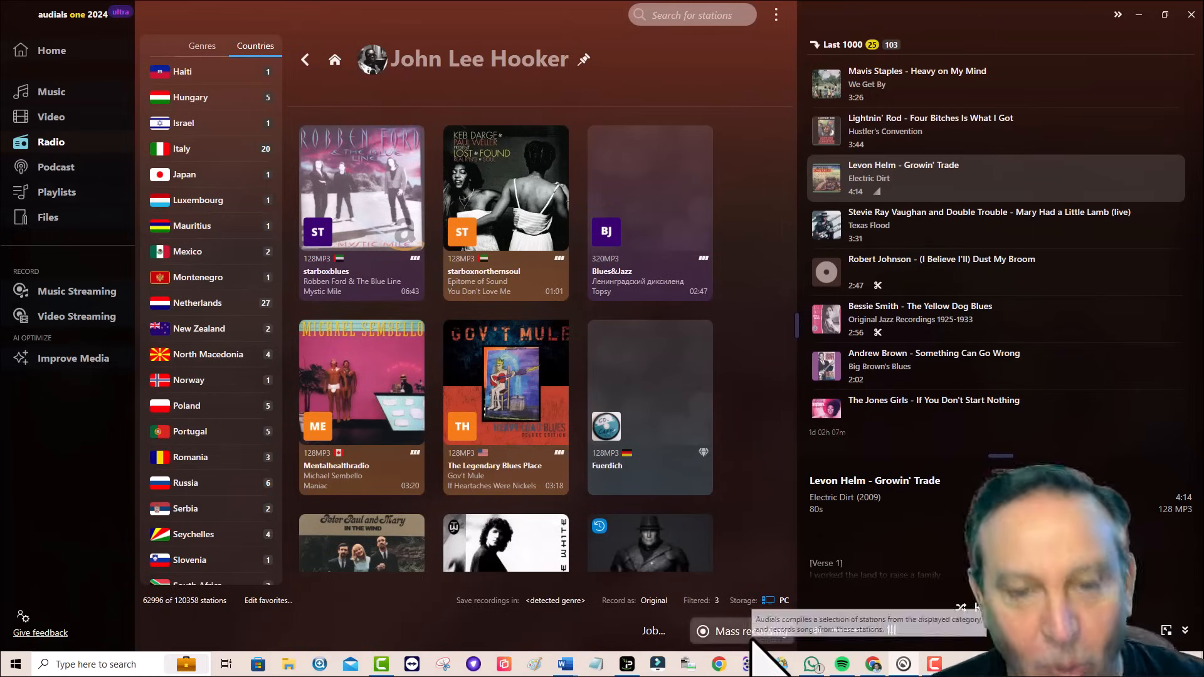
{"action": "left_click", "coordinate": [730, 631]}
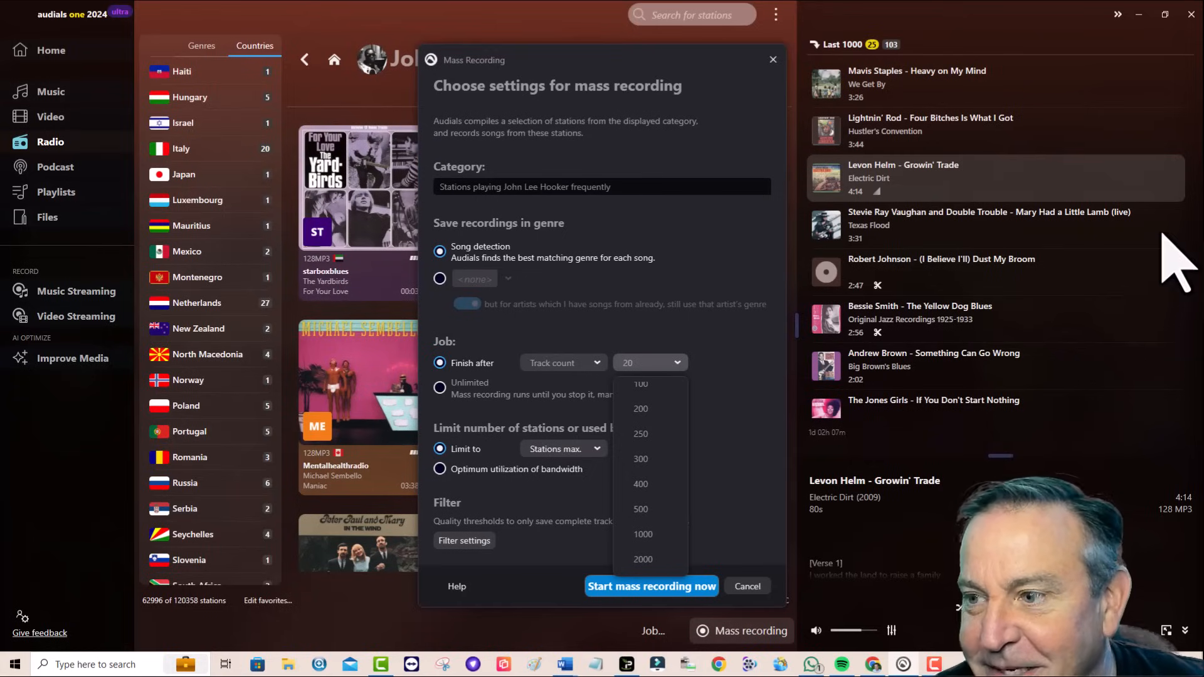
{"action": "left_click", "coordinate": [649, 449]}
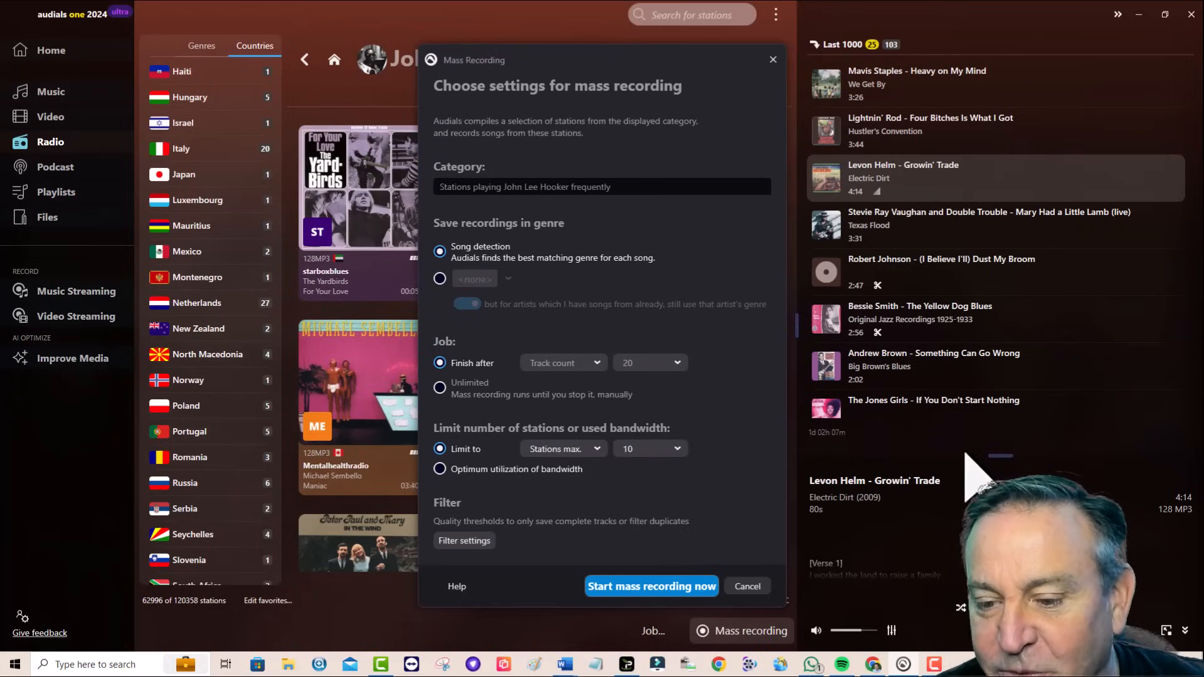
{"action": "mouse_move", "coordinate": [987, 430]}
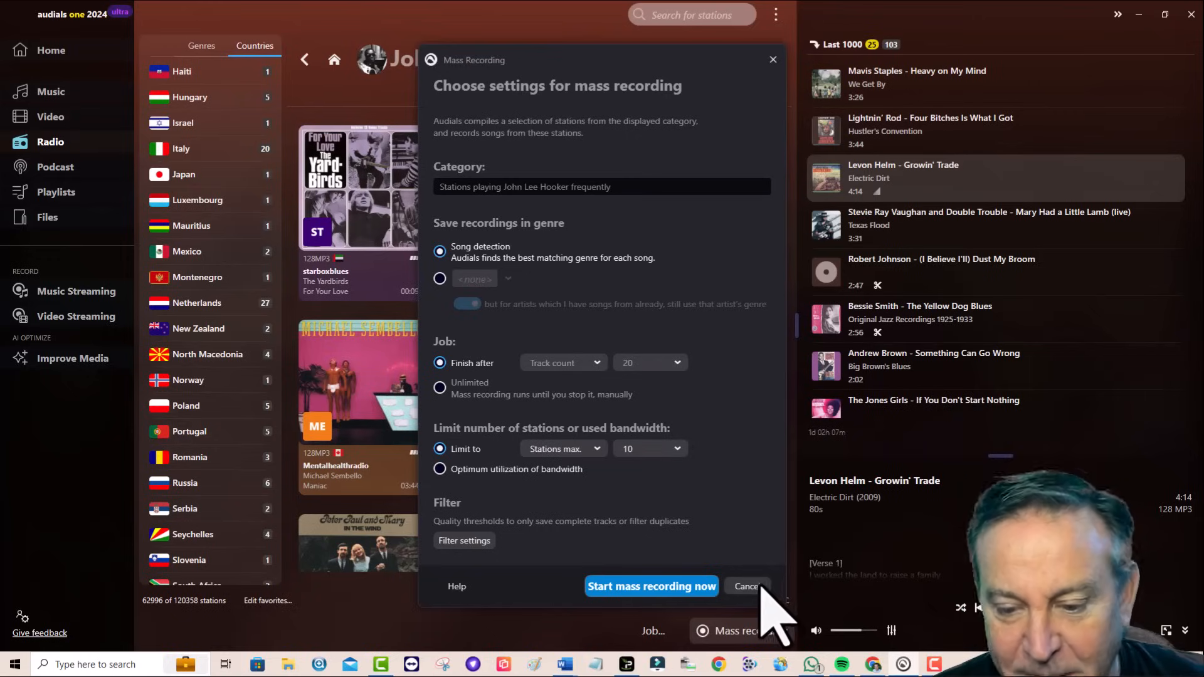
{"action": "left_click", "coordinate": [745, 586]}
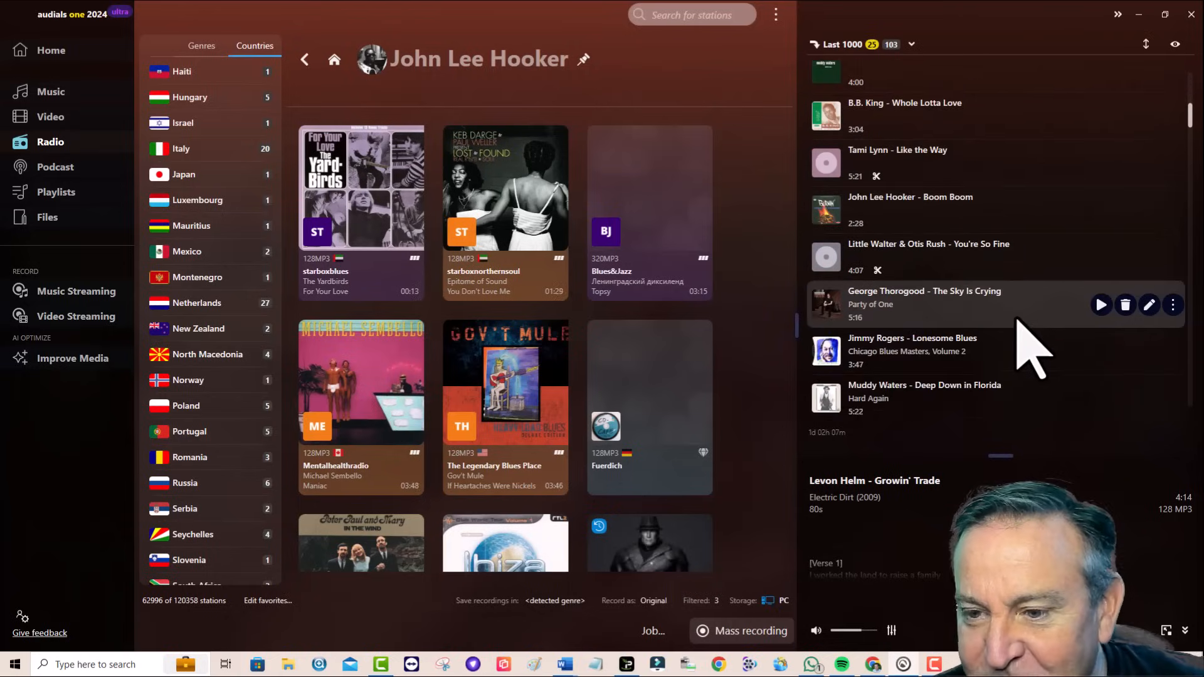
Step: Scroll the Last 1000 recordings list down past the Fleetwood Mac and Jeff Buckley tracks
{"action": "scroll", "scroll_direction": "down", "scroll_amount": 3}
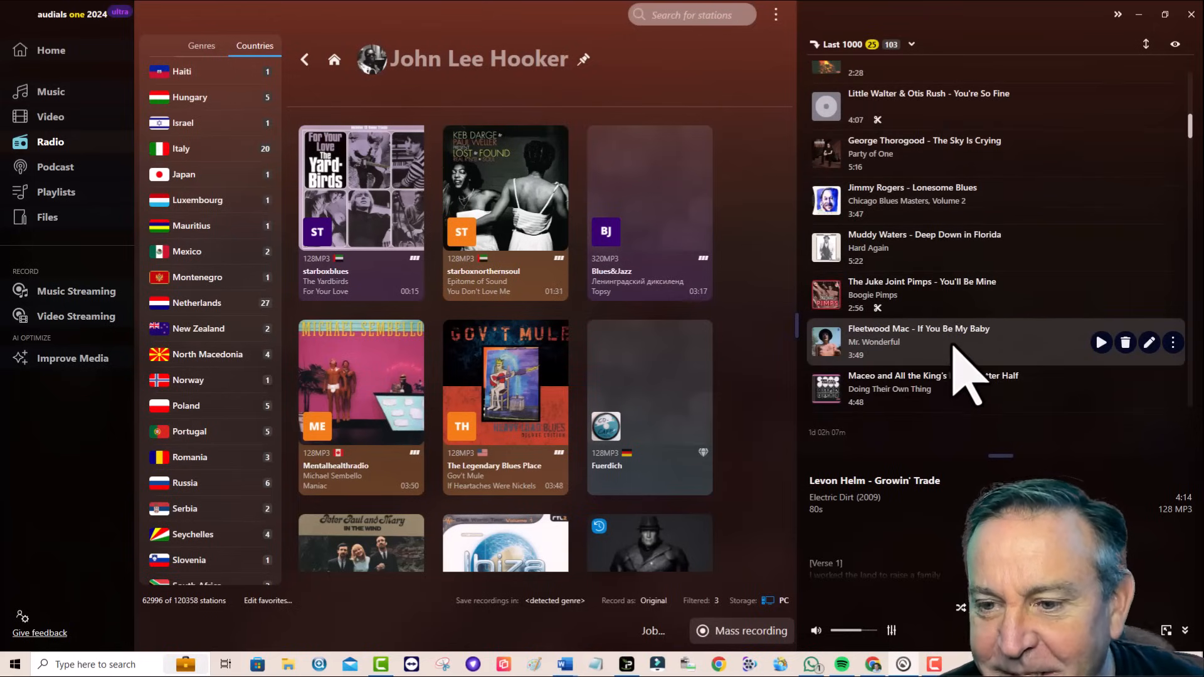
{"action": "scroll", "scroll_direction": "down", "scroll_amount": 3}
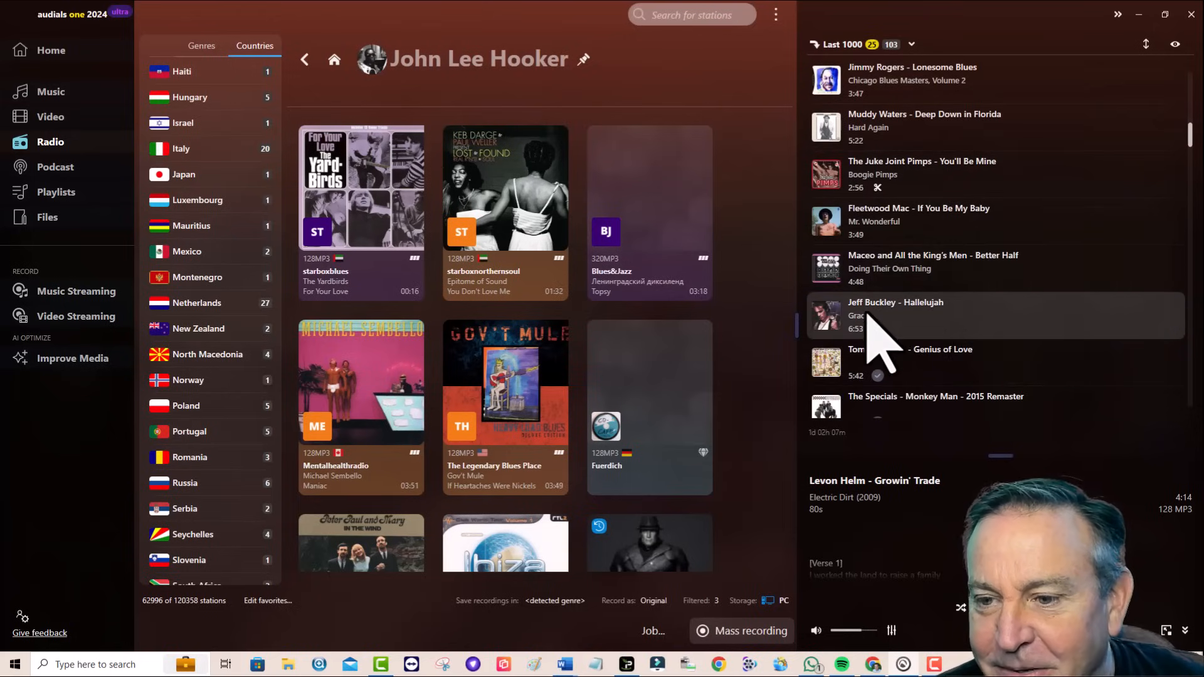
{"action": "mouse_move", "coordinate": [983, 330]}
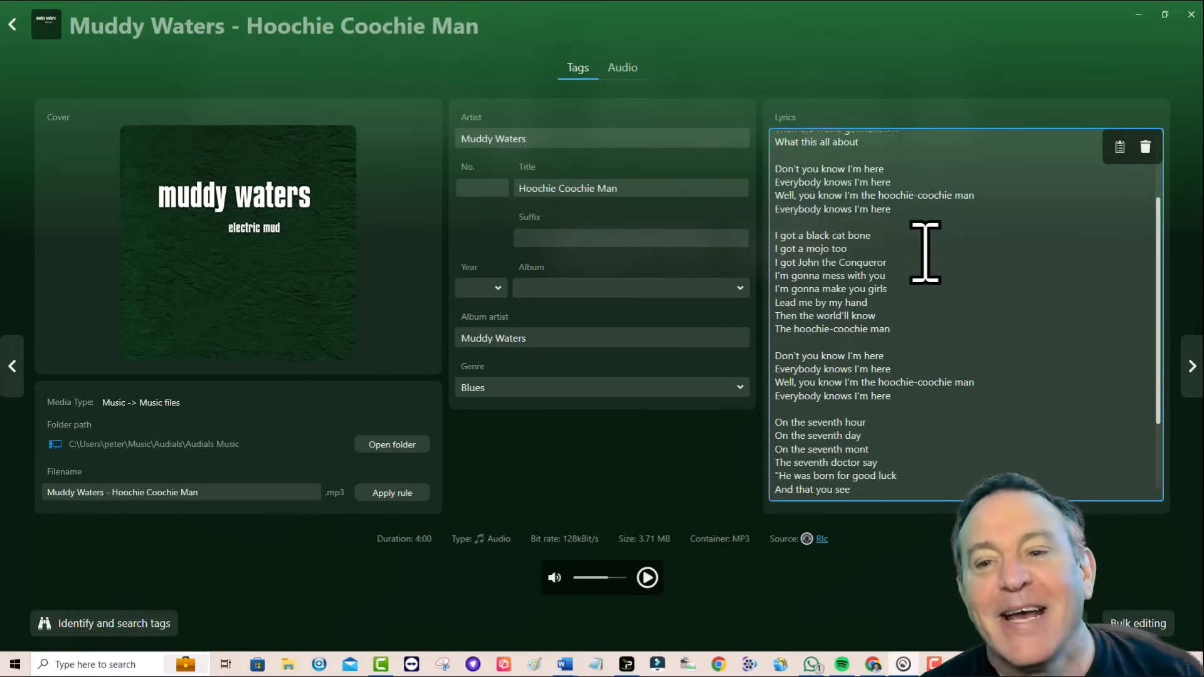
{"action": "scroll", "scroll_direction": "down", "scroll_amount": 3}
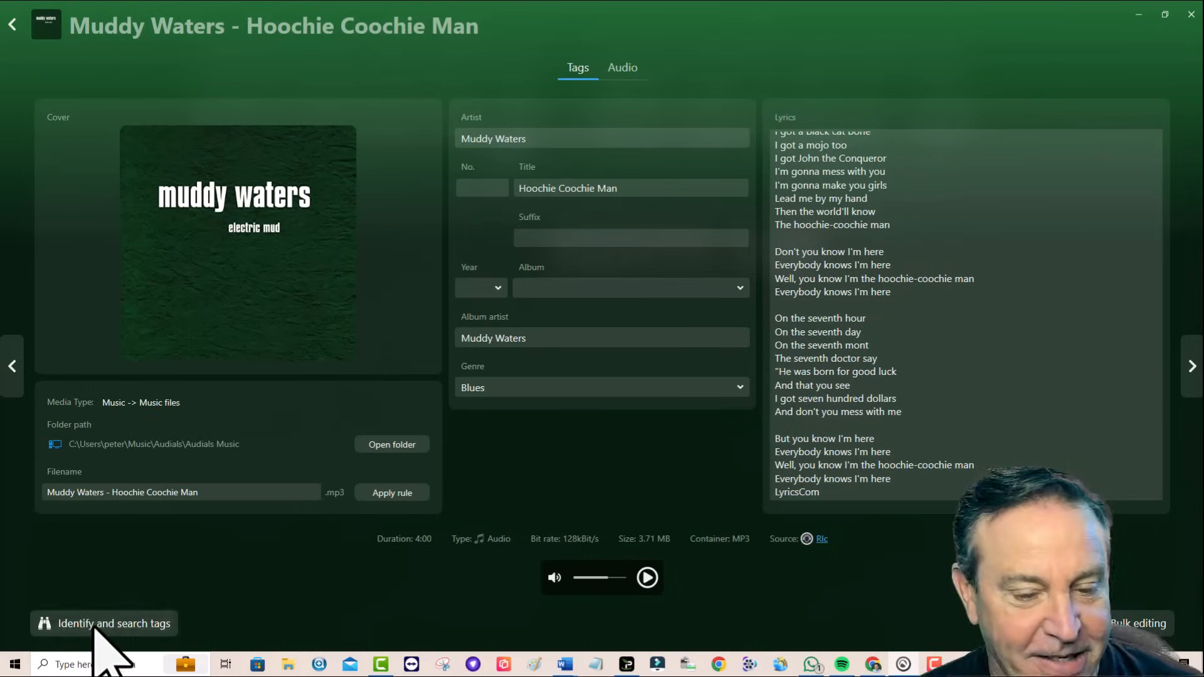
{"action": "left_click", "coordinate": [104, 623]}
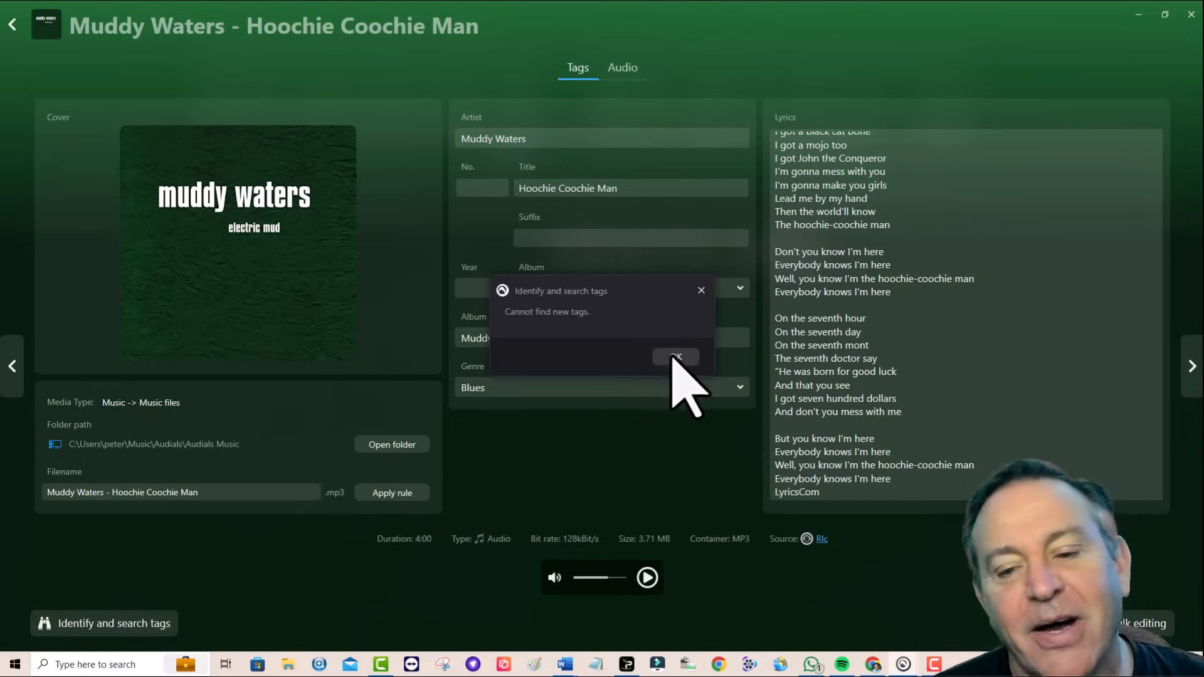
{"action": "left_click", "coordinate": [675, 358]}
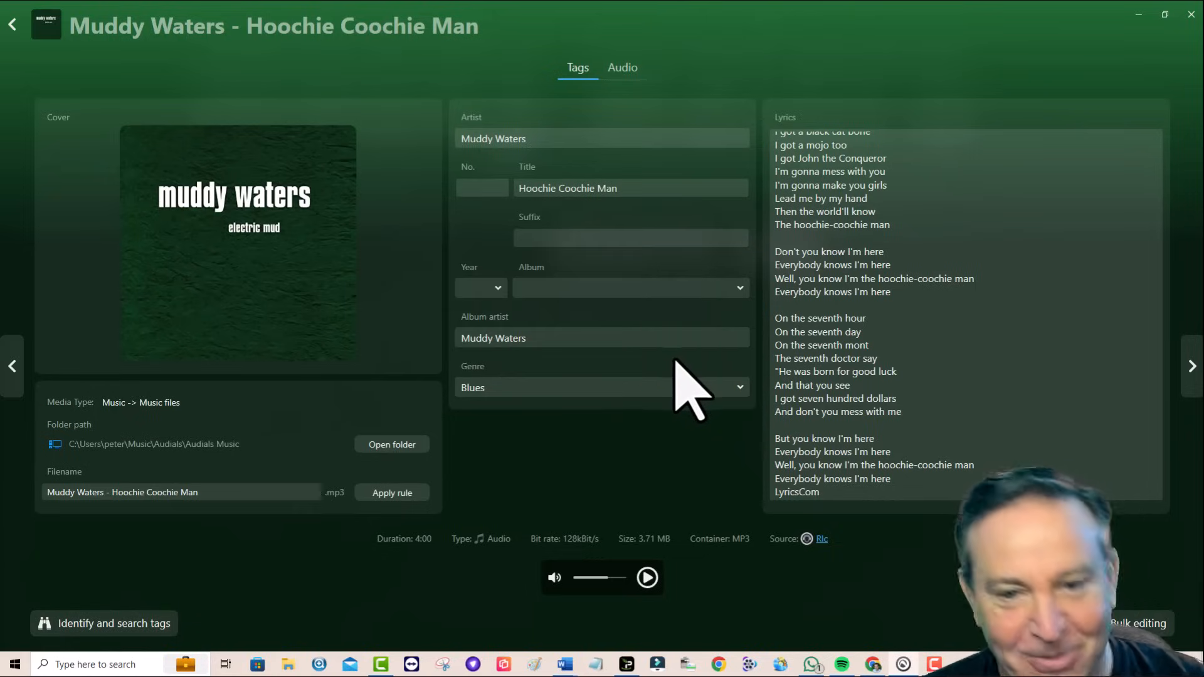
{"action": "mouse_move", "coordinate": [623, 315]}
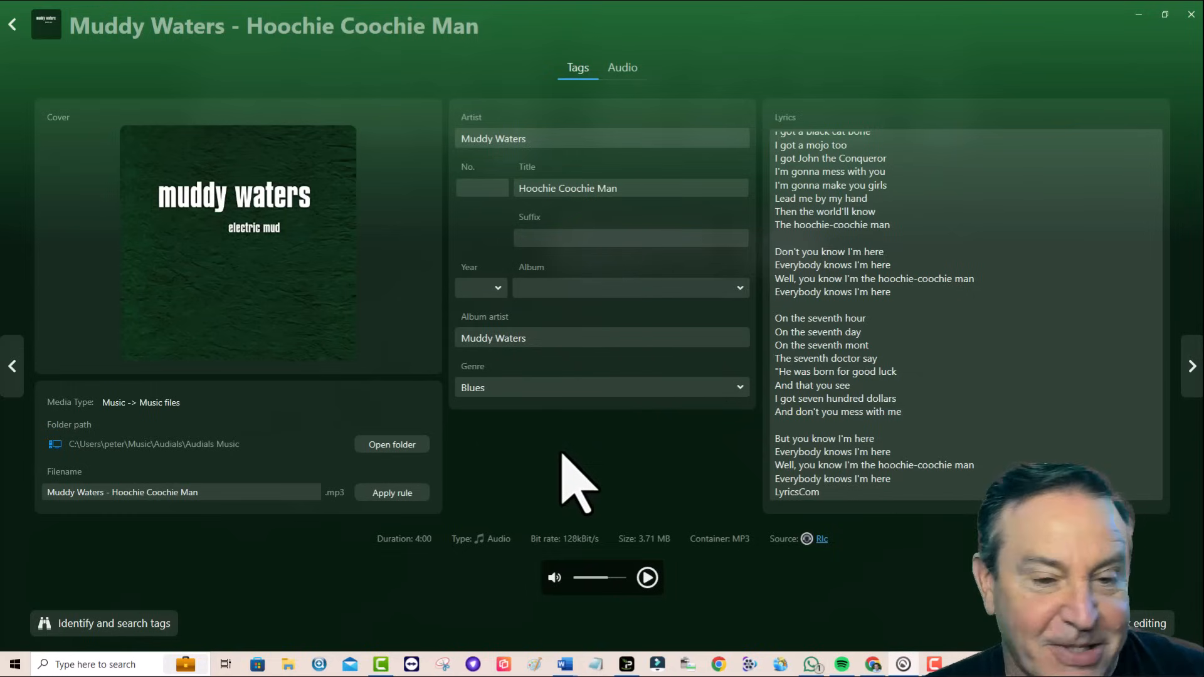
{"action": "mouse_move", "coordinate": [207, 315]}
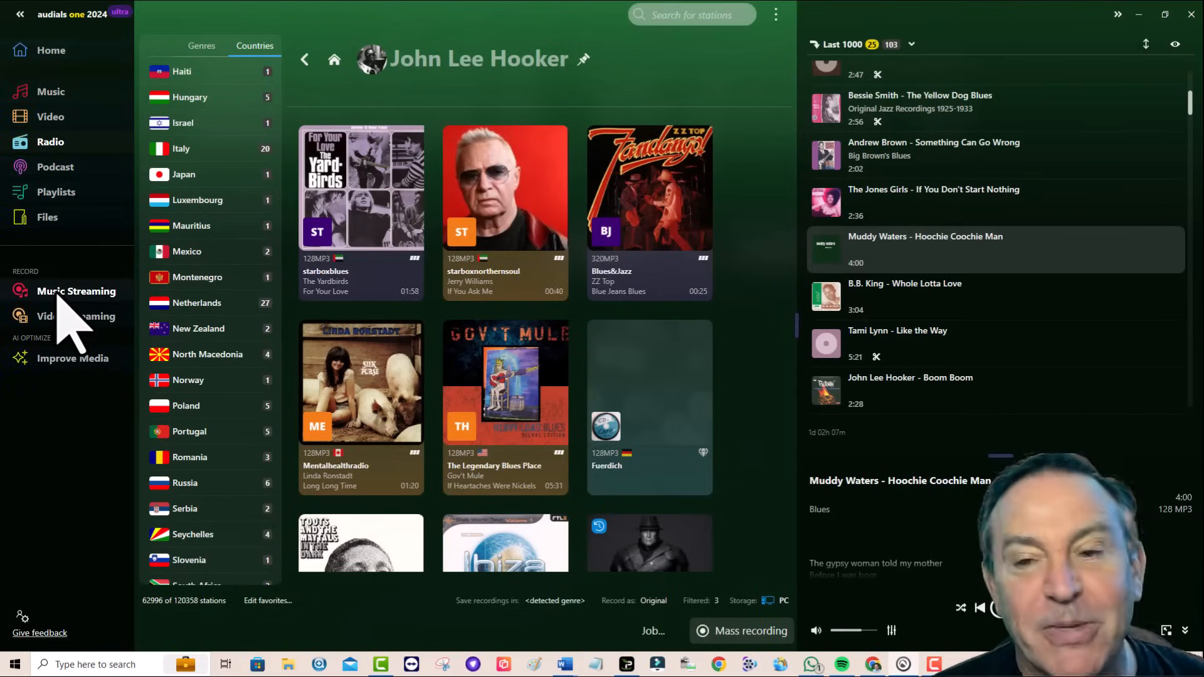
Step: Visit the Music Streaming page, then the Video Streaming page listing Netflix, Hulu, YouTube and Twitch
{"action": "left_click", "coordinate": [77, 291]}
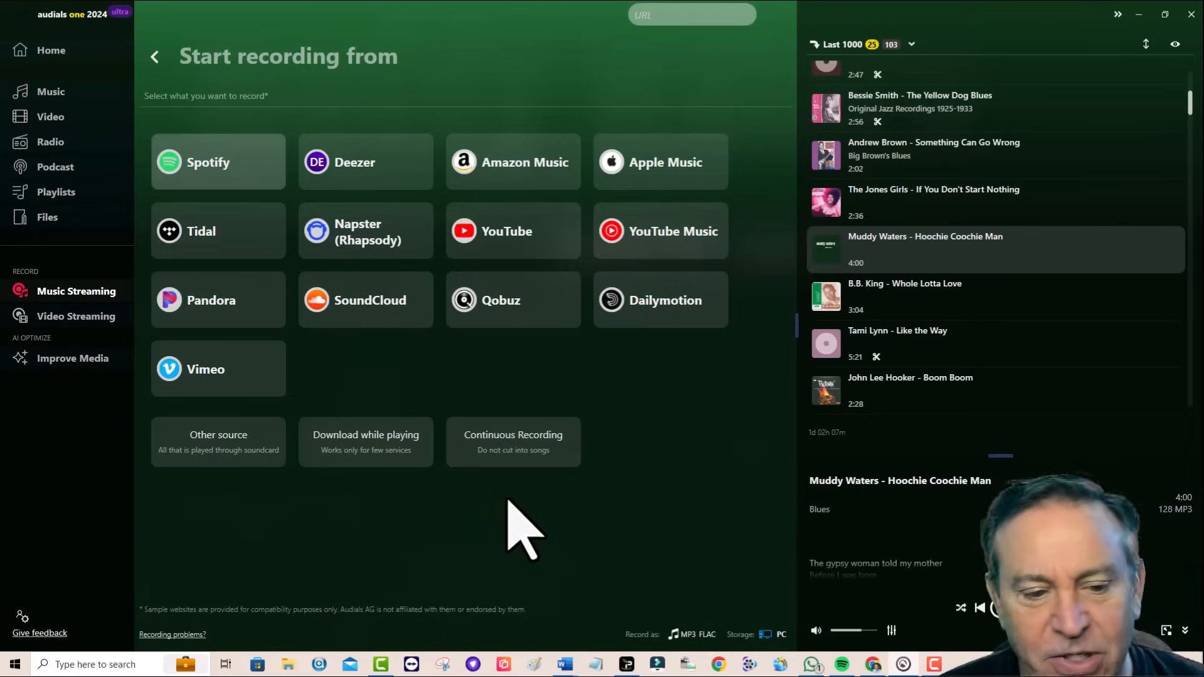
{"action": "mouse_move", "coordinate": [430, 468]}
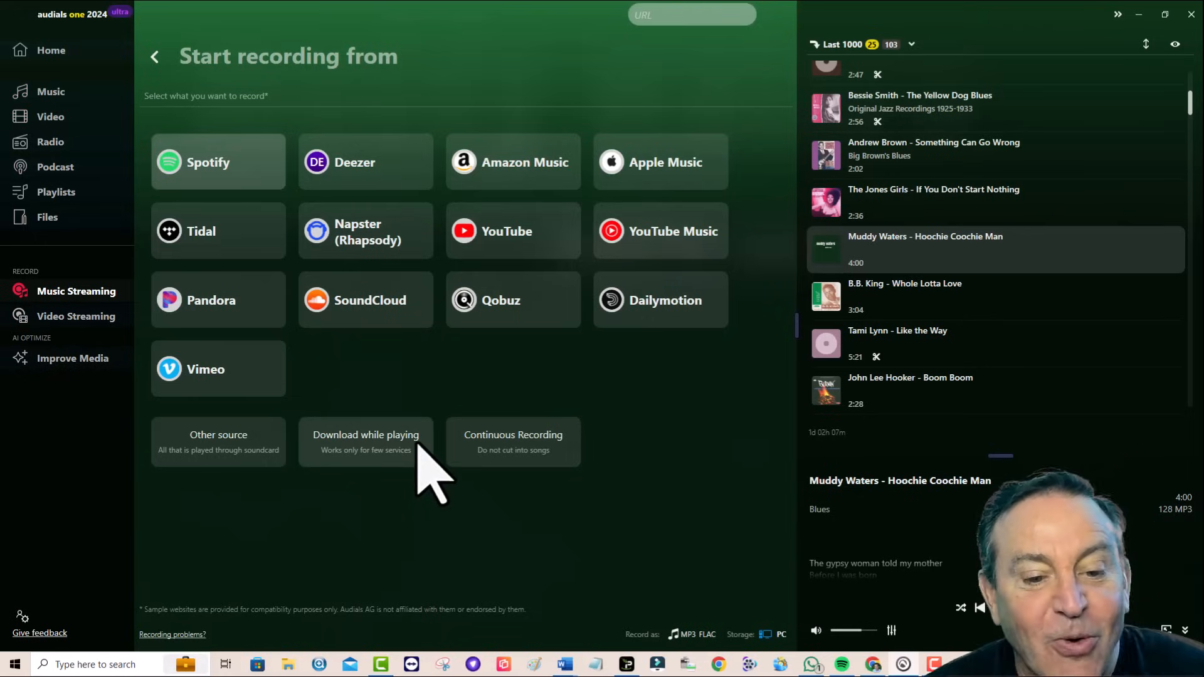
{"action": "mouse_move", "coordinate": [434, 384]}
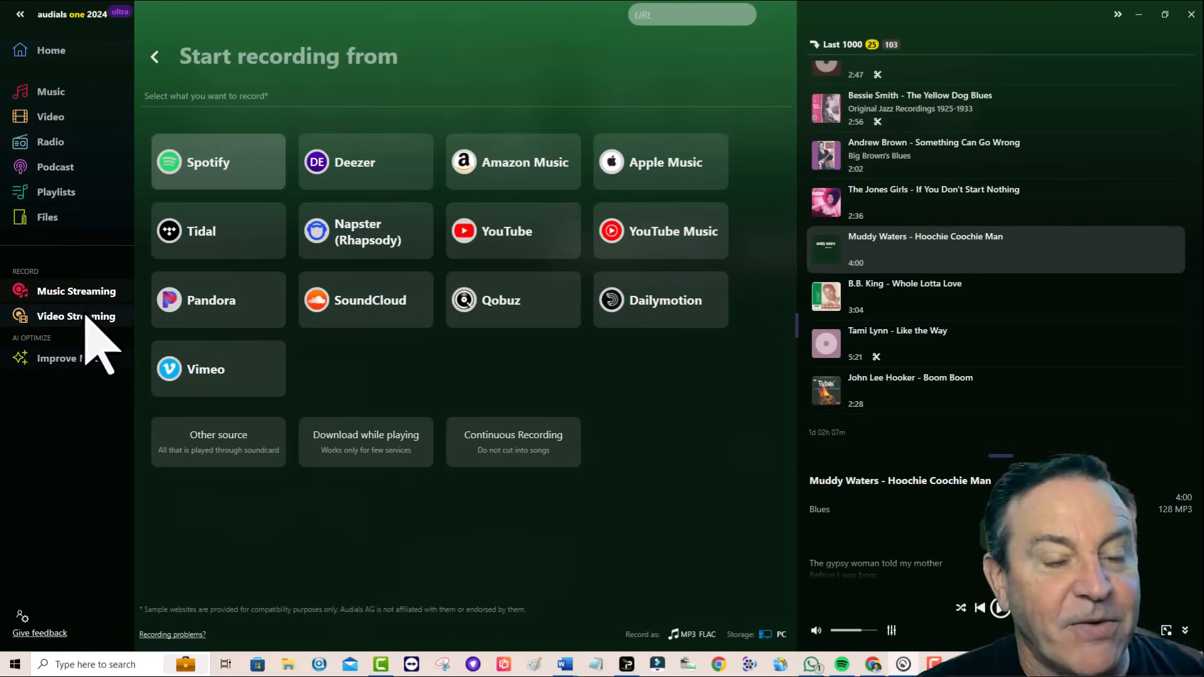
{"action": "left_click", "coordinate": [75, 316]}
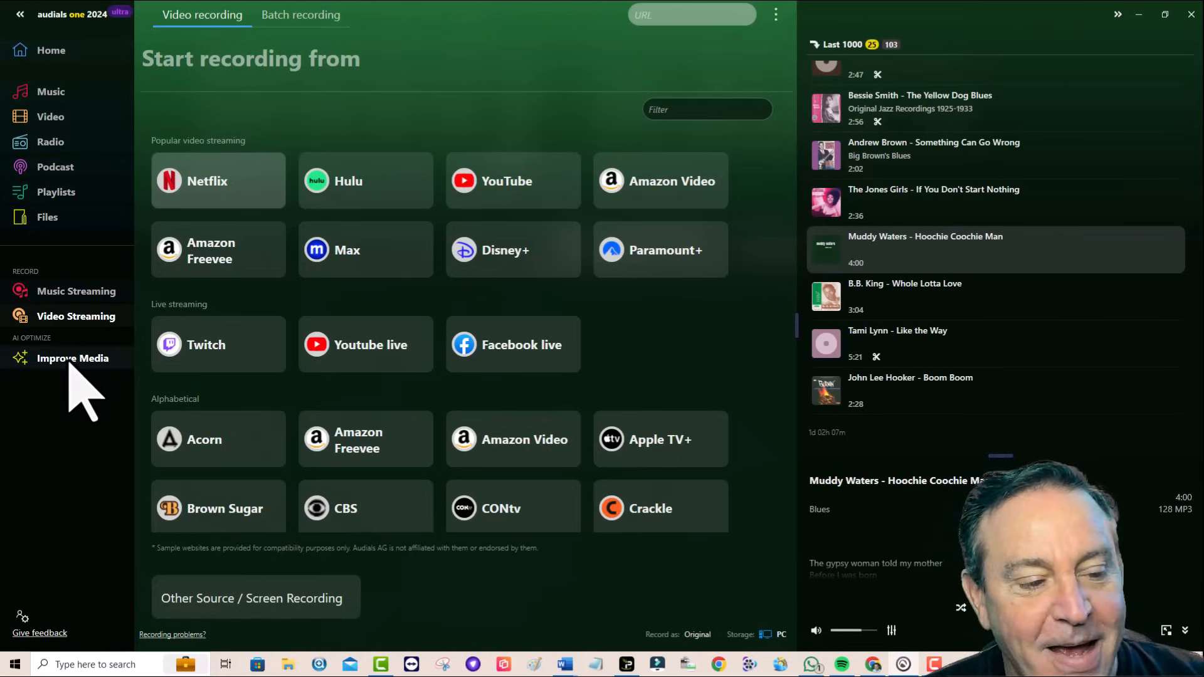
Step: Show the Improve Media page with its empty Improvement Queue and upscale, HDR and speech-boost options
{"action": "left_click", "coordinate": [72, 358]}
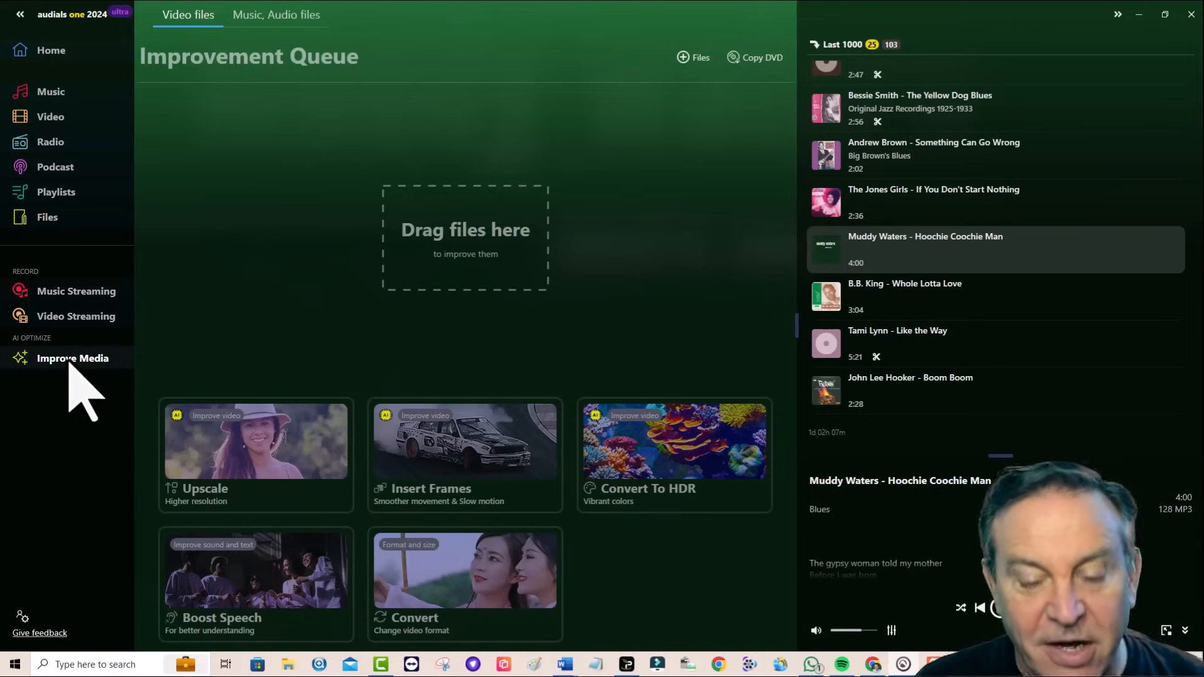
{"action": "mouse_move", "coordinate": [395, 546]}
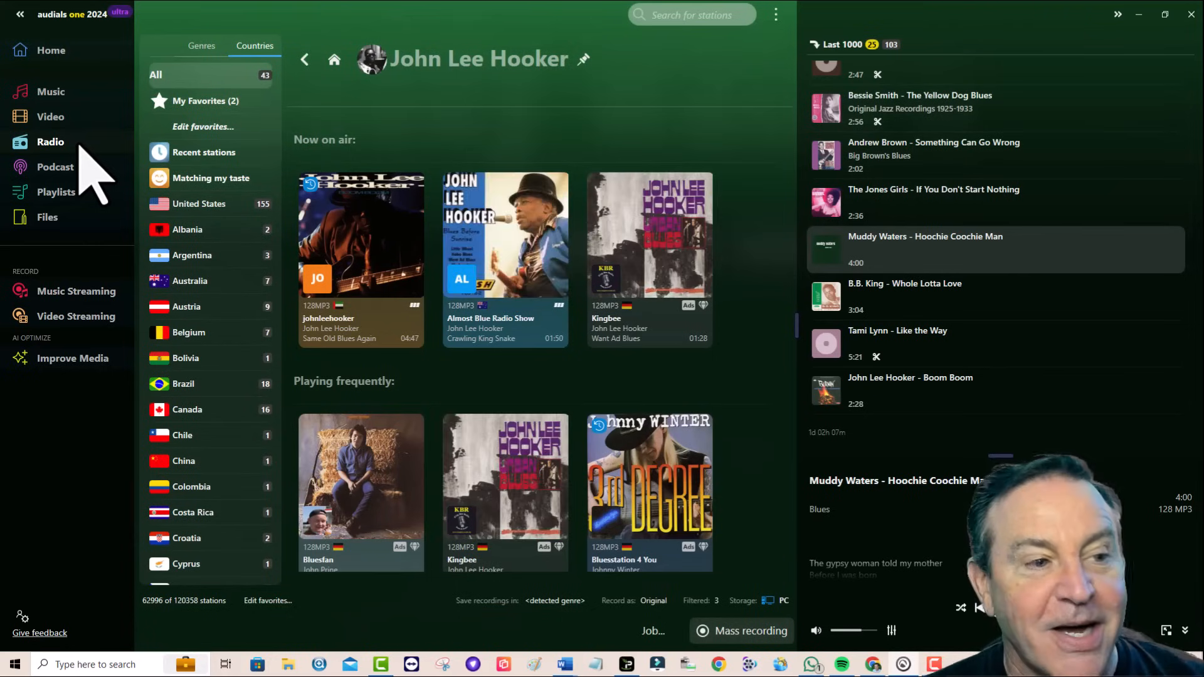
{"action": "mouse_move", "coordinate": [720, 101]}
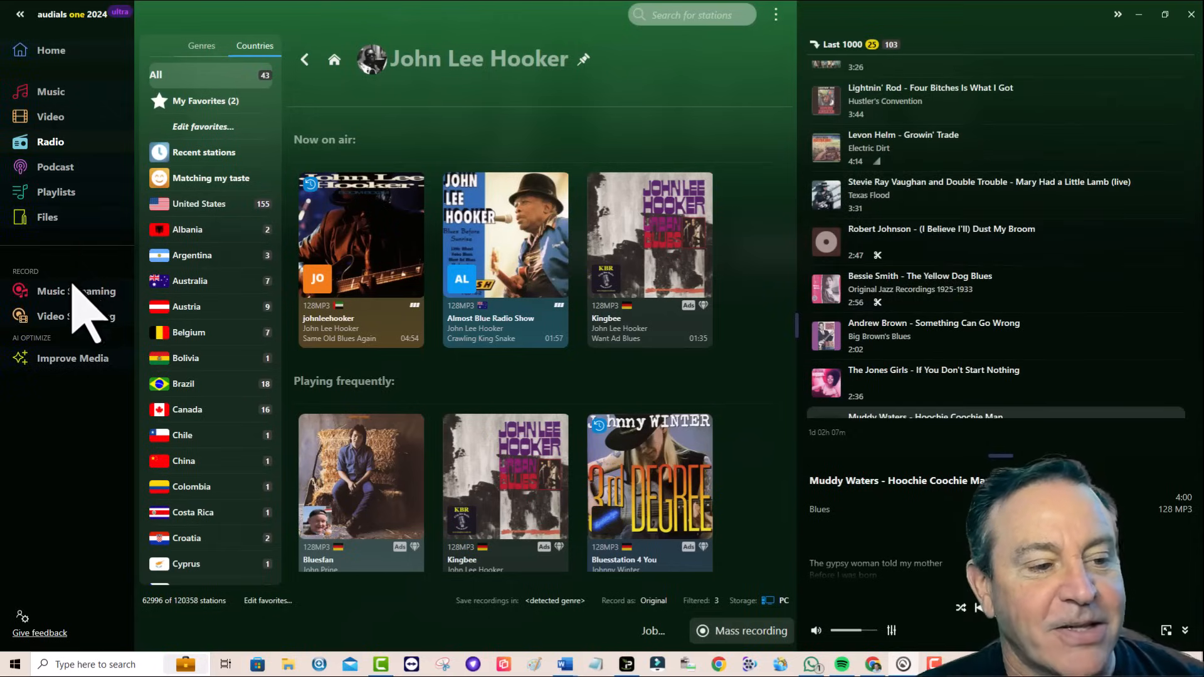
Step: Start a Spotify recording session from Music Streaming using the Spotify Website player
{"action": "left_click", "coordinate": [77, 291]}
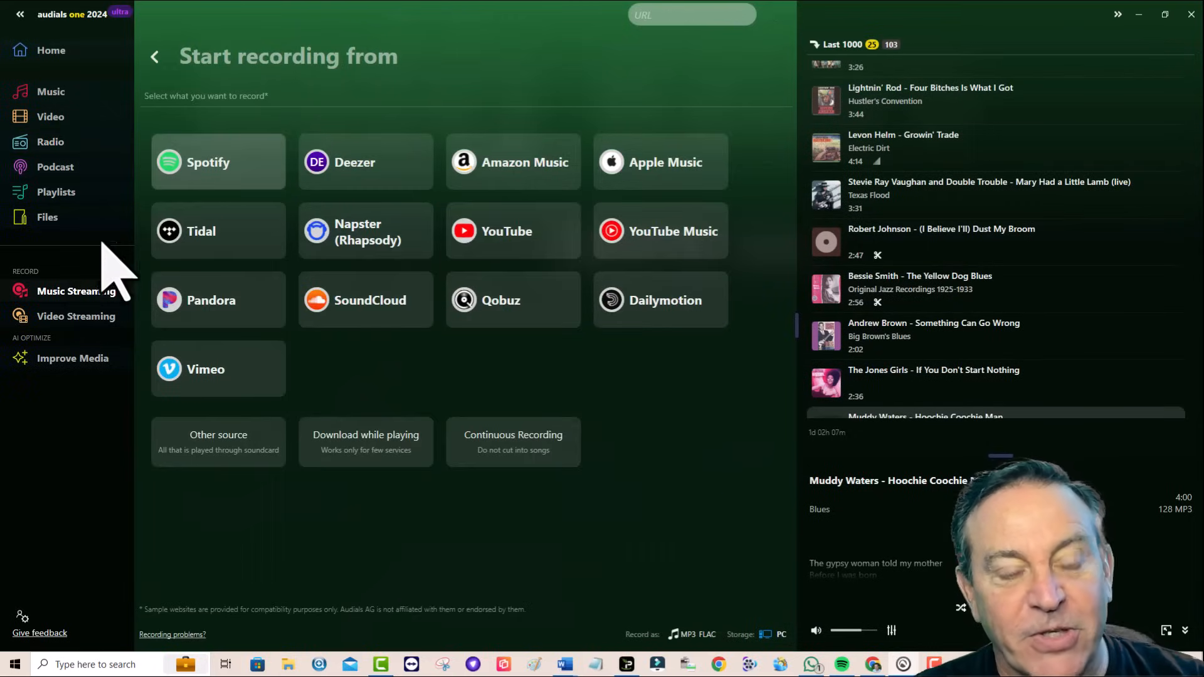
{"action": "left_click", "coordinate": [217, 162]}
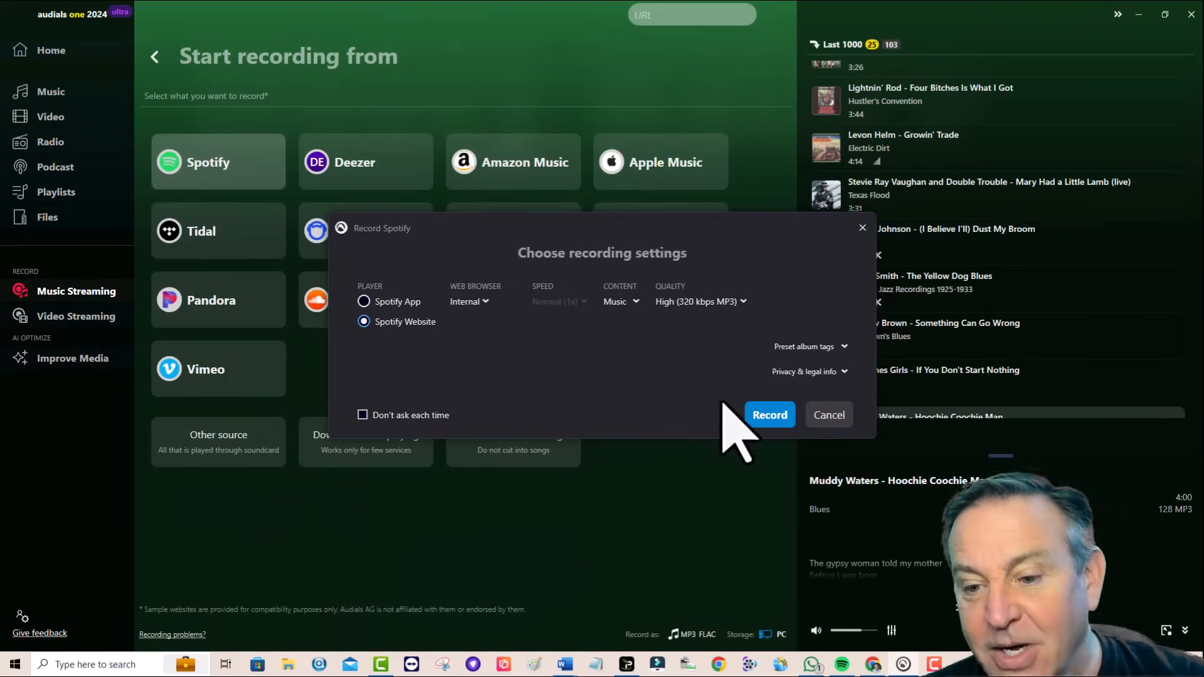
{"action": "left_click", "coordinate": [768, 415]}
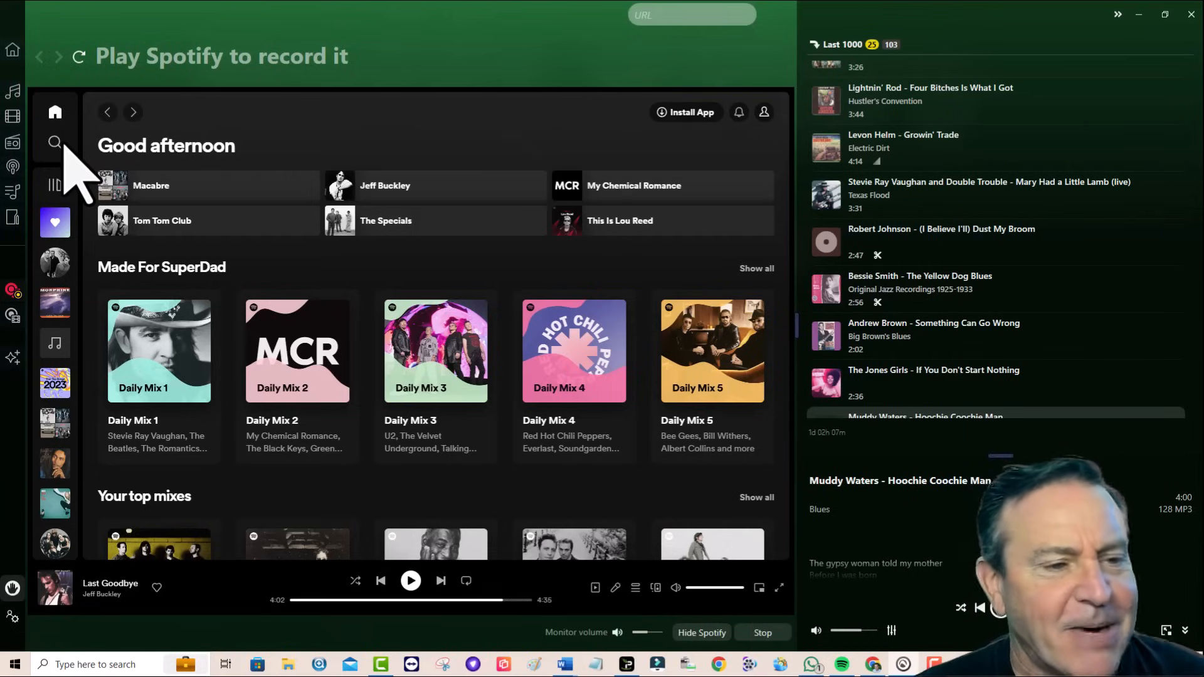
Step: Search Spotify for 'peter tosh' and browse the artist's popular tracks
{"action": "left_click", "coordinate": [54, 143]}
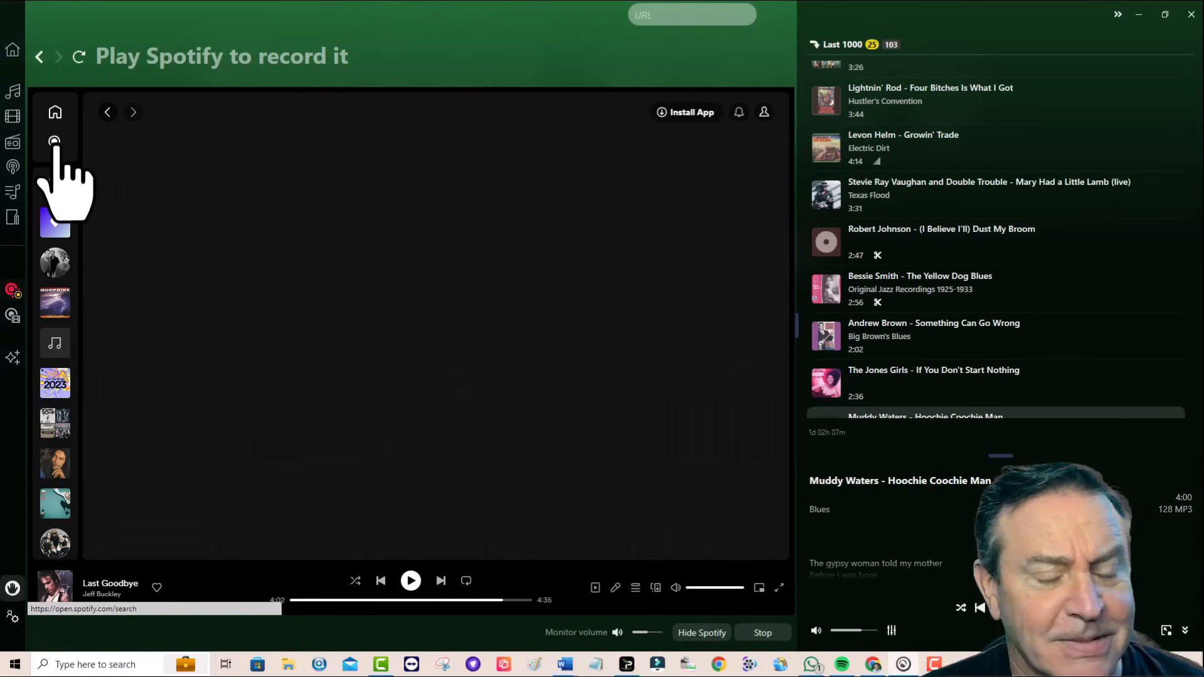
{"action": "left_click", "coordinate": [54, 142]}
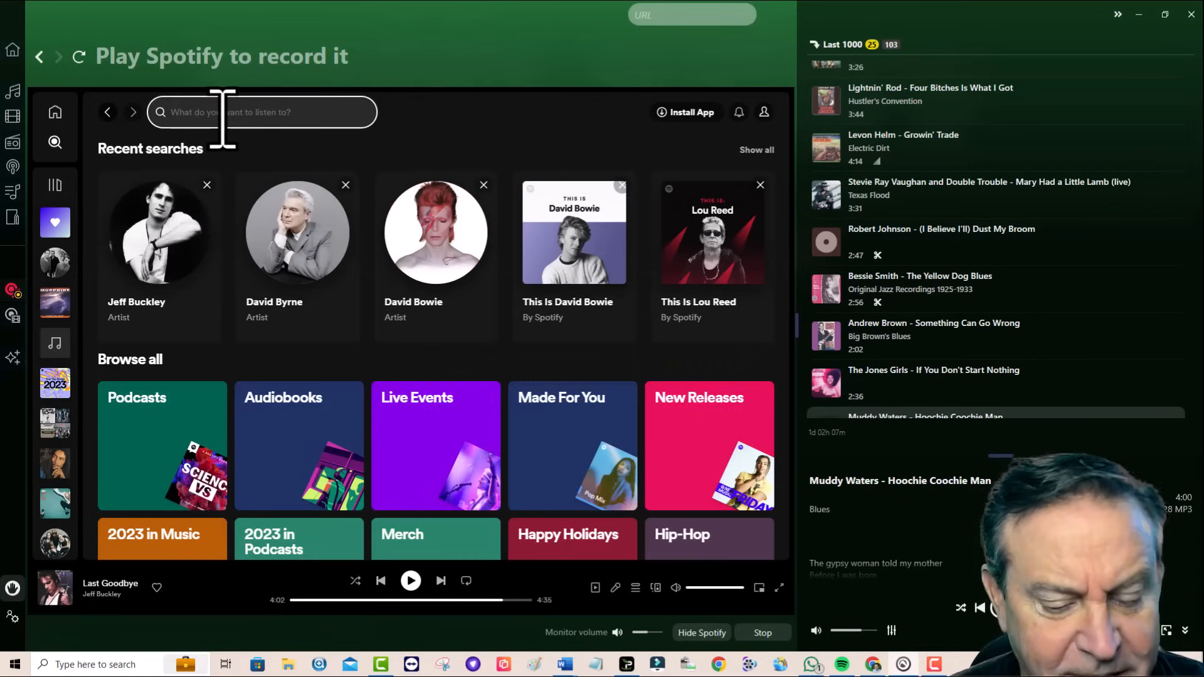
{"action": "type", "text": "peter tosh"}
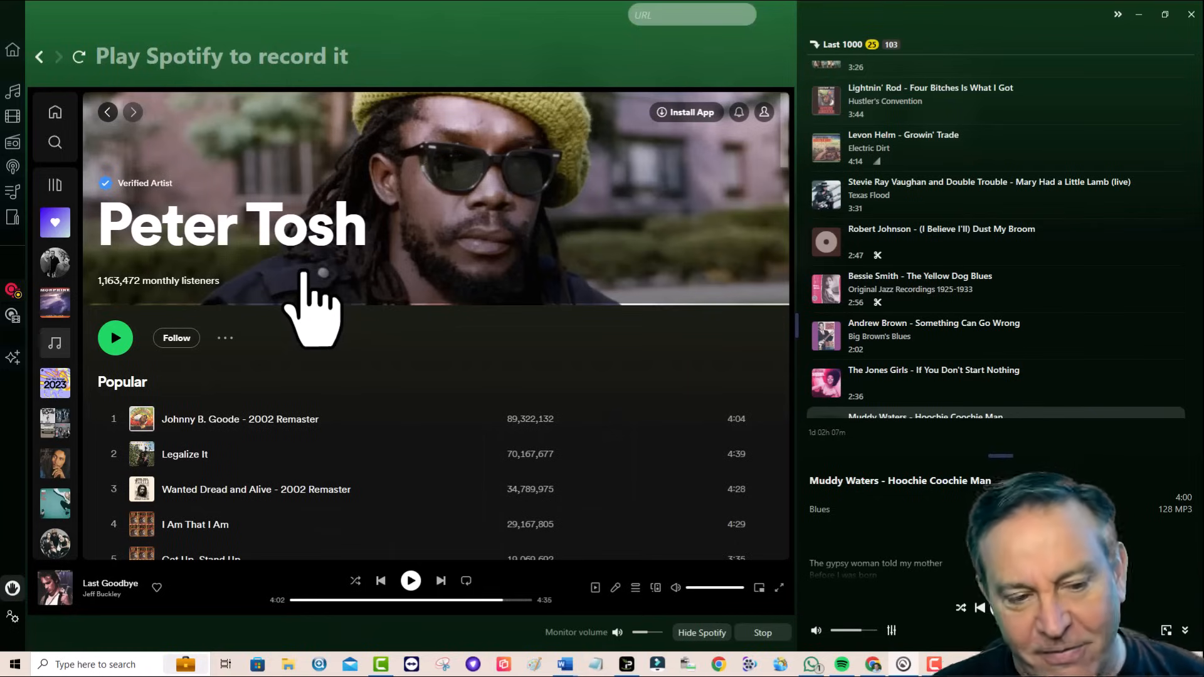
{"action": "scroll", "scroll_direction": "down", "scroll_amount": 3}
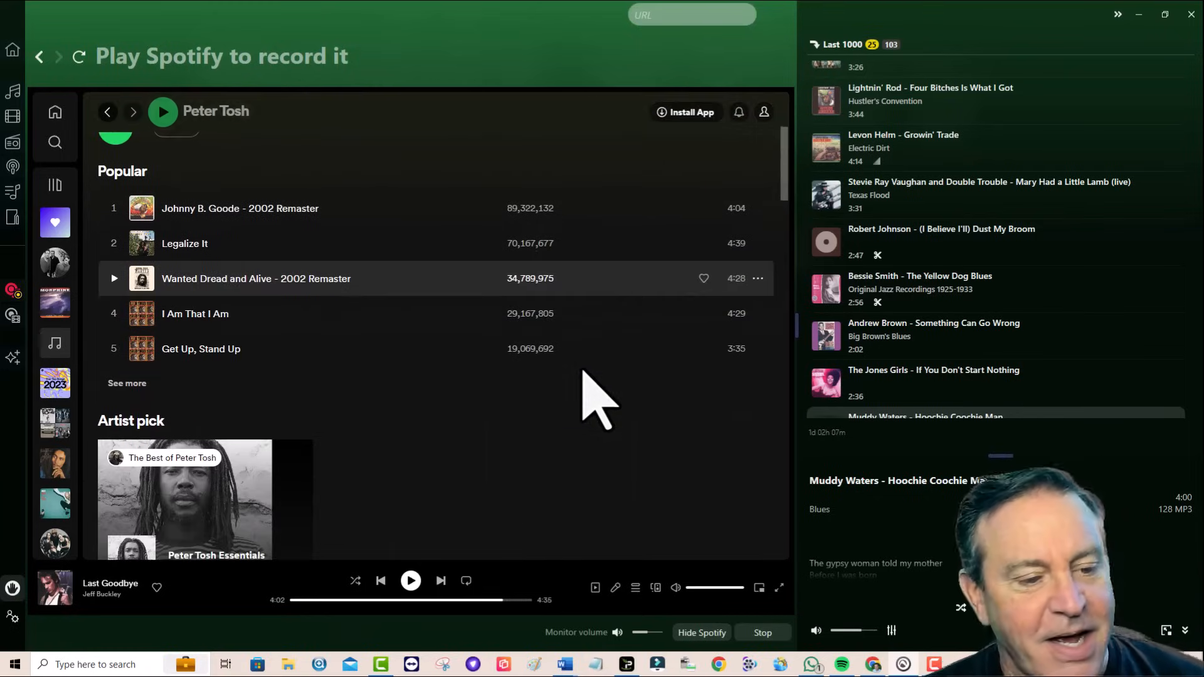
{"action": "scroll", "scroll_direction": "down", "scroll_amount": 3}
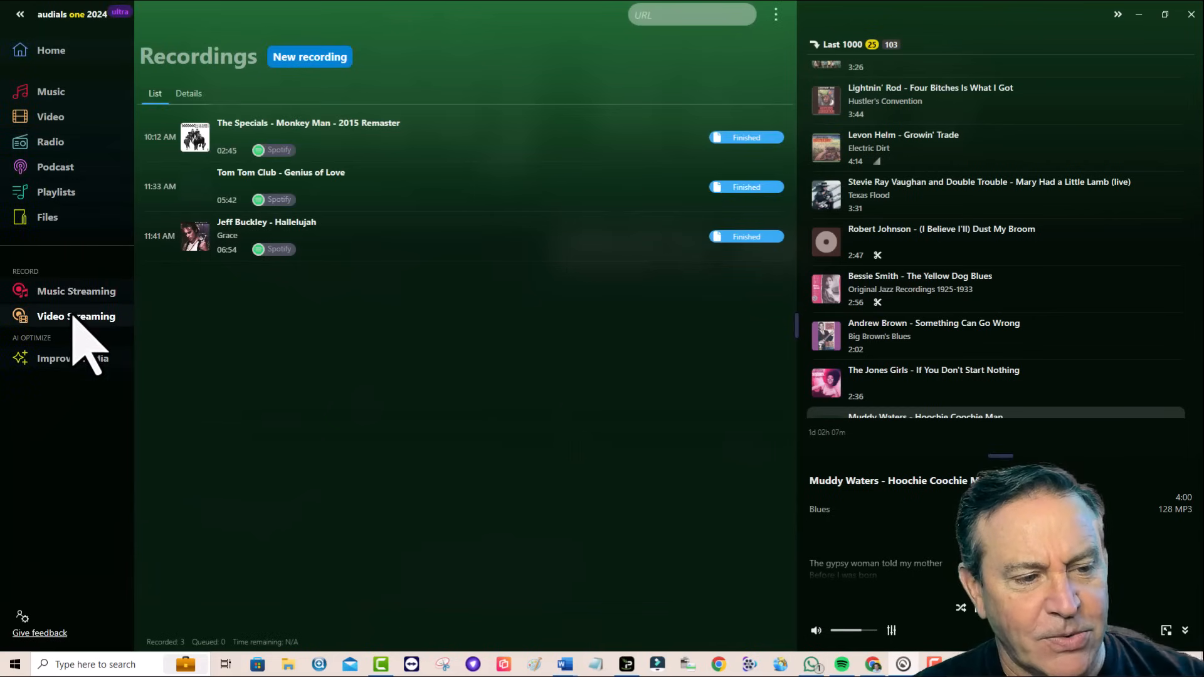
Step: On the Video Streaming page, review the Amazon Freevee record dialog and cancel it without recording
{"action": "left_click", "coordinate": [76, 316]}
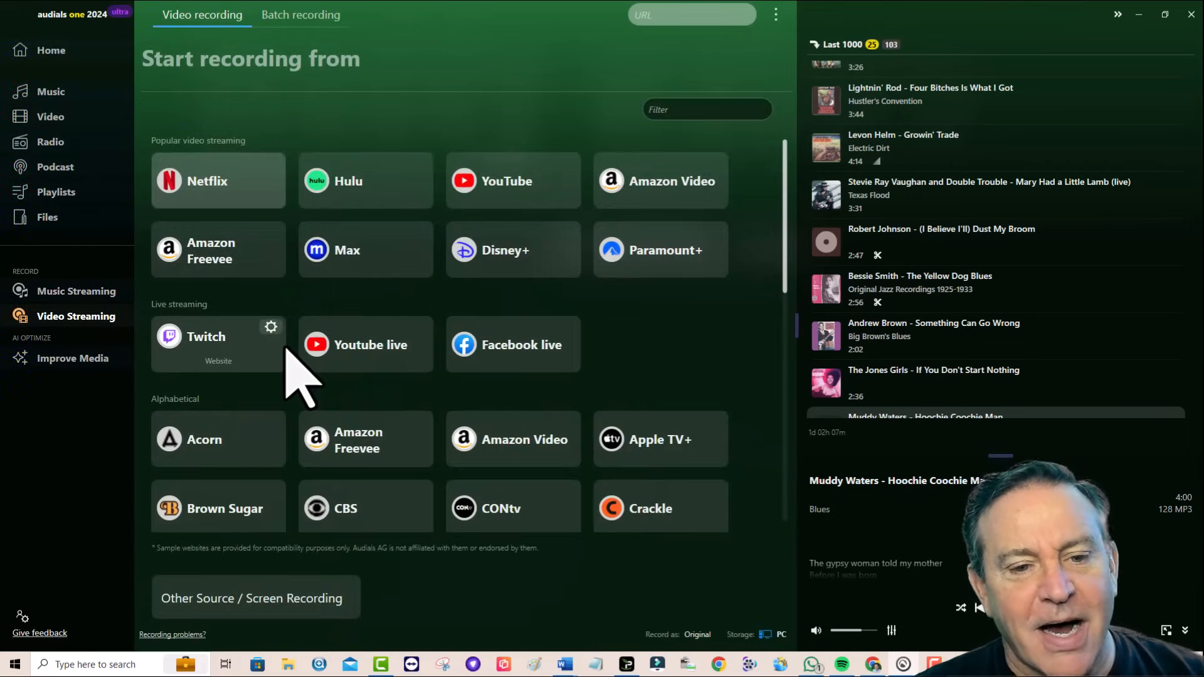
{"action": "mouse_move", "coordinate": [524, 439]}
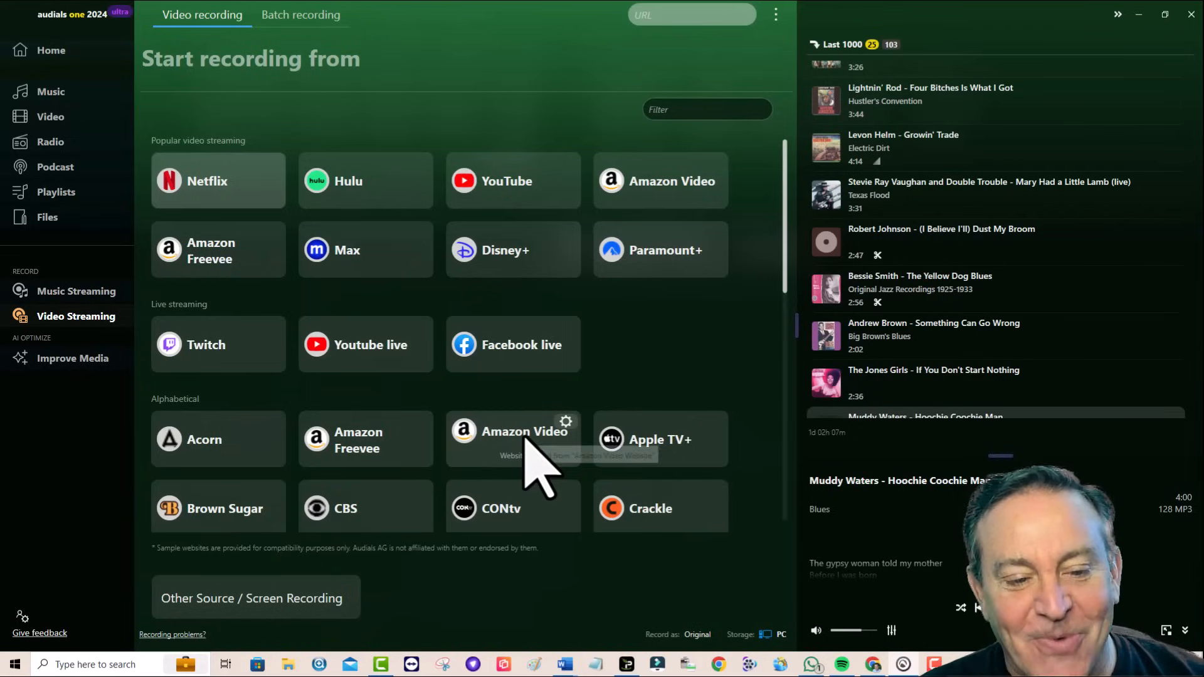
{"action": "scroll", "scroll_direction": "down", "scroll_amount": 3}
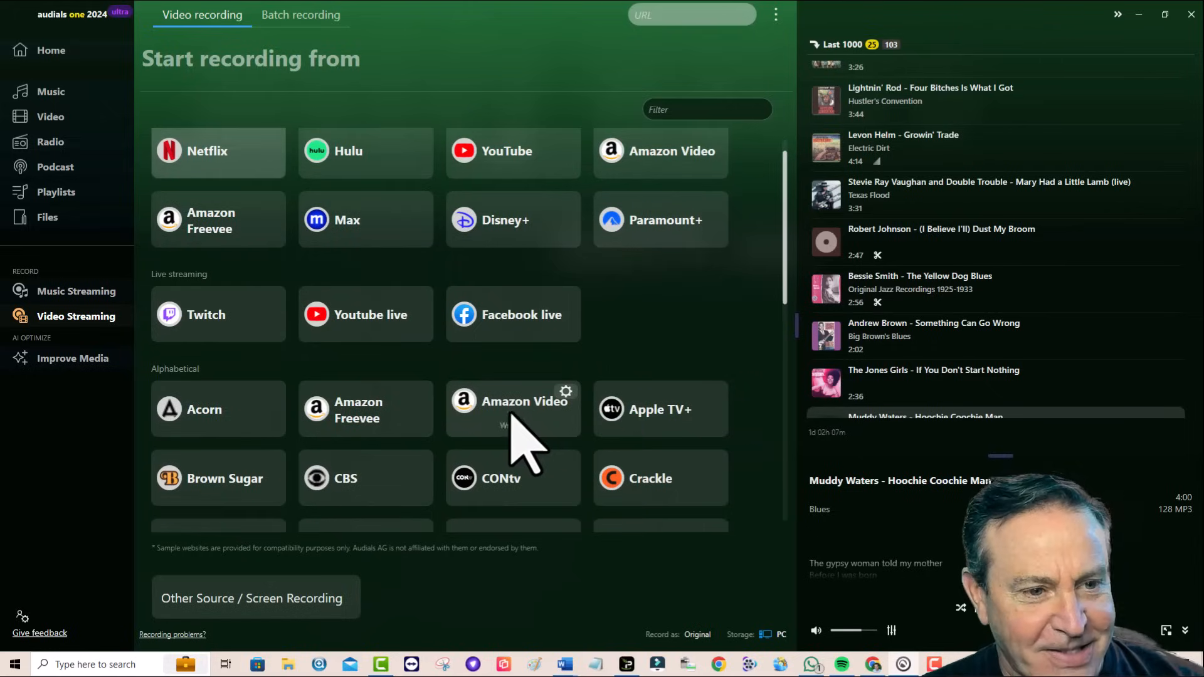
{"action": "left_click", "coordinate": [217, 221]}
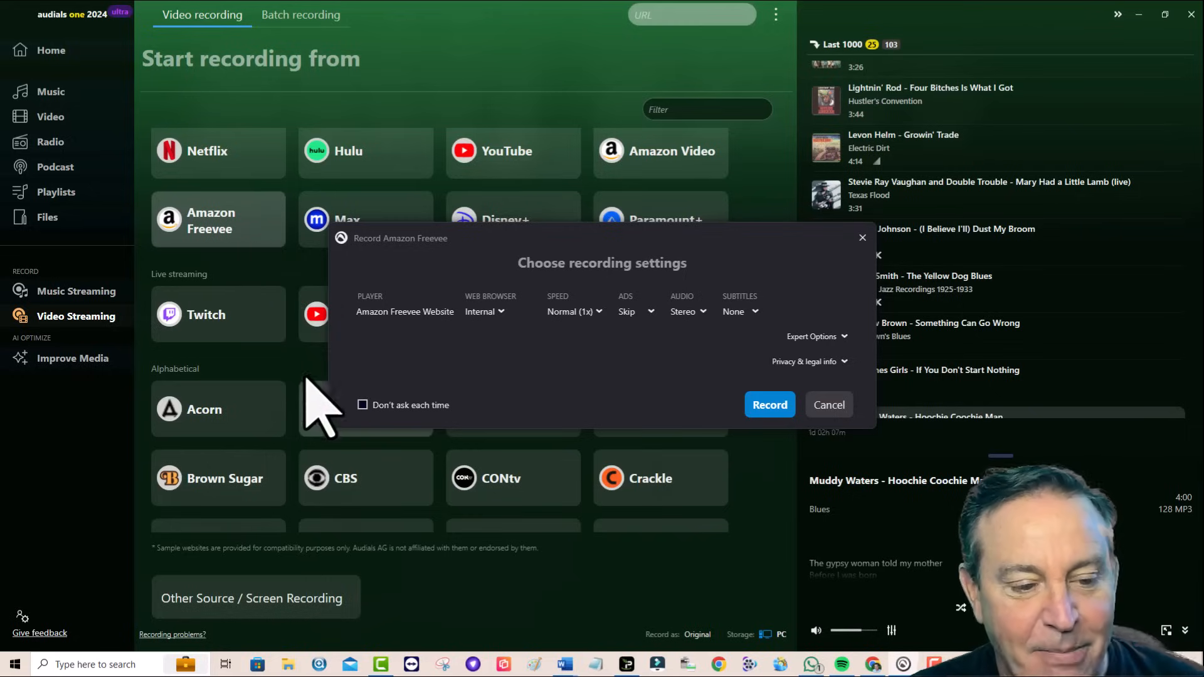
{"action": "left_click", "coordinate": [827, 405]}
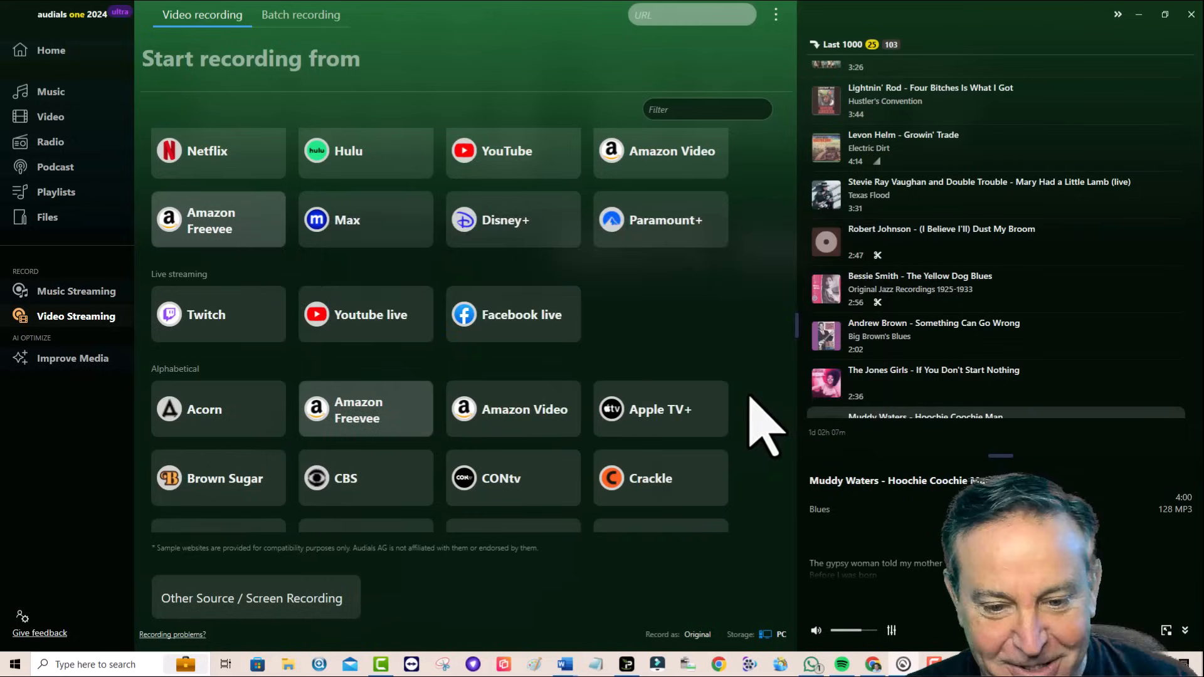
Step: Scroll through the Last 1000 recordings list, reaching Jeff Healey and Mavis Staples tracks
{"action": "scroll", "scroll_direction": "down", "scroll_amount": 3}
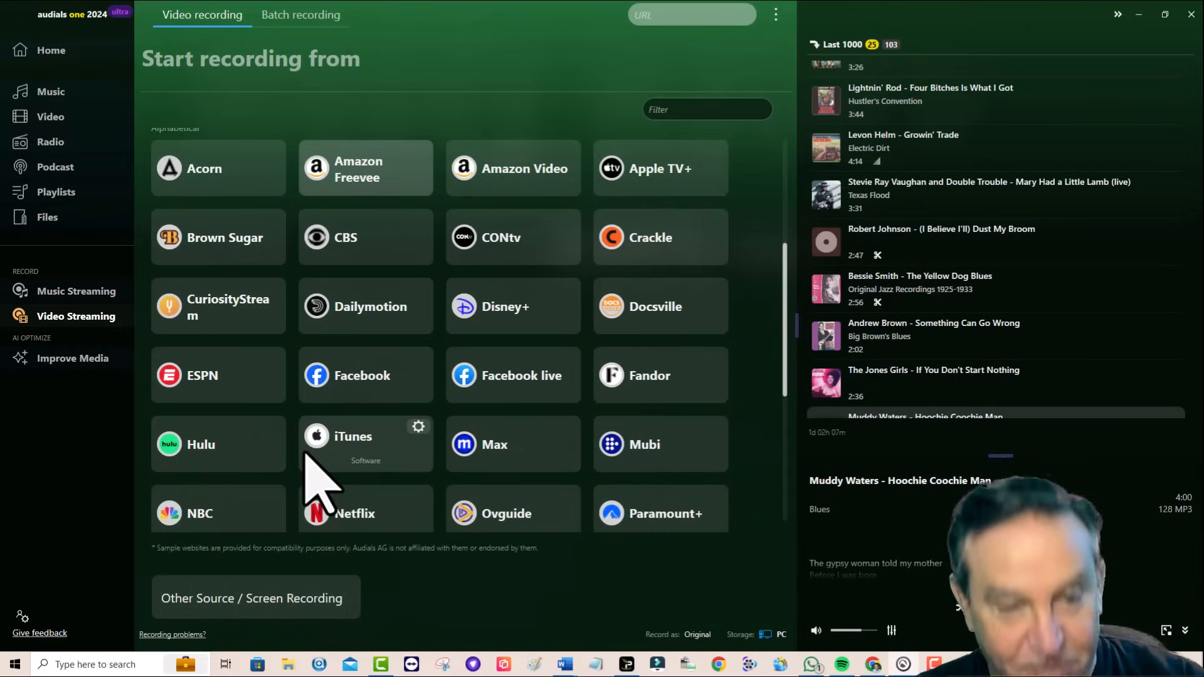
{"action": "scroll", "scroll_direction": "down", "scroll_amount": 3}
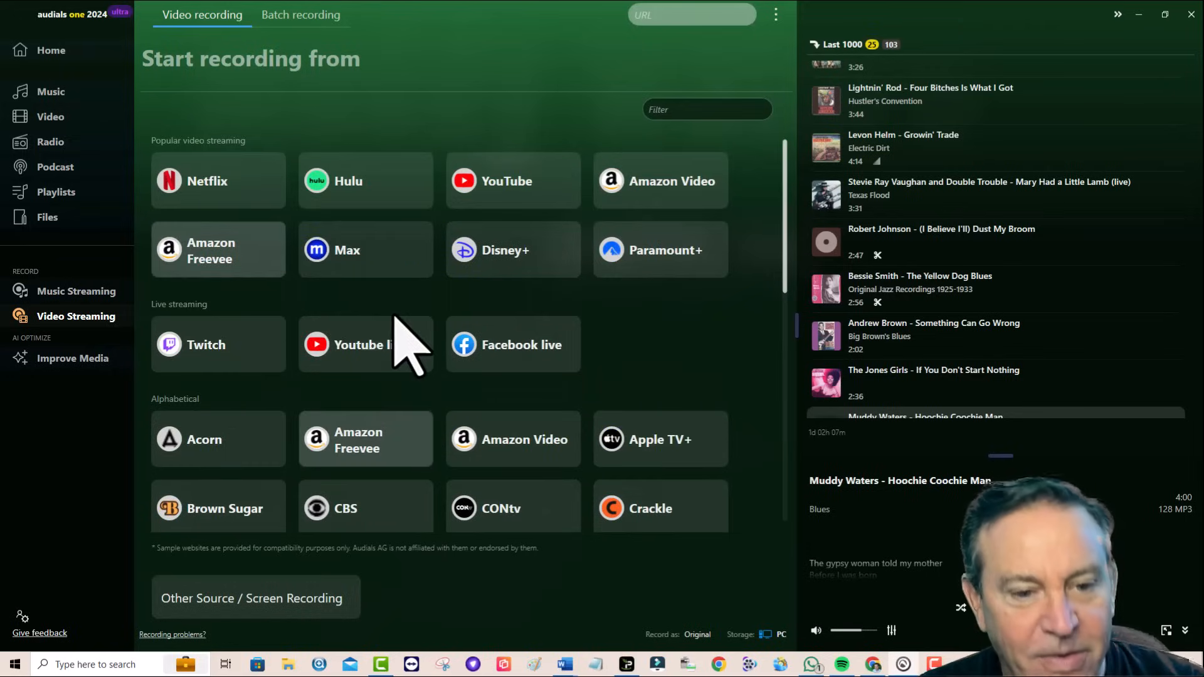
{"action": "mouse_move", "coordinate": [417, 257]}
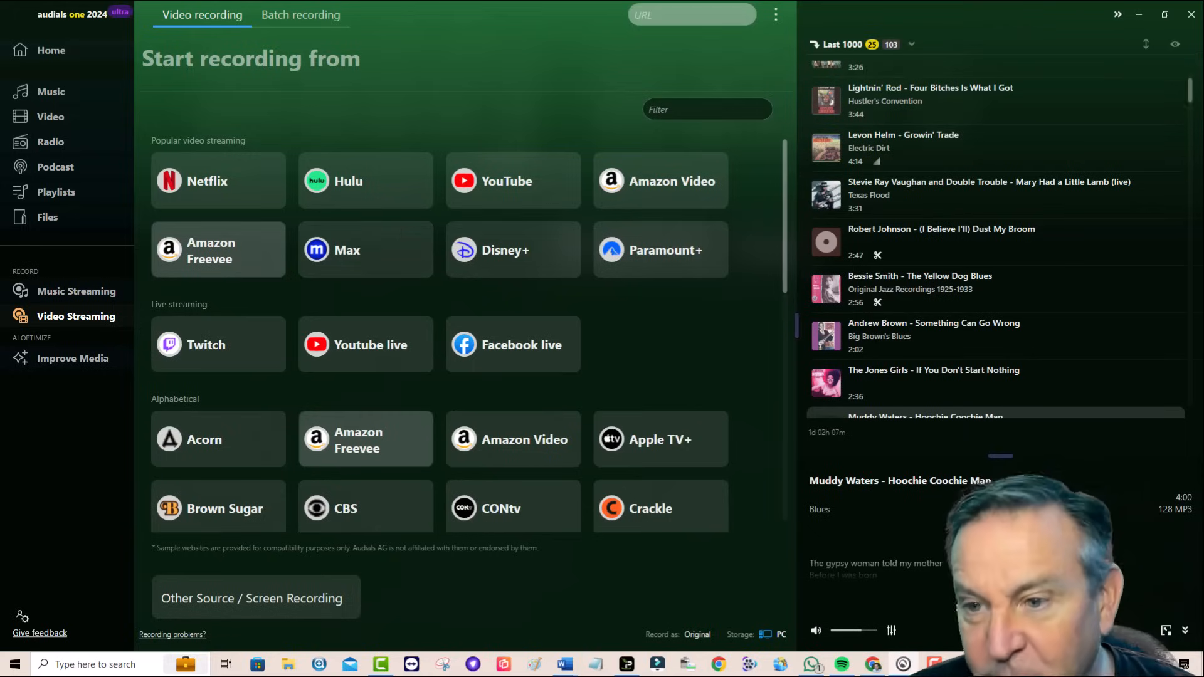
{"action": "scroll", "scroll_direction": "down", "scroll_amount": 3}
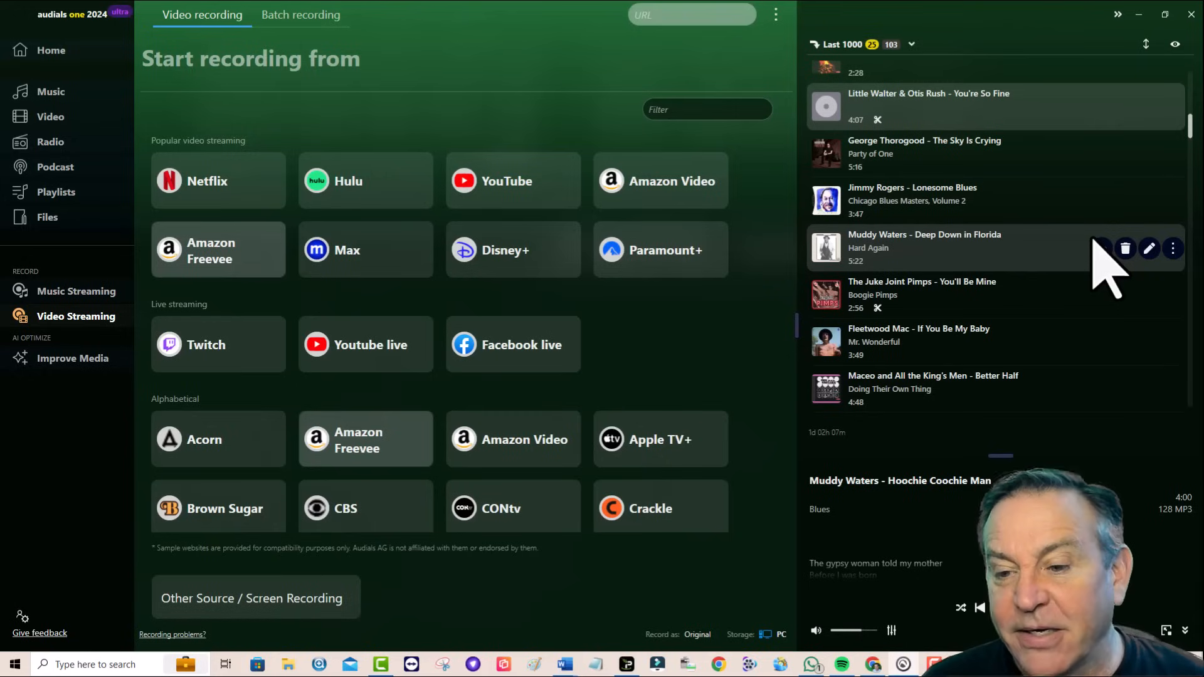
{"action": "scroll", "scroll_direction": "down", "scroll_amount": 3}
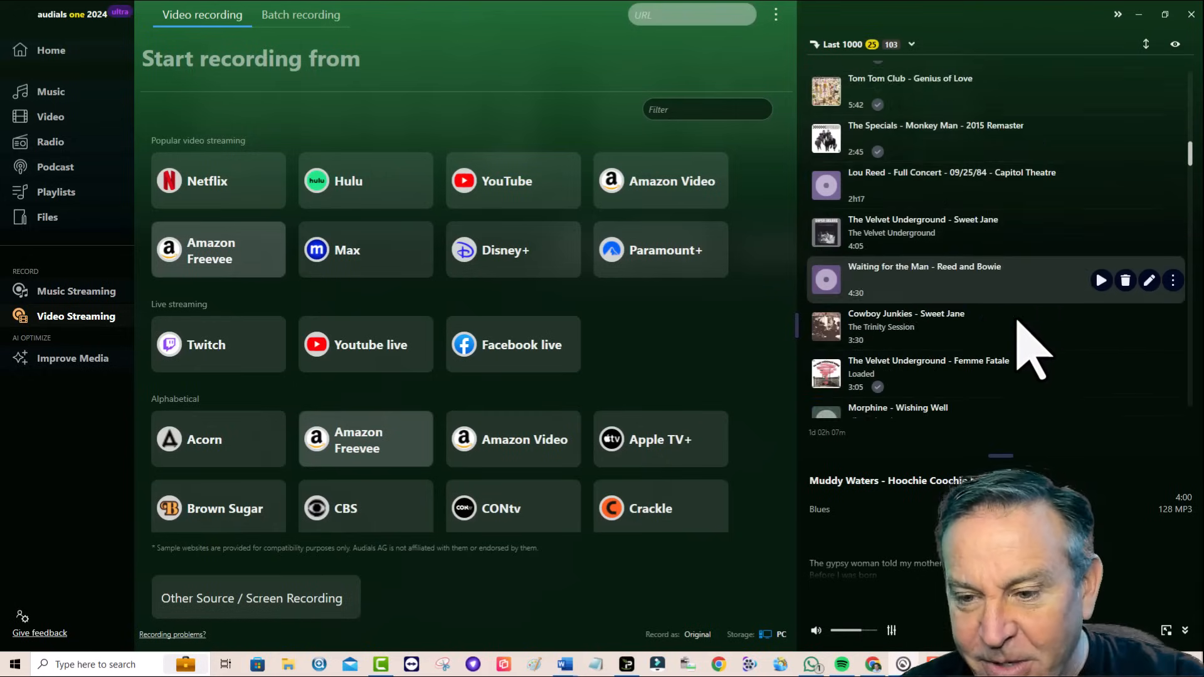
{"action": "scroll", "scroll_direction": "down", "scroll_amount": 3}
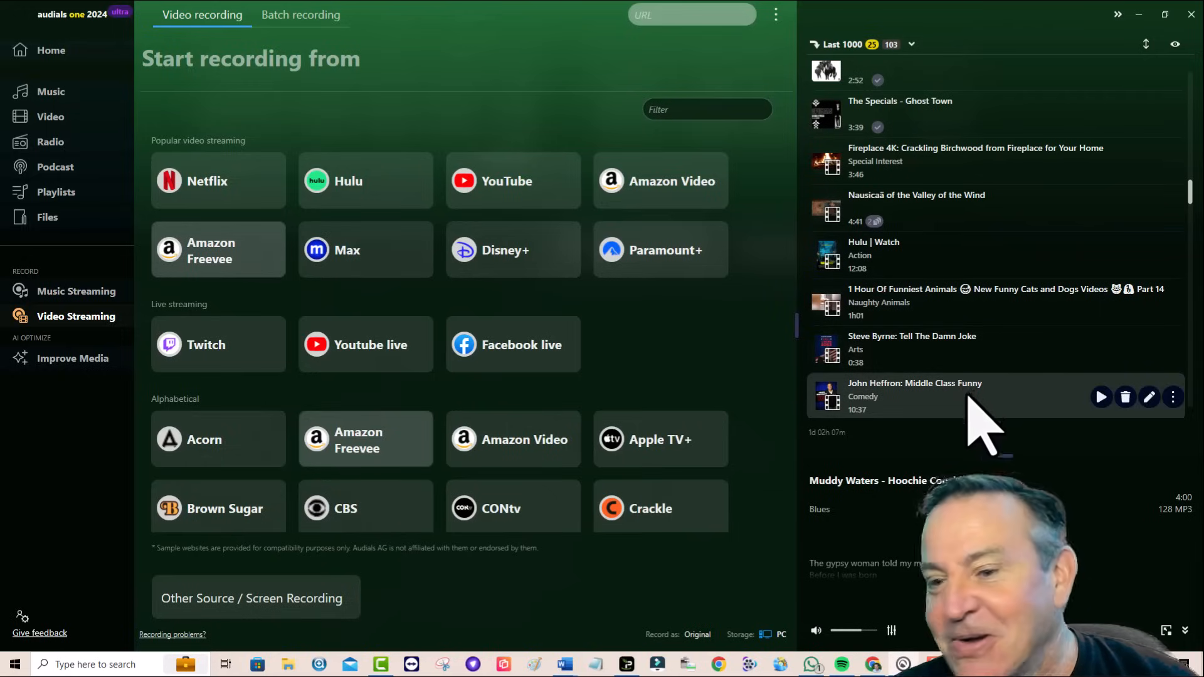
{"action": "scroll", "scroll_direction": "down", "scroll_amount": 3}
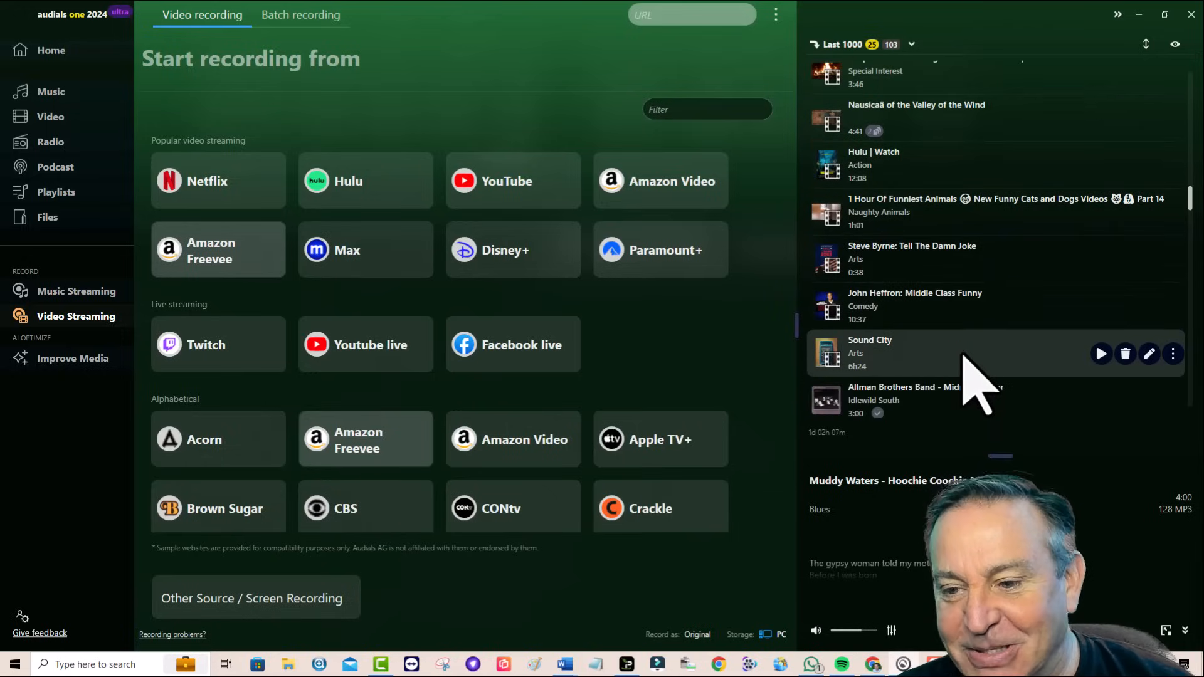
{"action": "scroll", "scroll_direction": "down", "scroll_amount": 3}
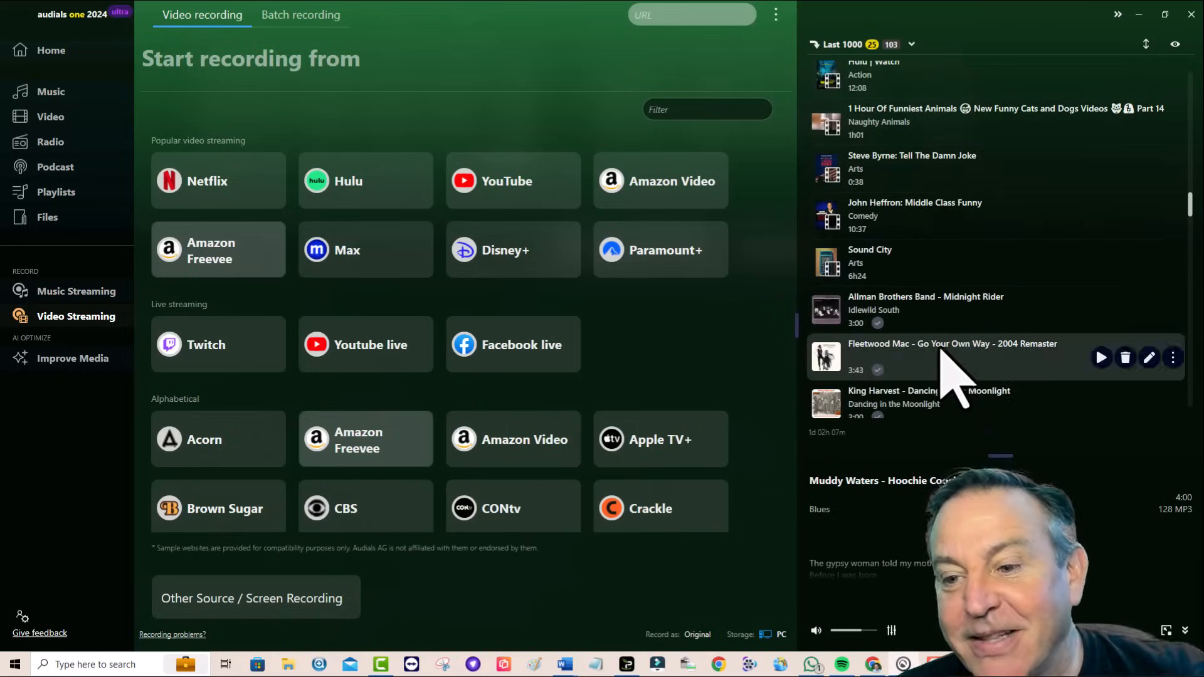
{"action": "scroll", "scroll_direction": "down", "scroll_amount": 3}
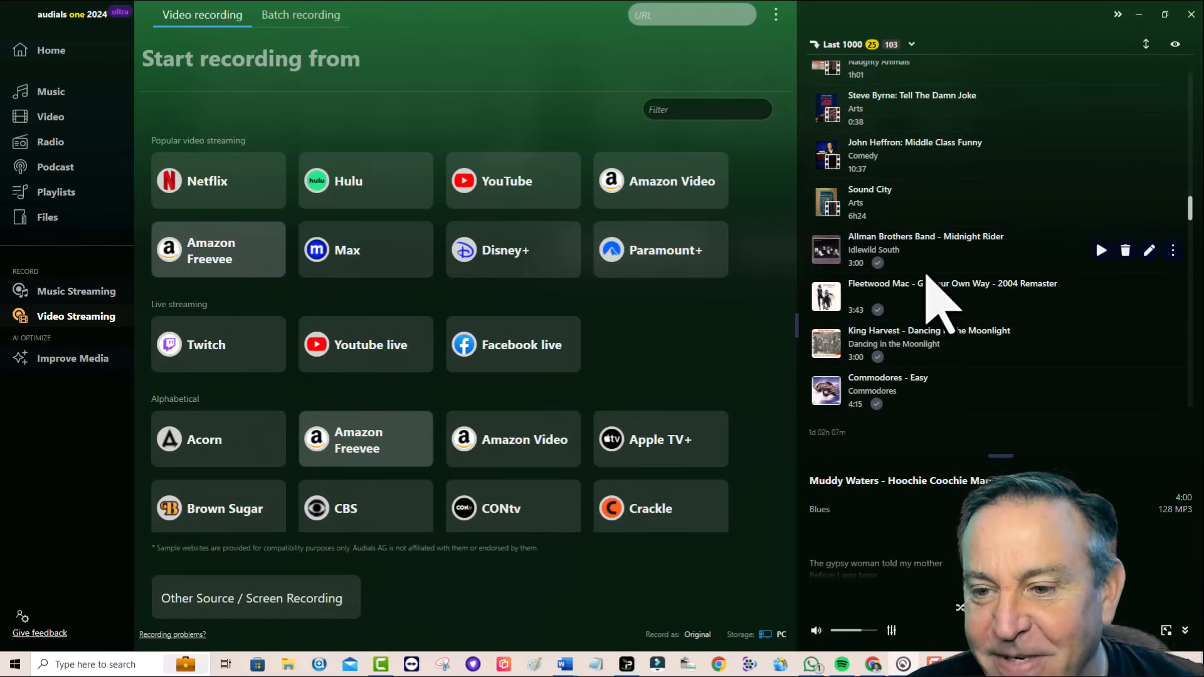
{"action": "scroll", "scroll_direction": "down", "scroll_amount": 3}
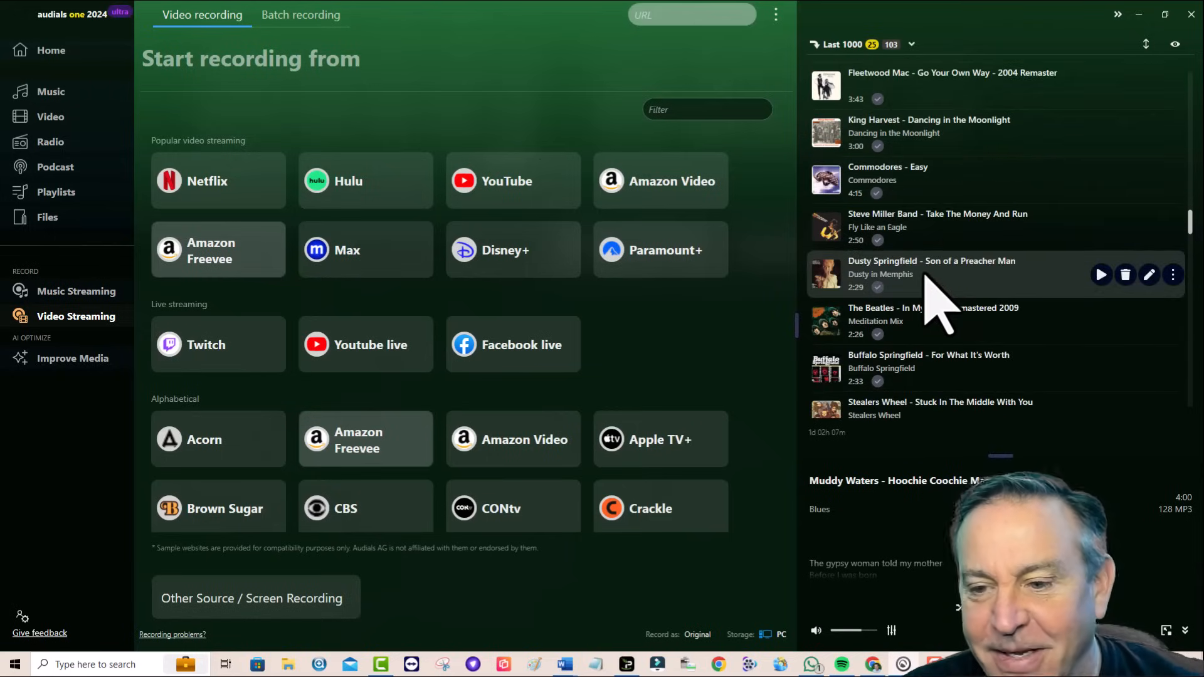
{"action": "scroll", "scroll_direction": "down", "scroll_amount": 3}
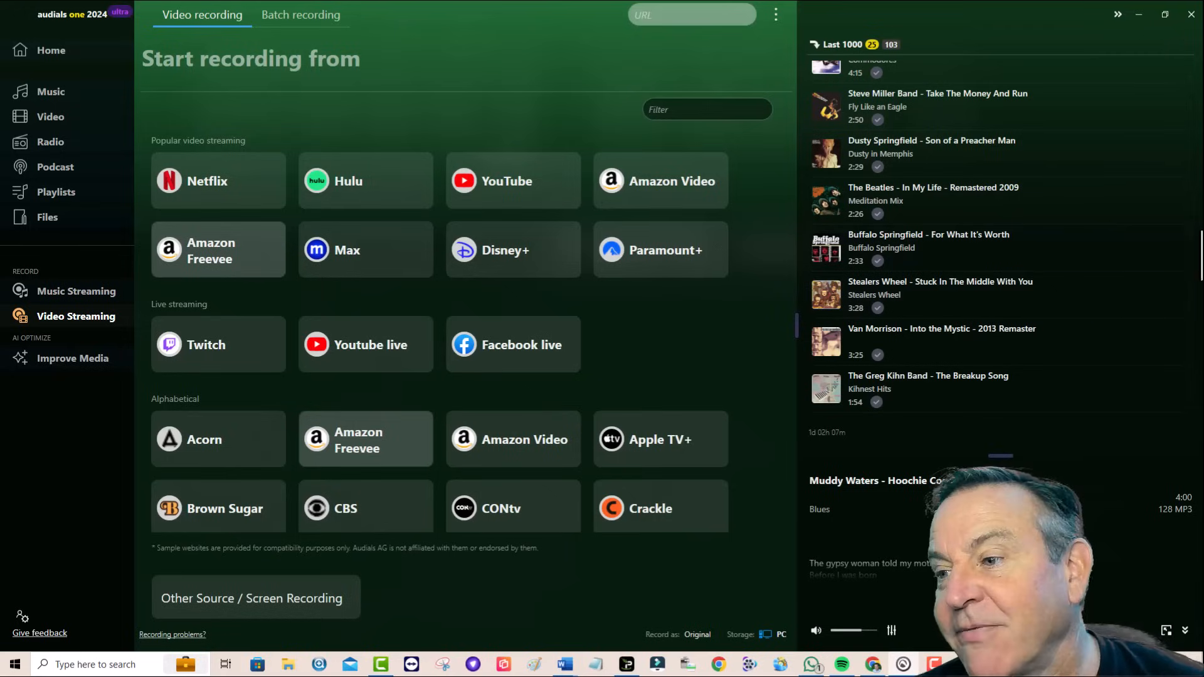
{"action": "scroll", "scroll_direction": "down", "scroll_amount": 3}
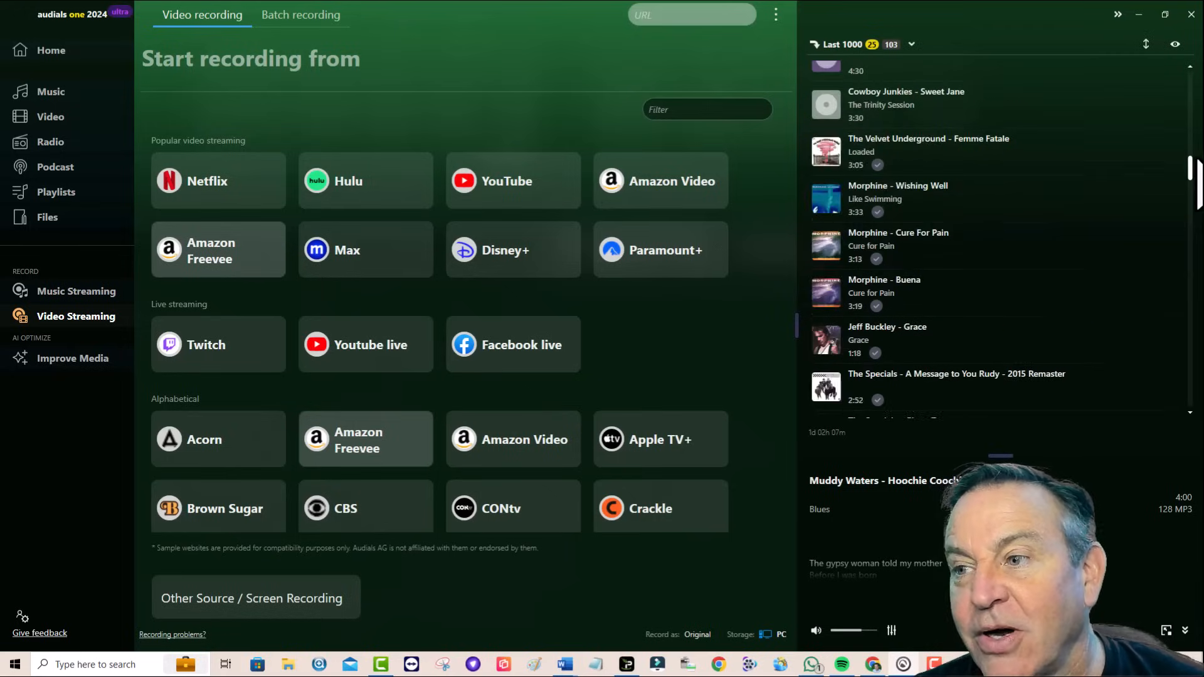
{"action": "scroll", "scroll_direction": "down", "scroll_amount": 3}
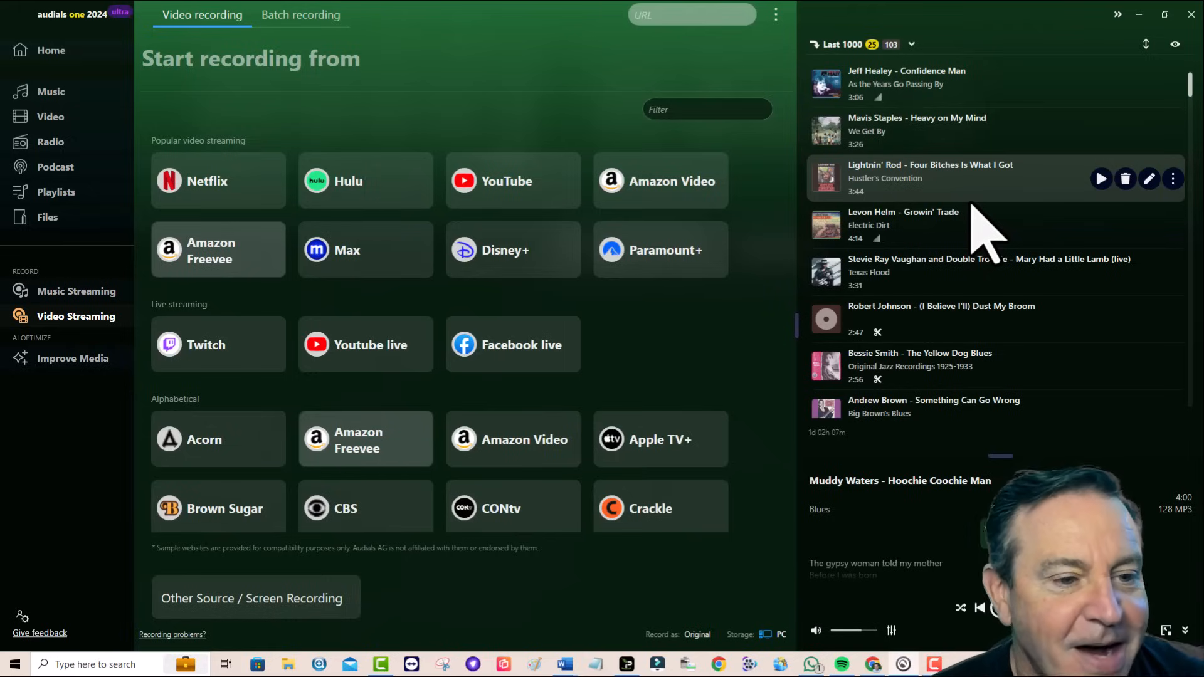
Step: Start an Amazon Freevee session and load John Heffron: Middle Class Funny from Stand-up comedy via Watch with ads
{"action": "left_click", "coordinate": [217, 250]}
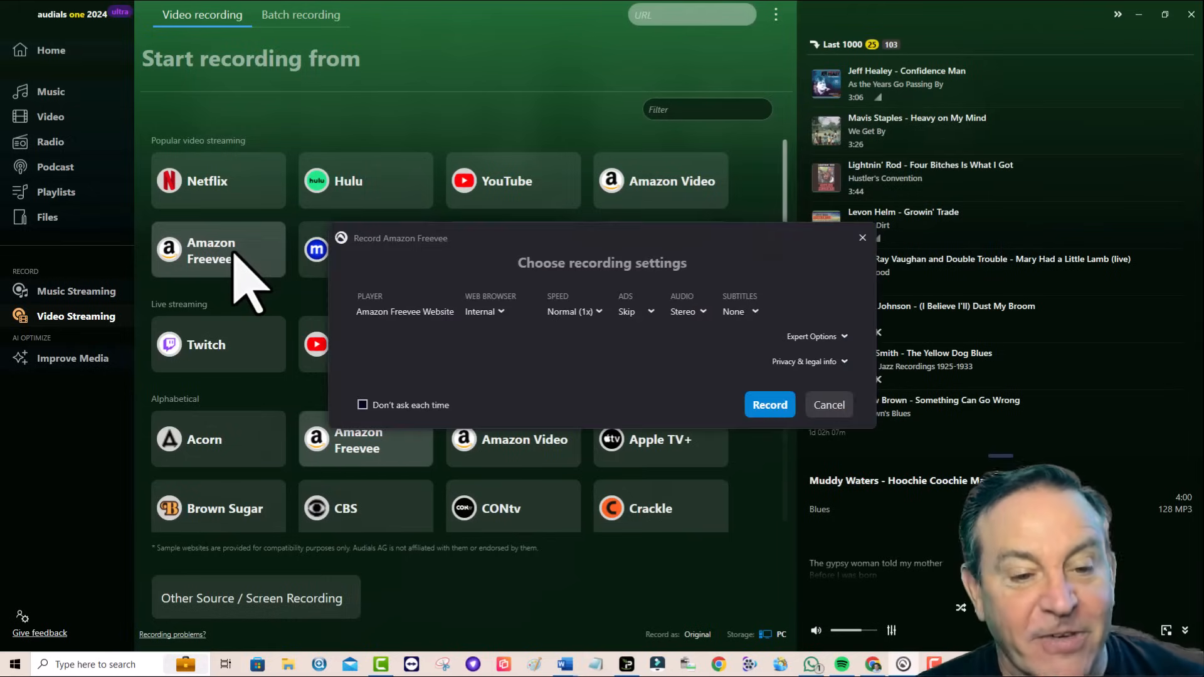
{"action": "left_click", "coordinate": [769, 405]}
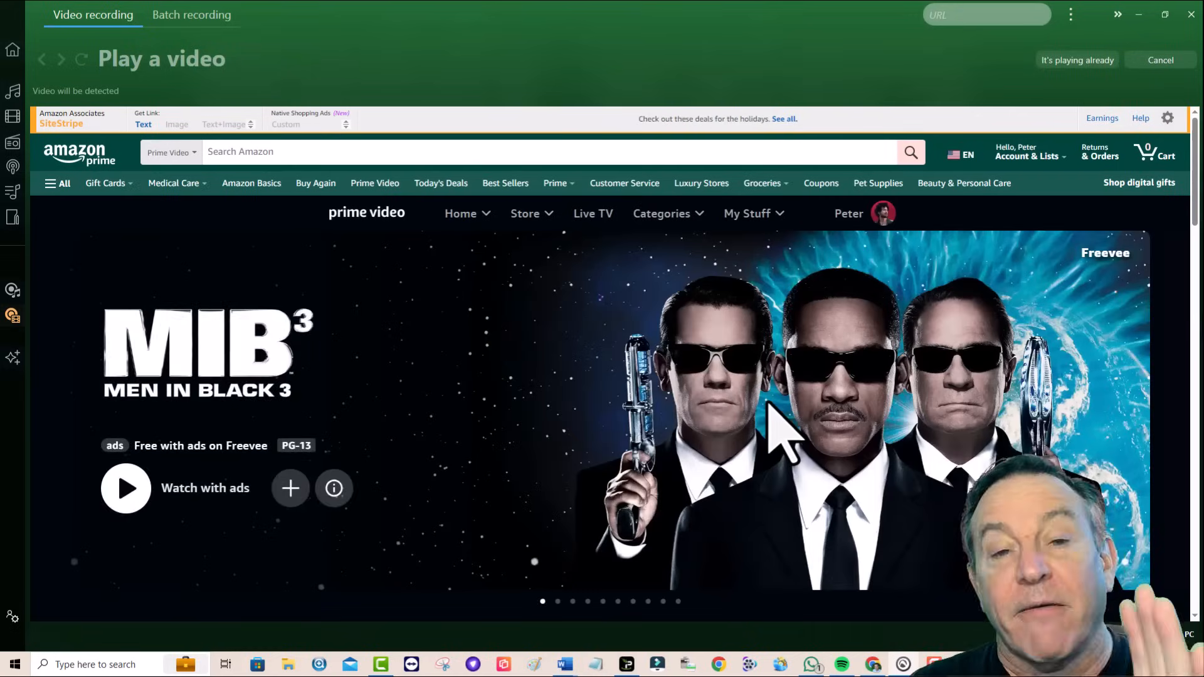
{"action": "scroll", "scroll_direction": "down", "scroll_amount": 3}
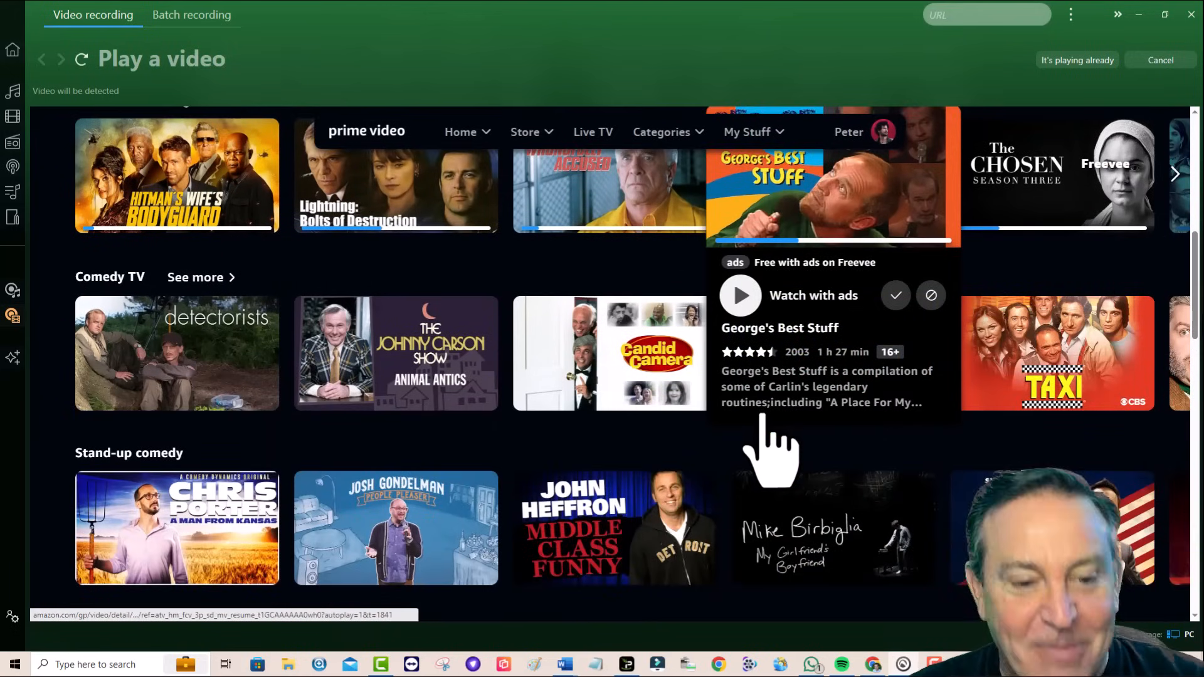
{"action": "scroll", "scroll_direction": "down", "scroll_amount": 3}
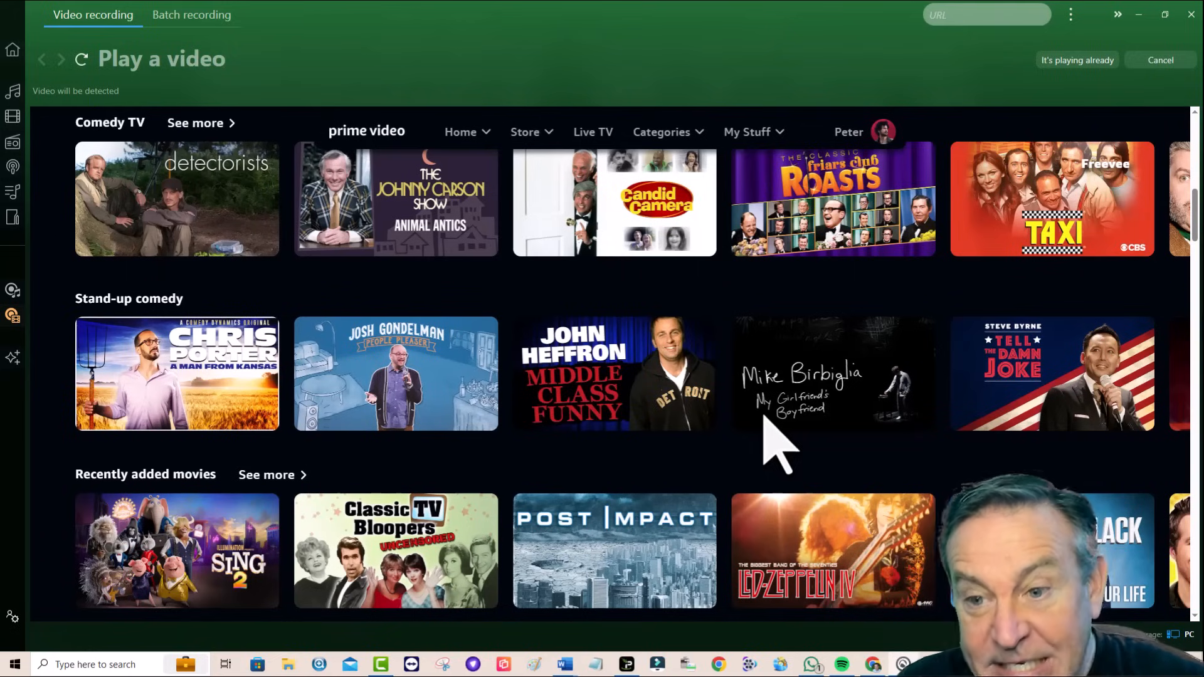
{"action": "scroll", "scroll_direction": "down", "scroll_amount": 3}
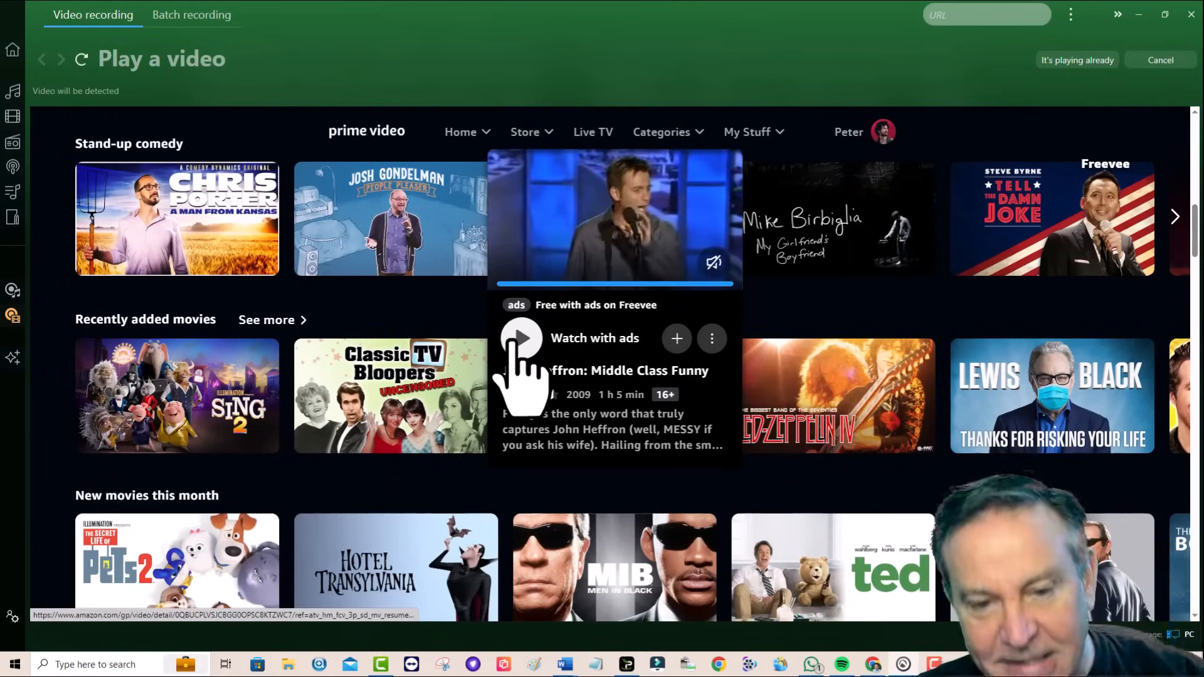
{"action": "left_click", "coordinate": [521, 339]}
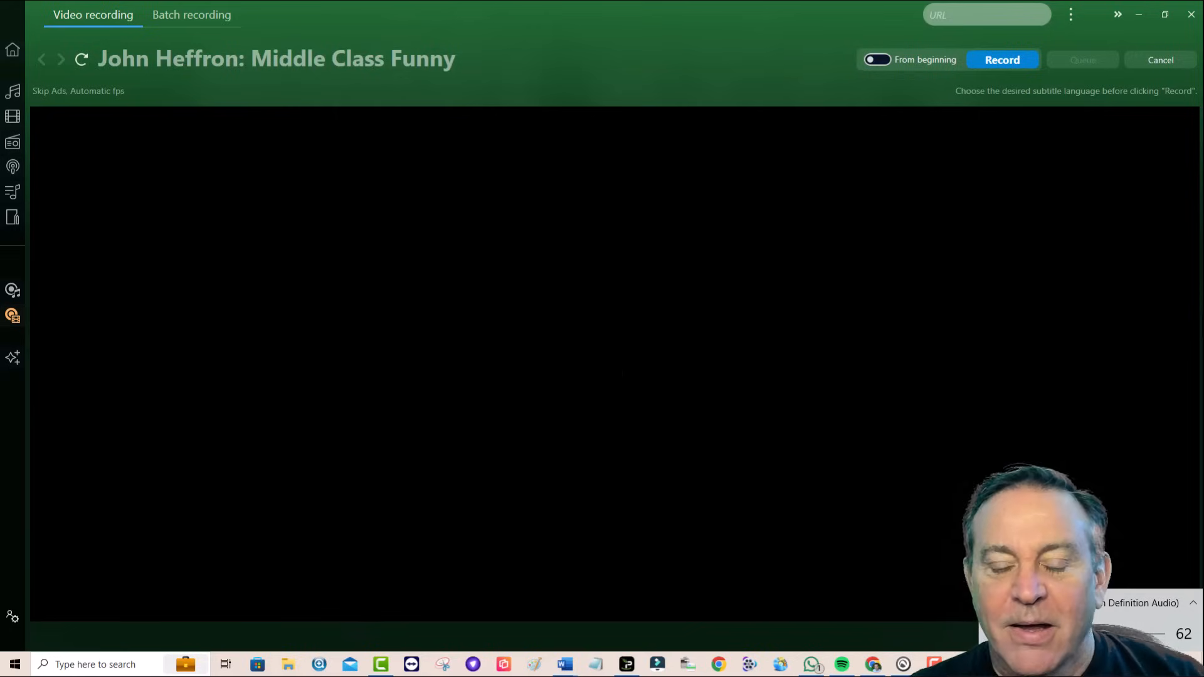
Step: Enable From beginning and start recording John Heffron: Middle Class Funny
{"action": "left_click", "coordinate": [1003, 60]}
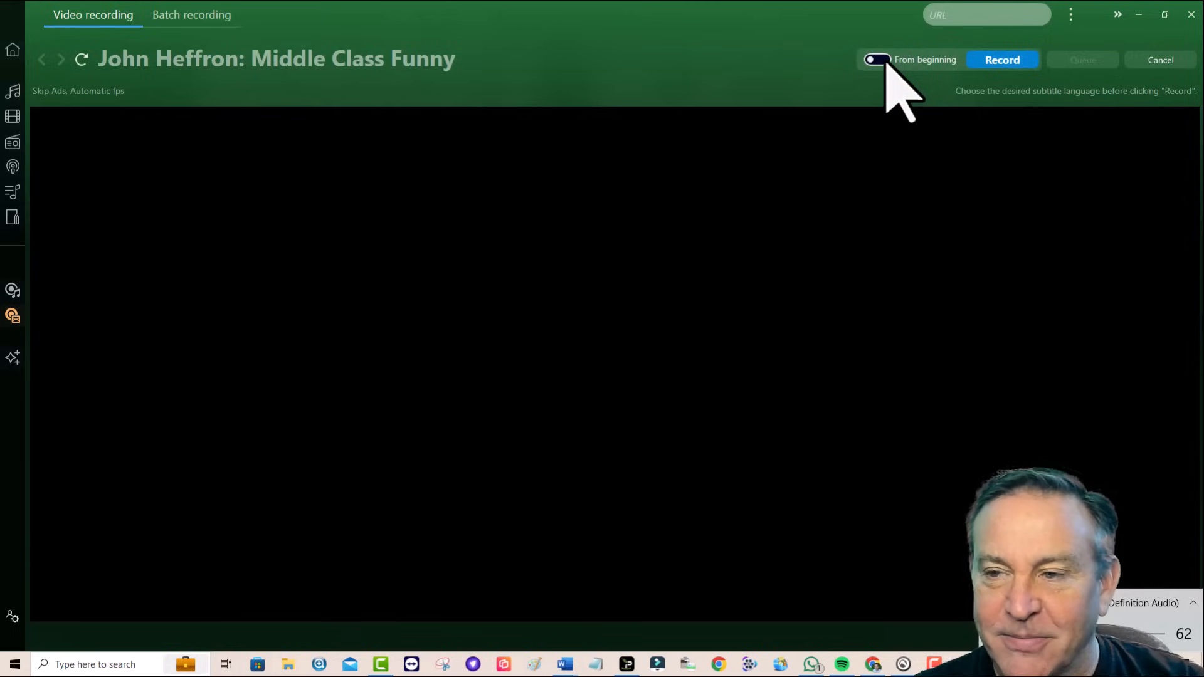
{"action": "left_click", "coordinate": [877, 60]}
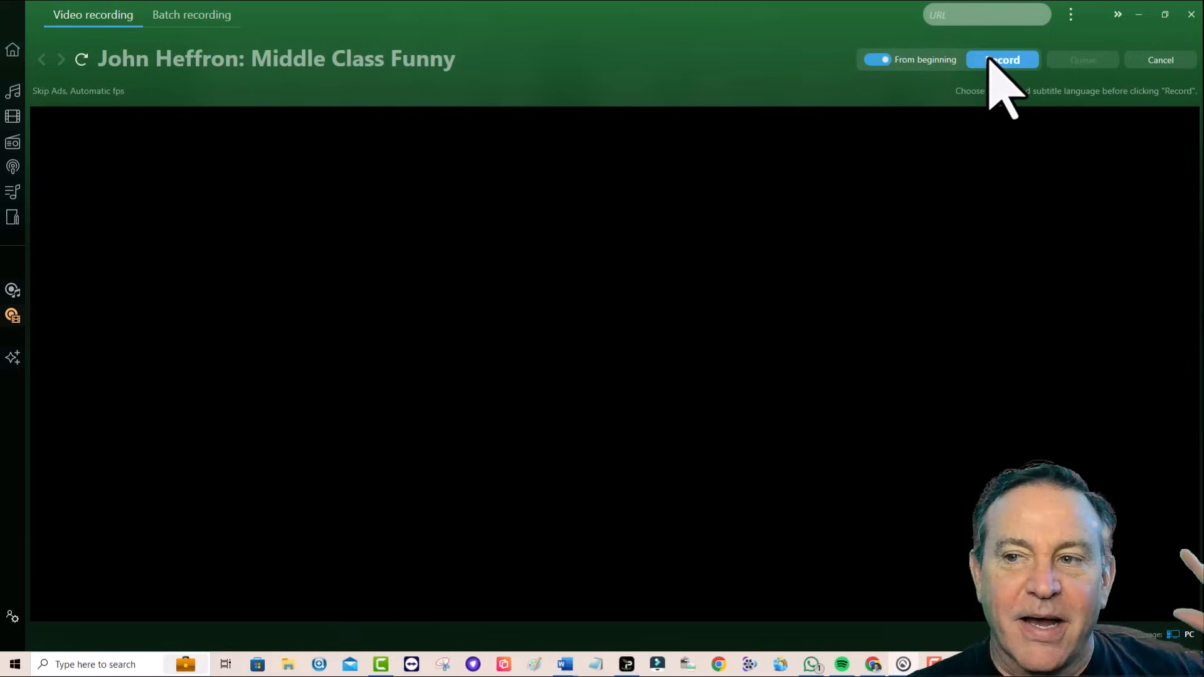
{"action": "left_click", "coordinate": [1003, 59]}
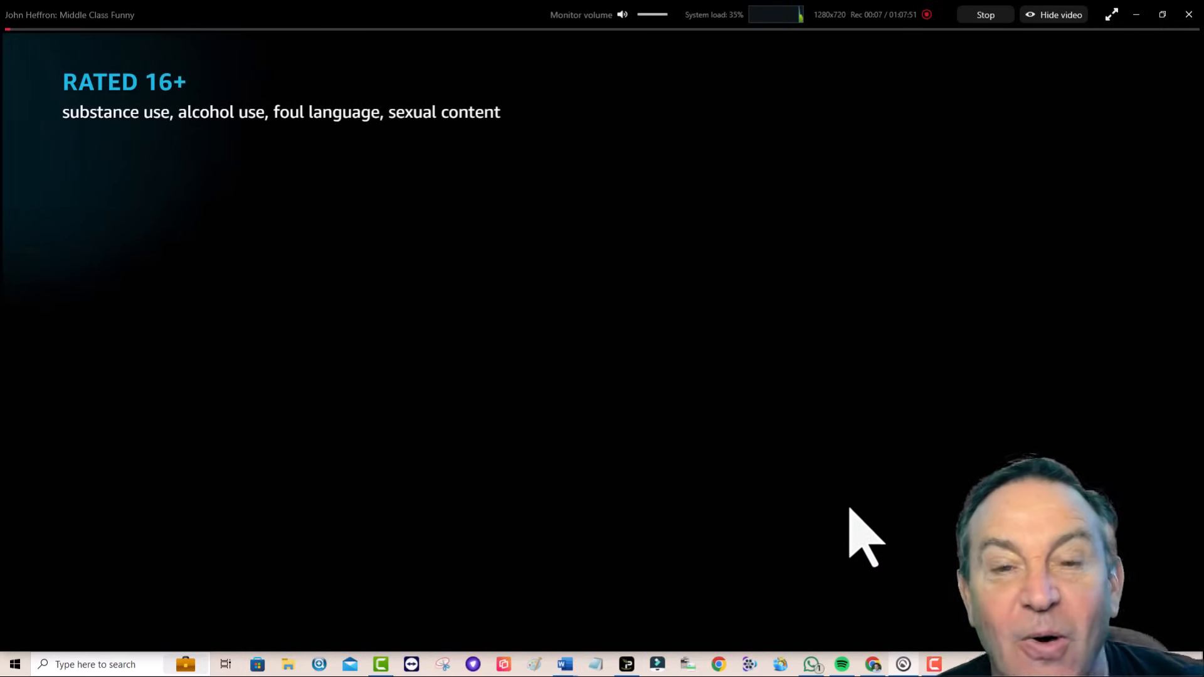
{"action": "mouse_move", "coordinate": [572, 69]}
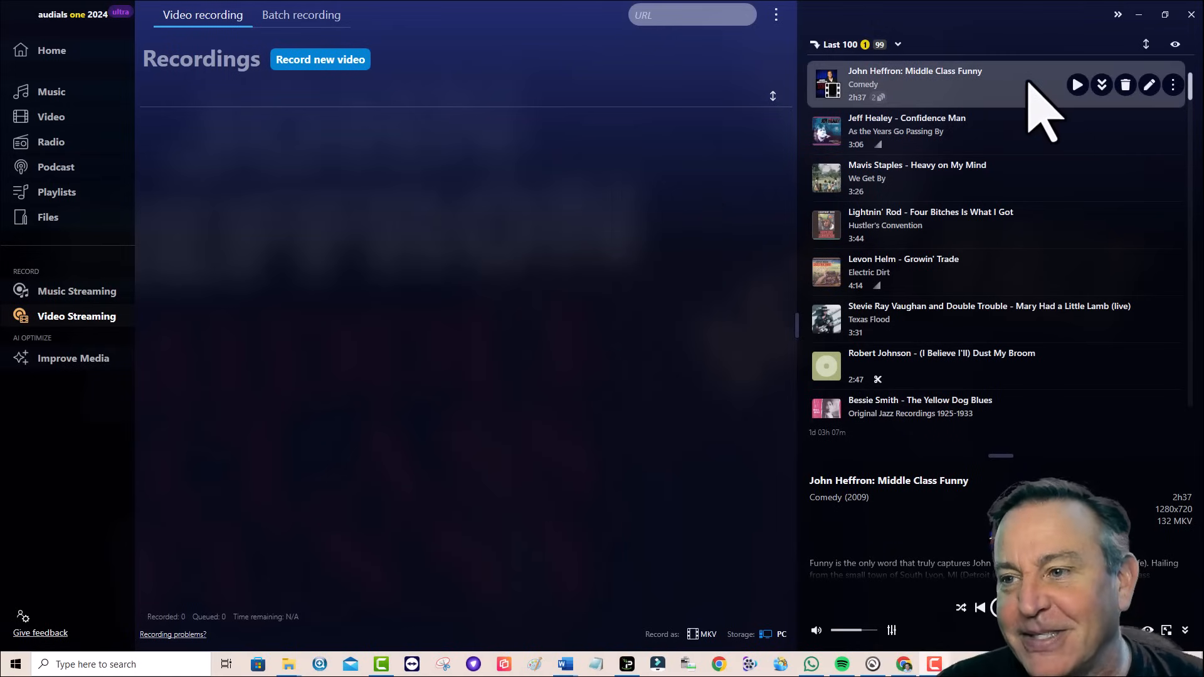
Step: Browse down the Last 100 recordings panel and return to the Video Streaming source list
{"action": "left_click", "coordinate": [1076, 84]}
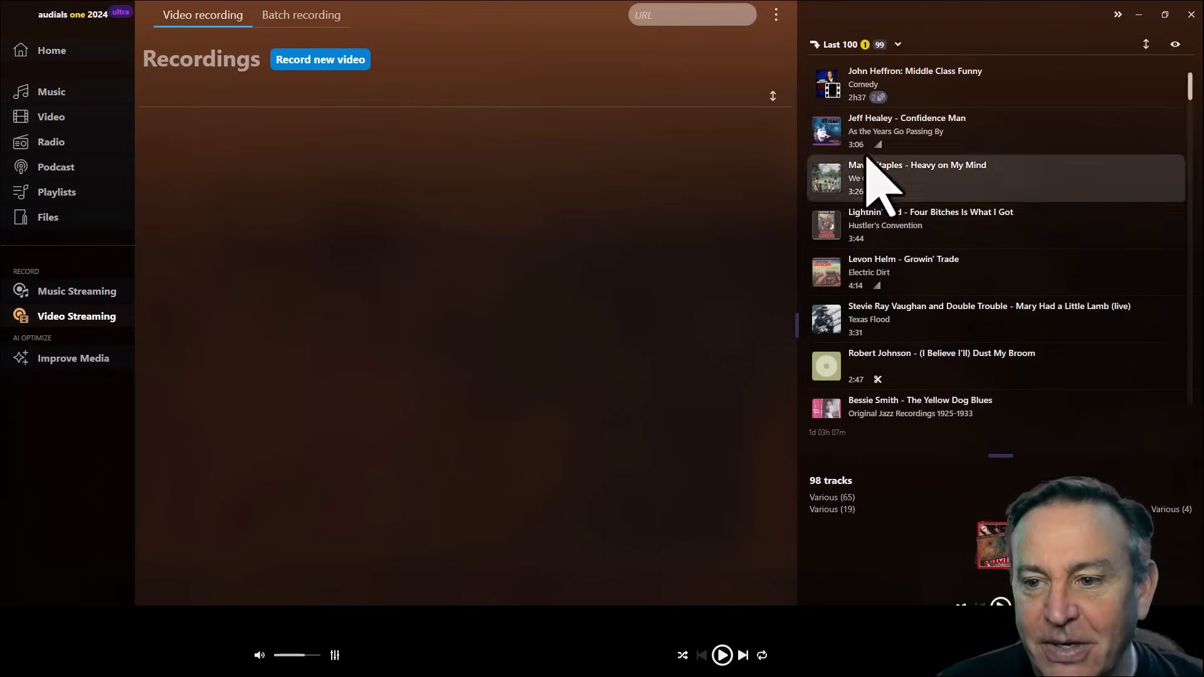
{"action": "scroll", "scroll_direction": "down", "scroll_amount": 3}
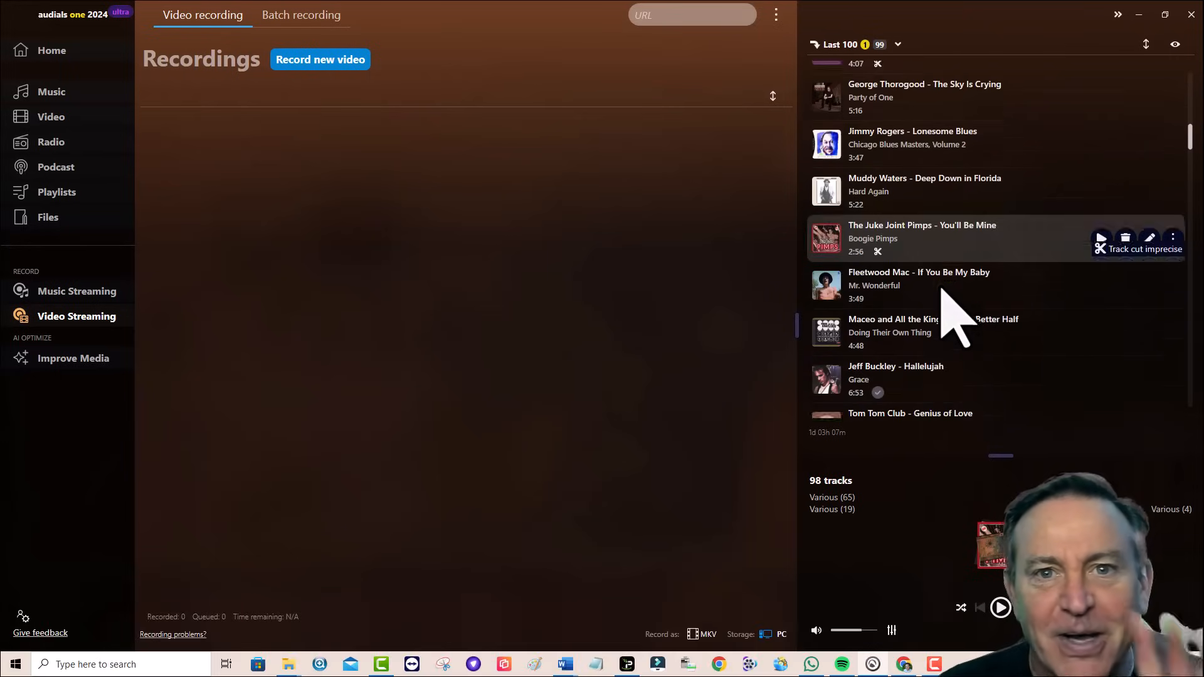
{"action": "scroll", "scroll_direction": "down", "scroll_amount": 3}
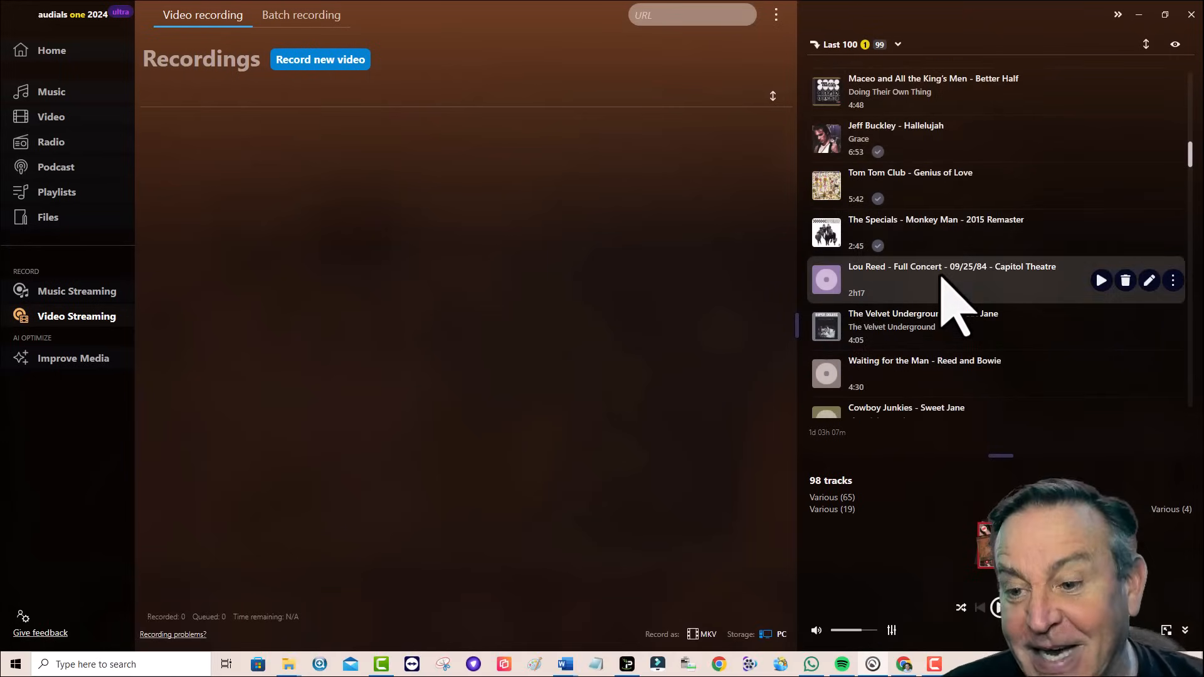
{"action": "scroll", "scroll_direction": "down", "scroll_amount": 3}
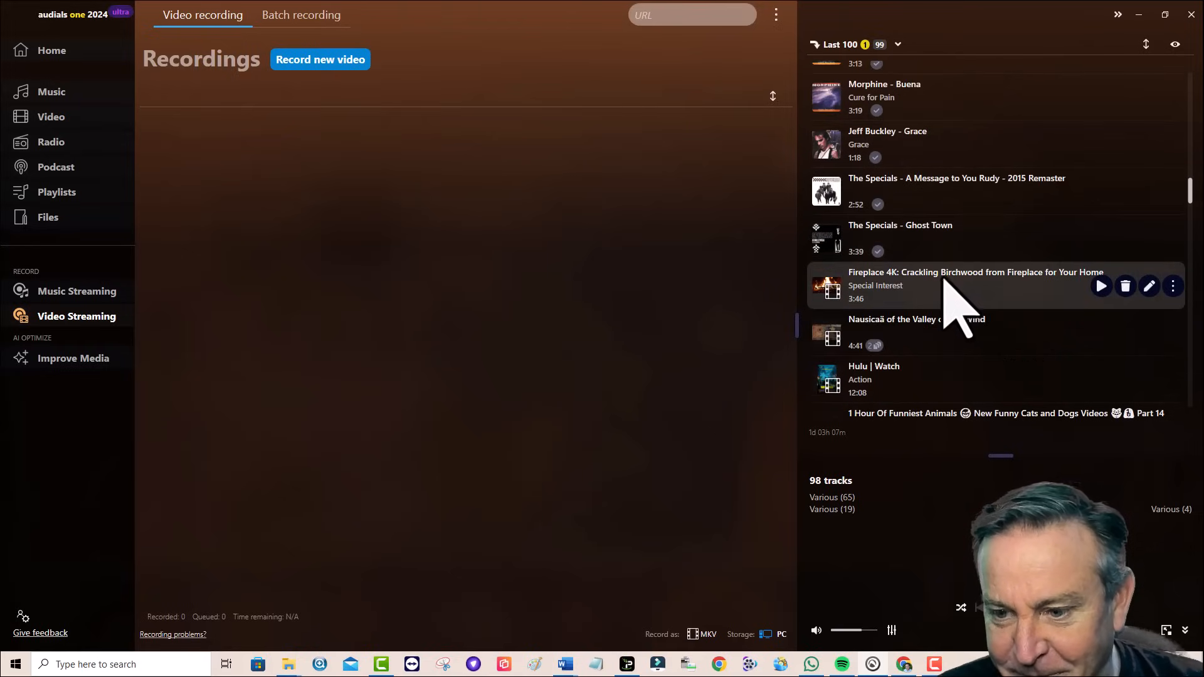
{"action": "scroll", "scroll_direction": "down", "scroll_amount": 3}
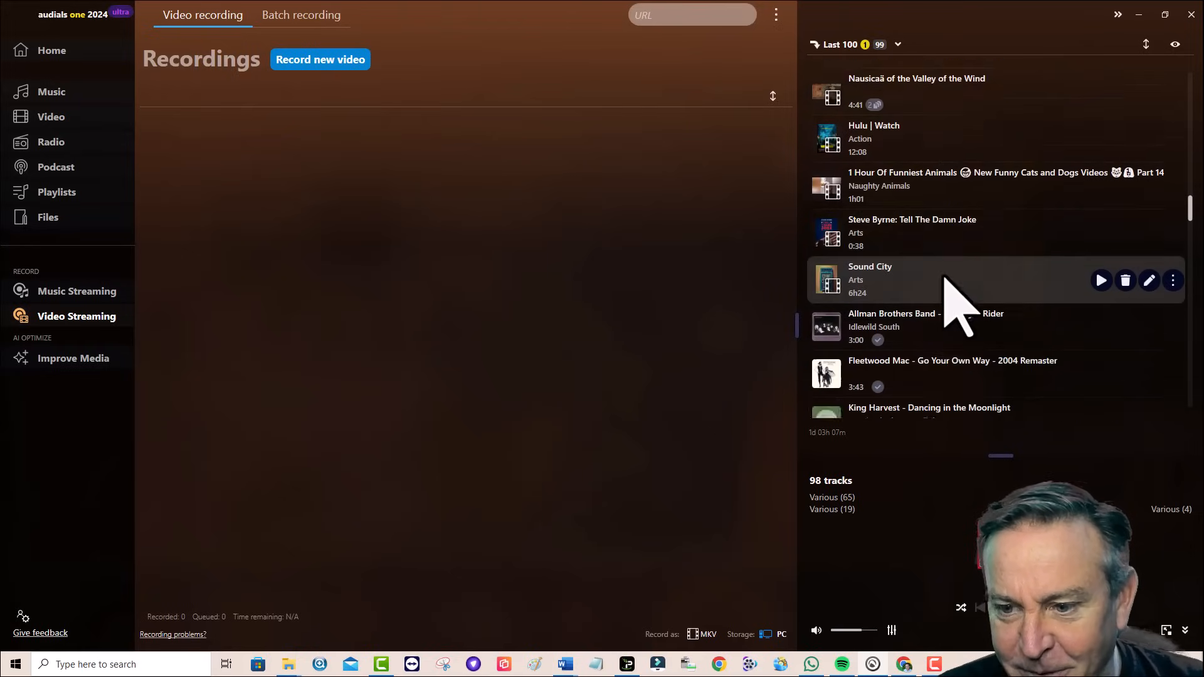
{"action": "scroll", "scroll_direction": "down", "scroll_amount": 3}
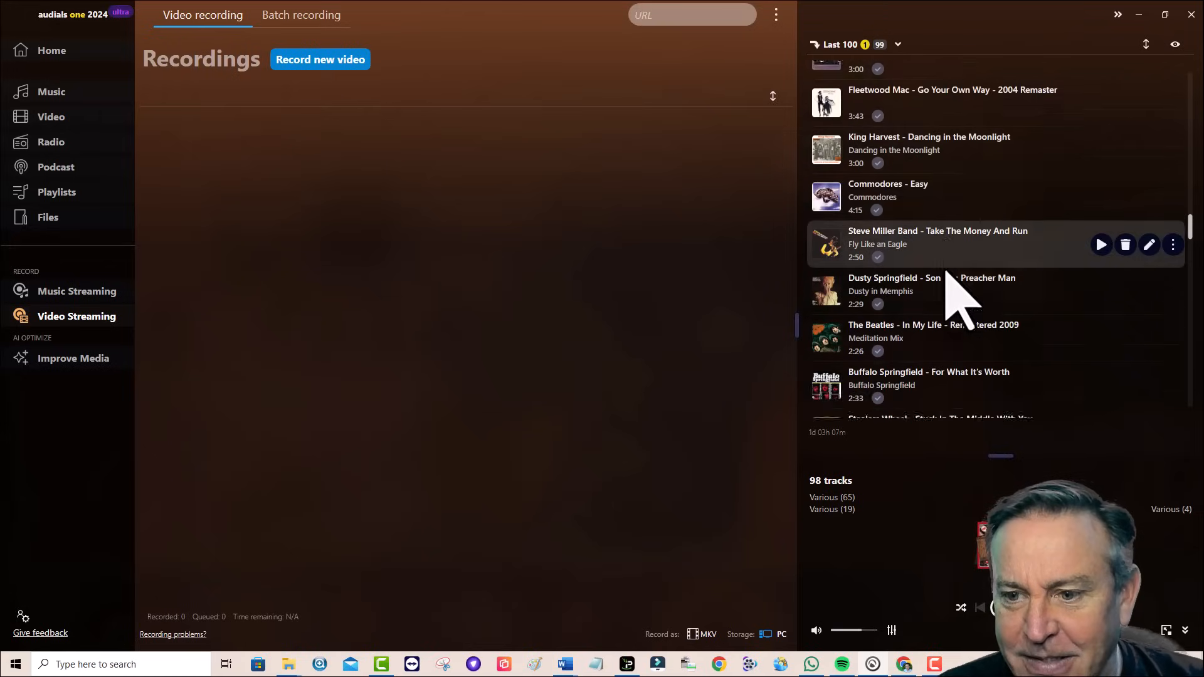
{"action": "scroll", "scroll_direction": "down", "scroll_amount": 3}
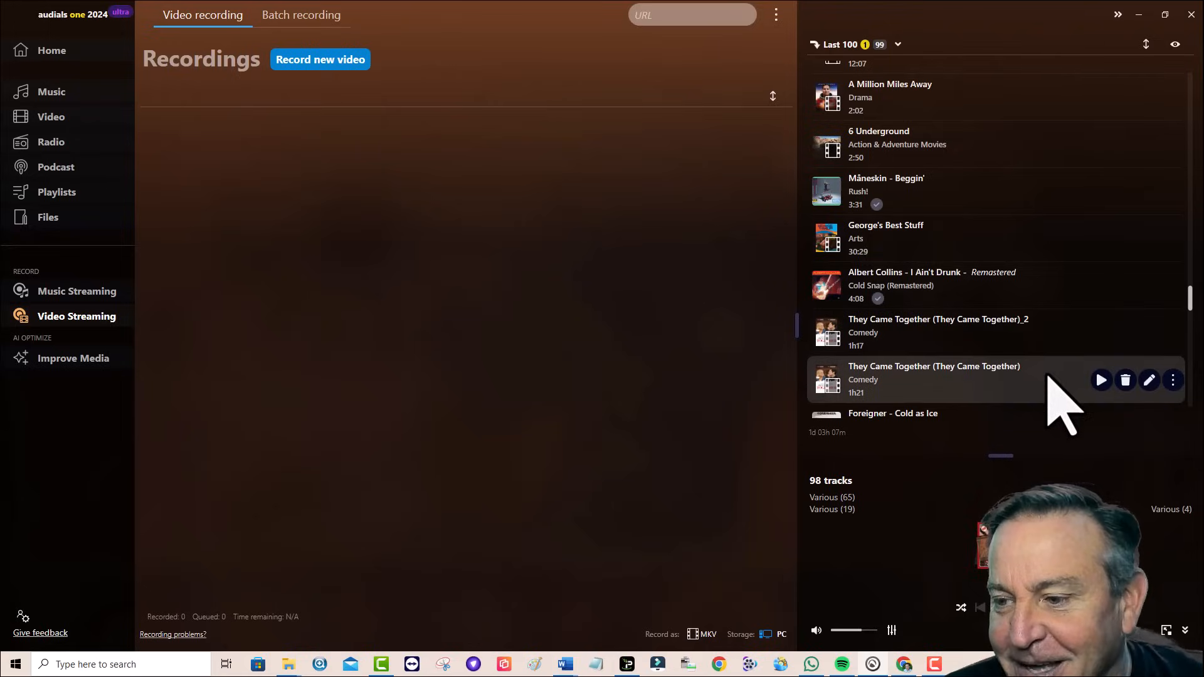
{"action": "left_click", "coordinate": [1150, 380]}
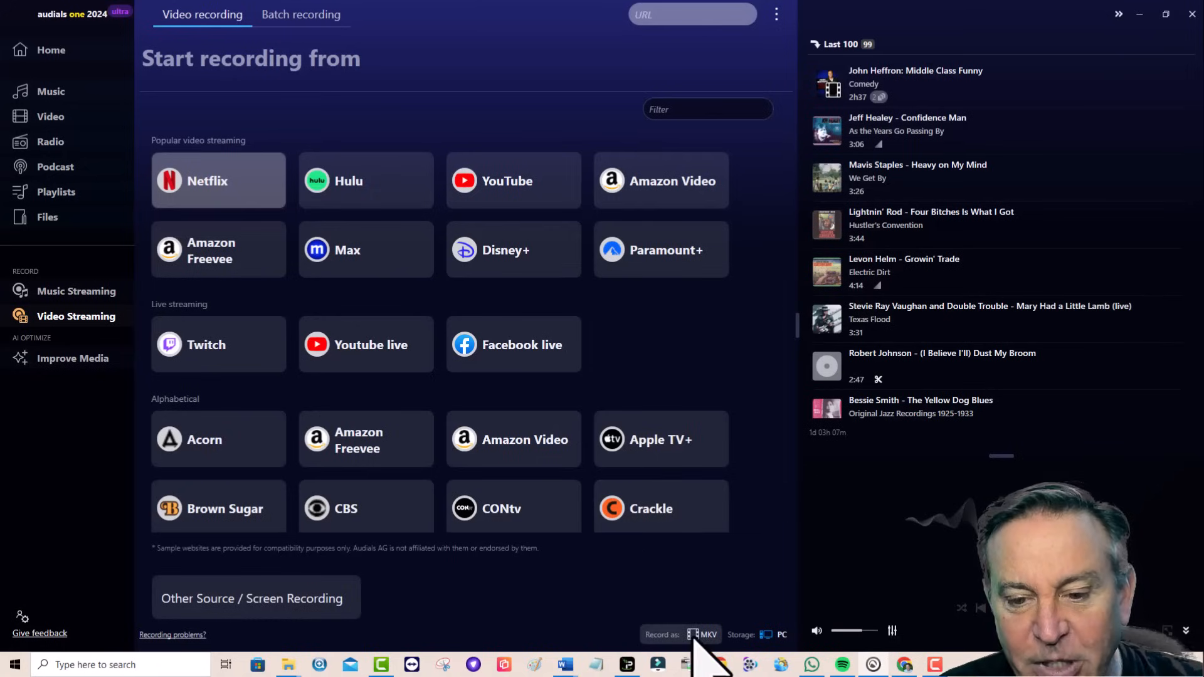
{"action": "left_click", "coordinate": [702, 635]}
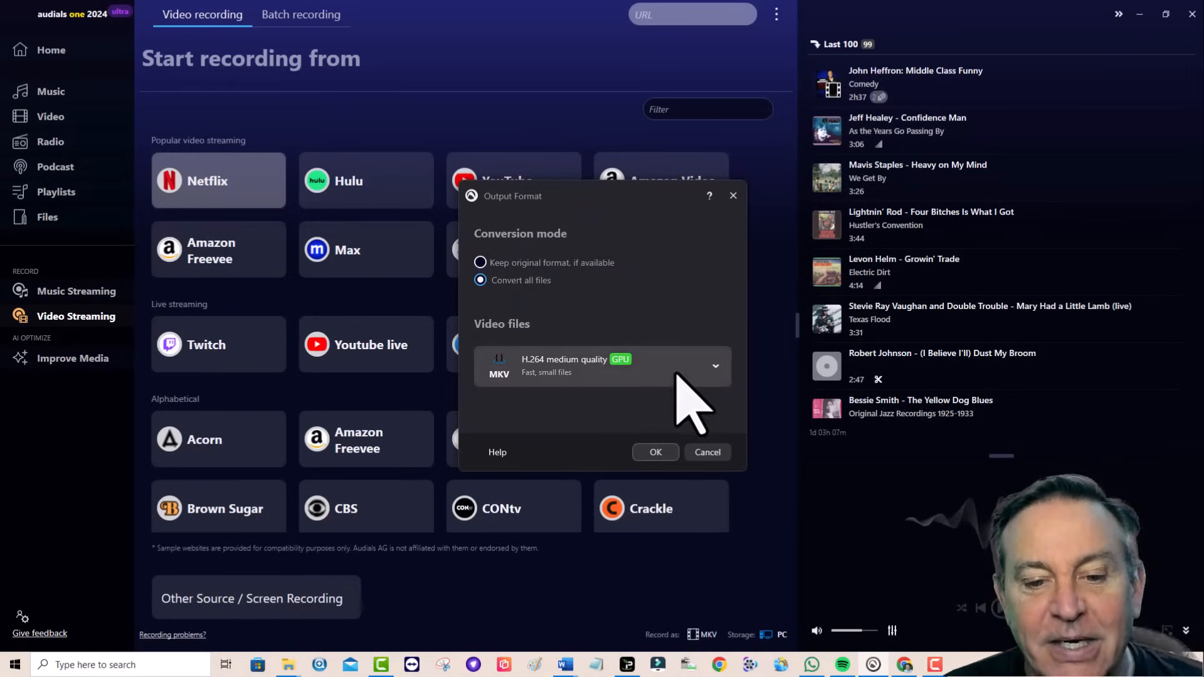
{"action": "left_click", "coordinate": [714, 365]}
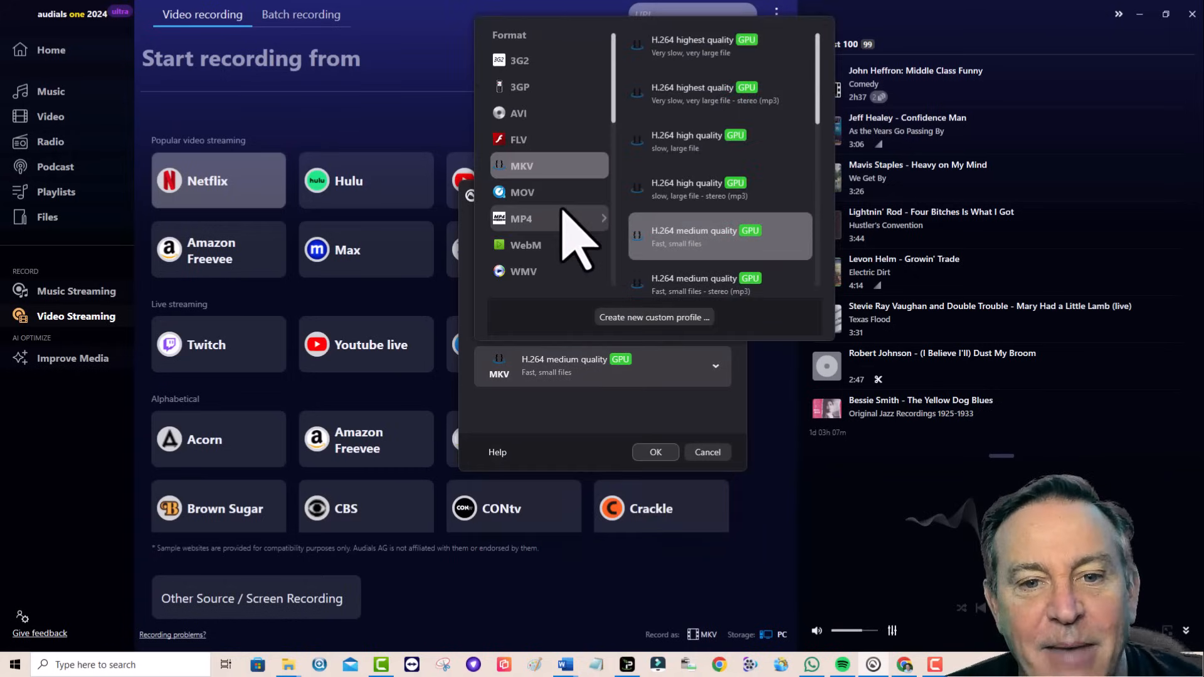
{"action": "mouse_move", "coordinate": [539, 112]}
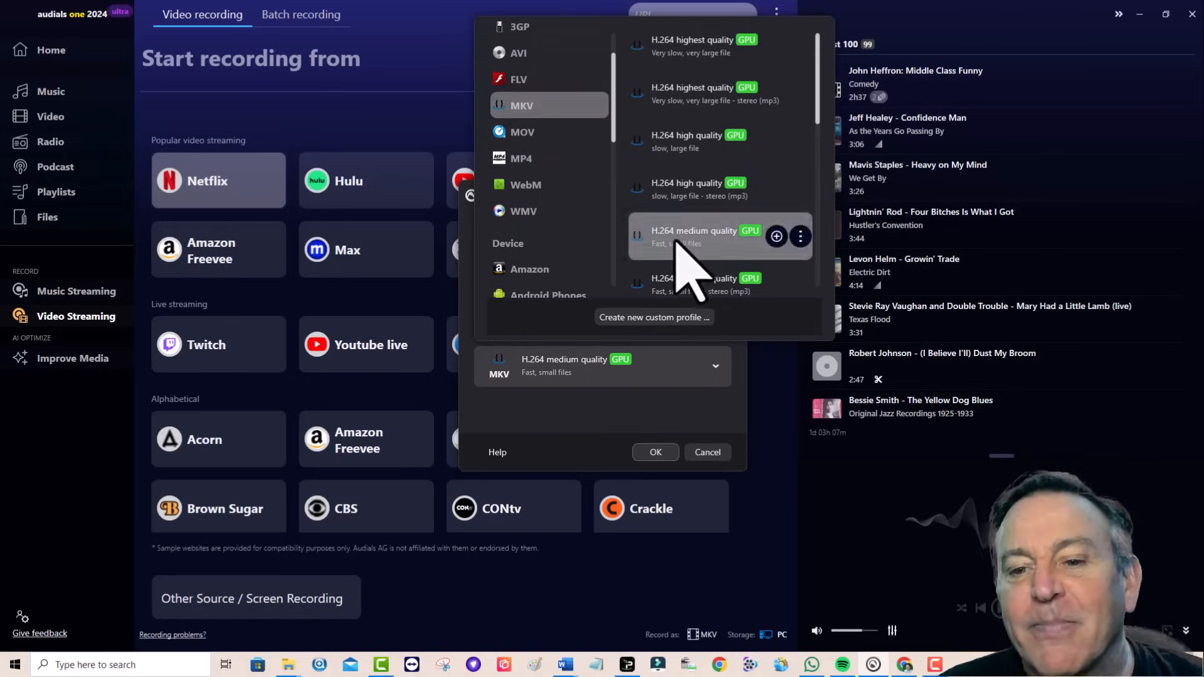
{"action": "mouse_move", "coordinate": [742, 276]}
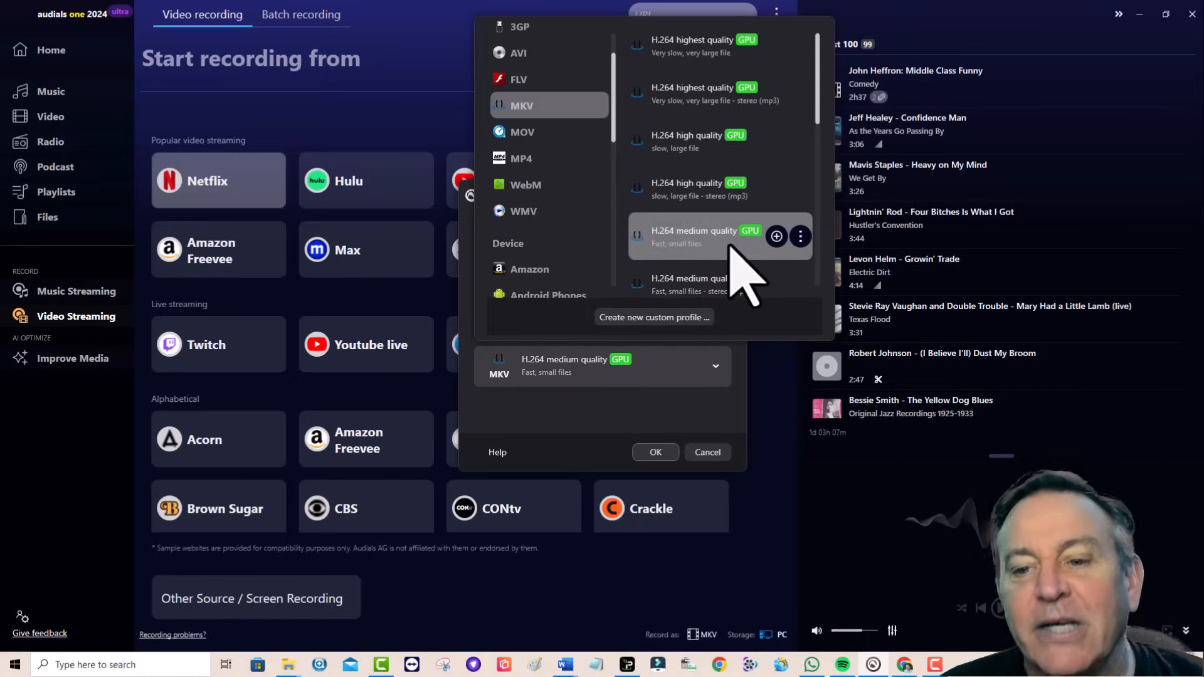
{"action": "mouse_move", "coordinate": [746, 239]}
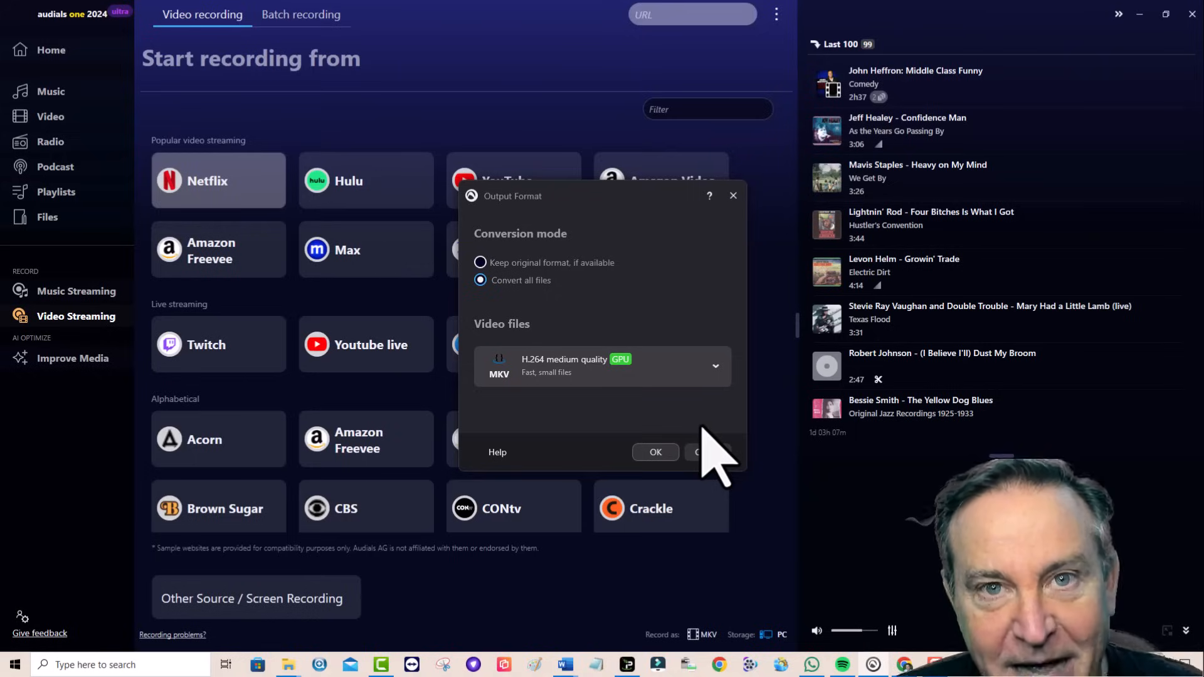
{"action": "left_click", "coordinate": [654, 452]}
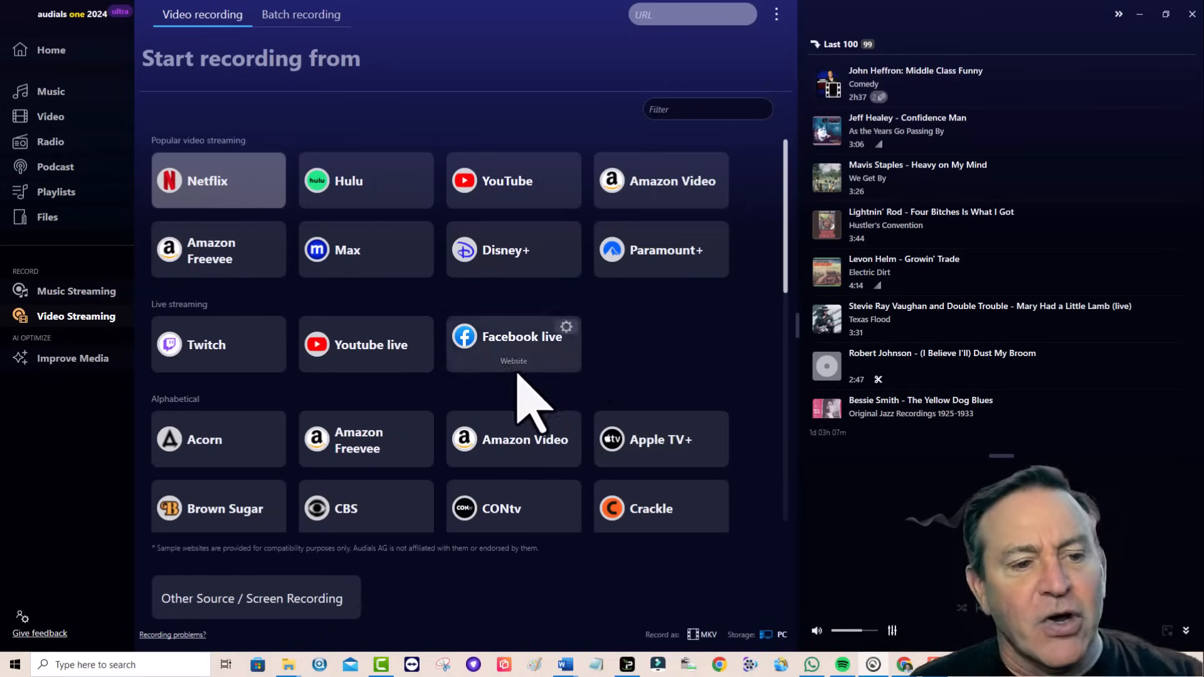
{"action": "mouse_move", "coordinate": [268, 285]}
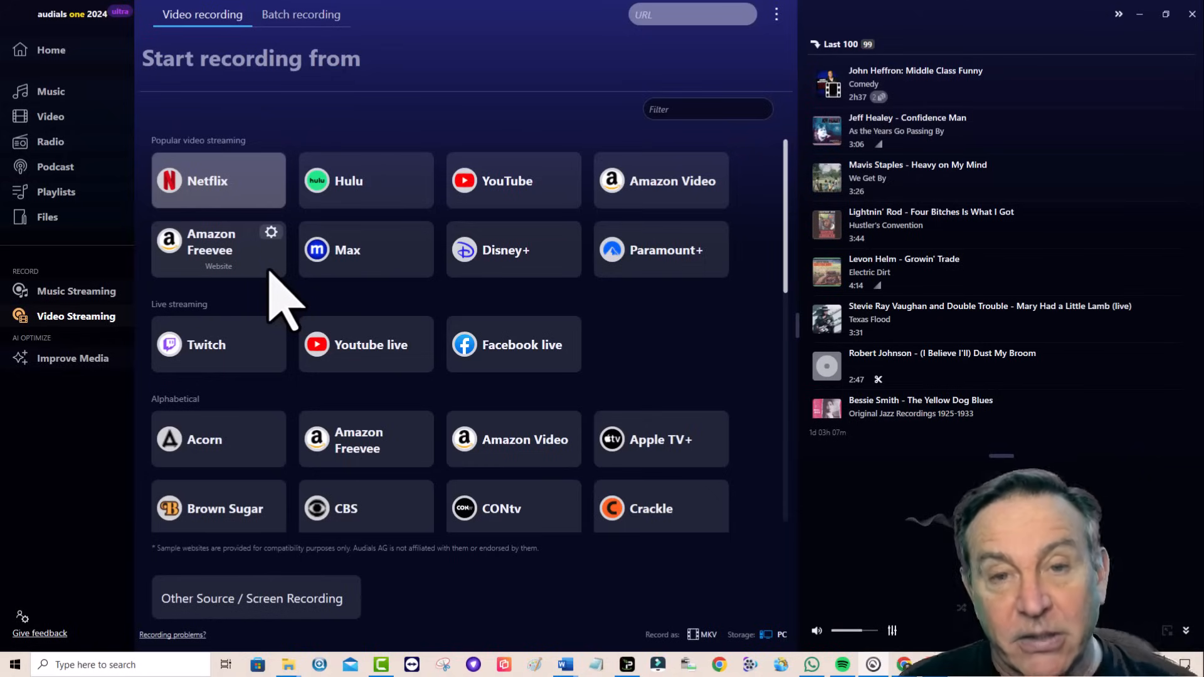
{"action": "mouse_move", "coordinate": [223, 285]}
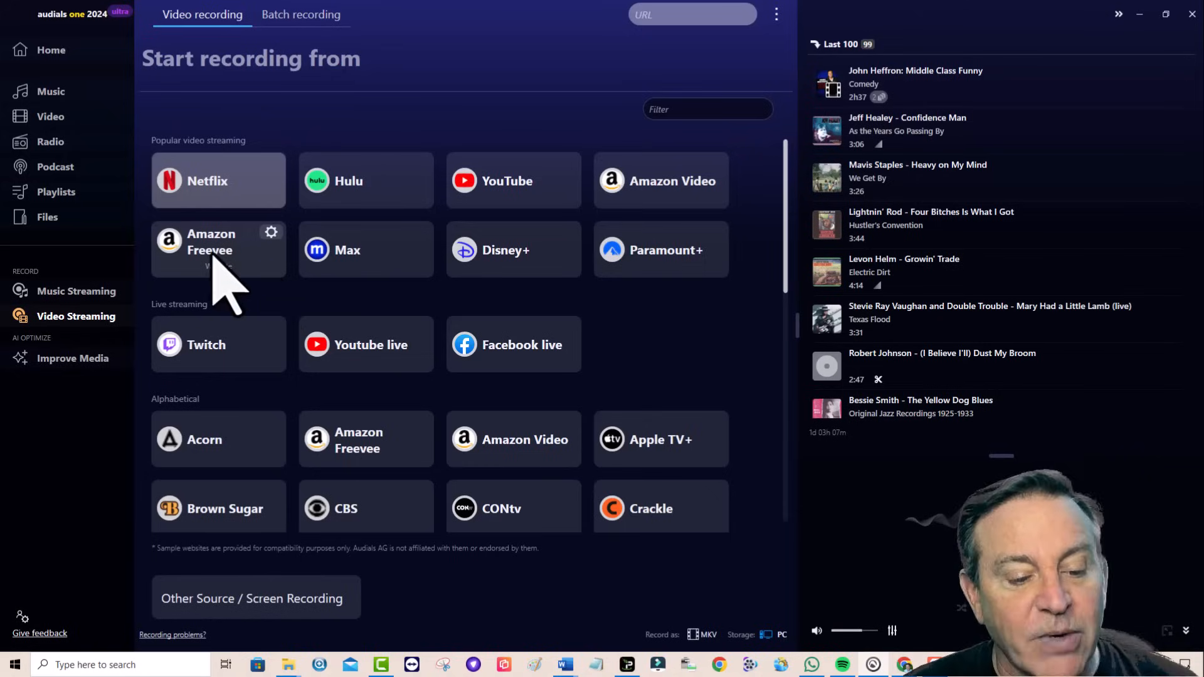
{"action": "left_click", "coordinate": [254, 599]}
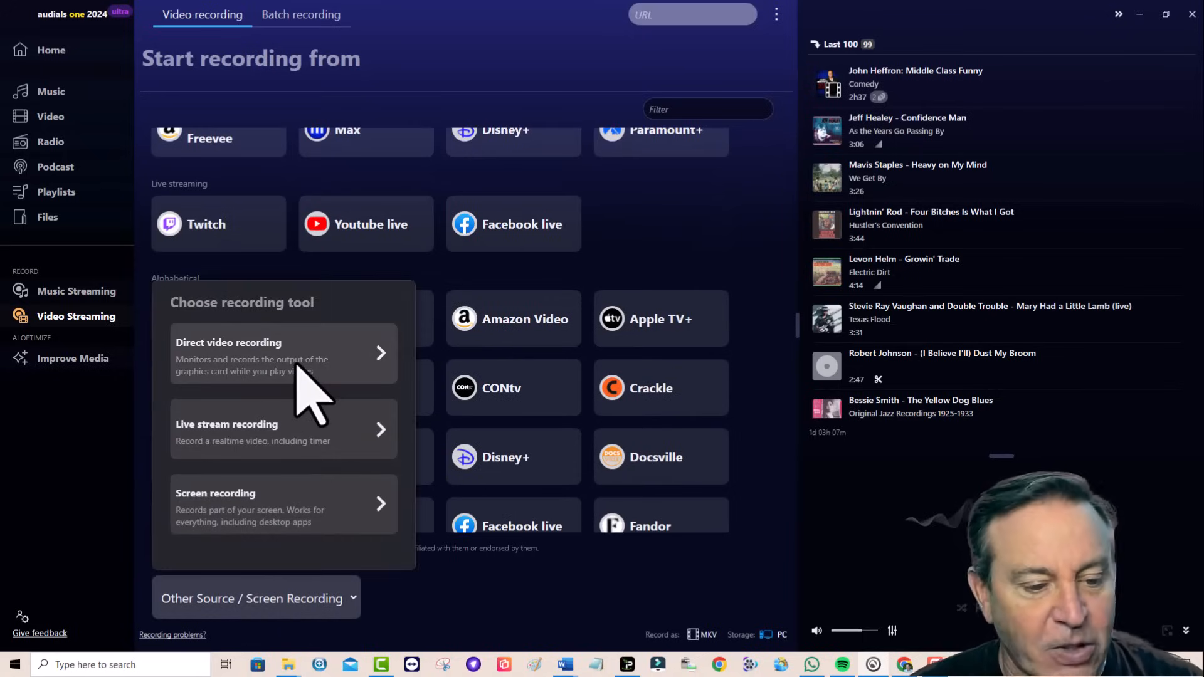
{"action": "mouse_move", "coordinate": [315, 511]}
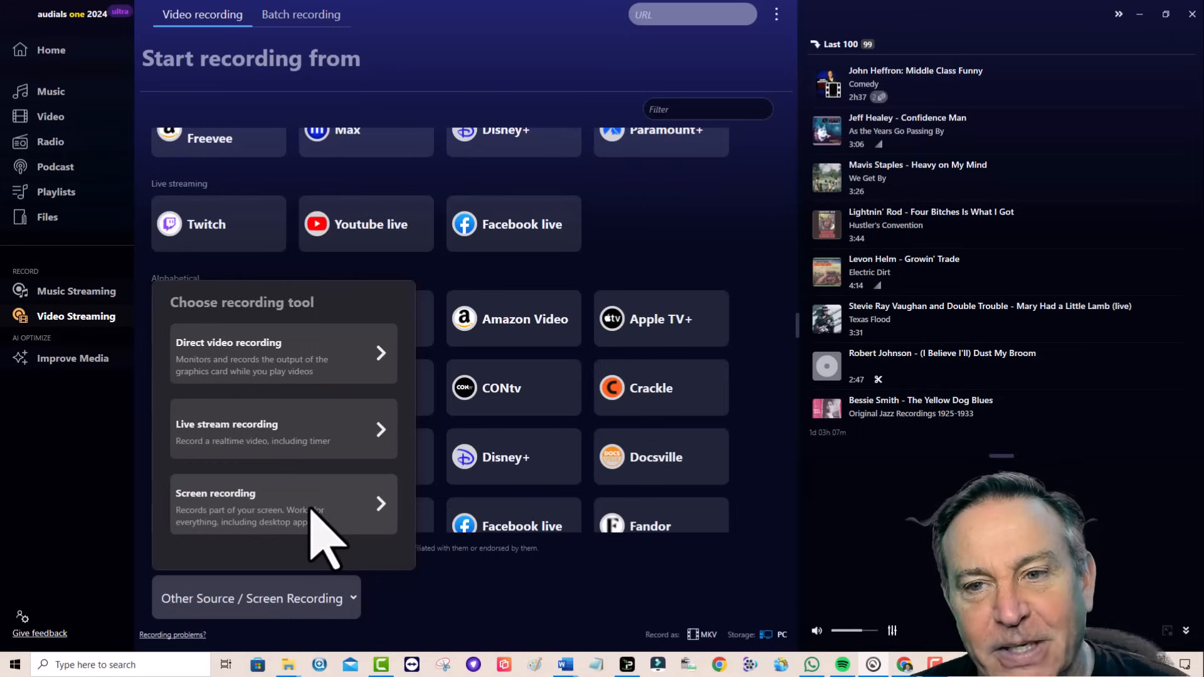
Step: Return to the Video Streaming sources list from the left sidebar
{"action": "left_click", "coordinate": [77, 290]}
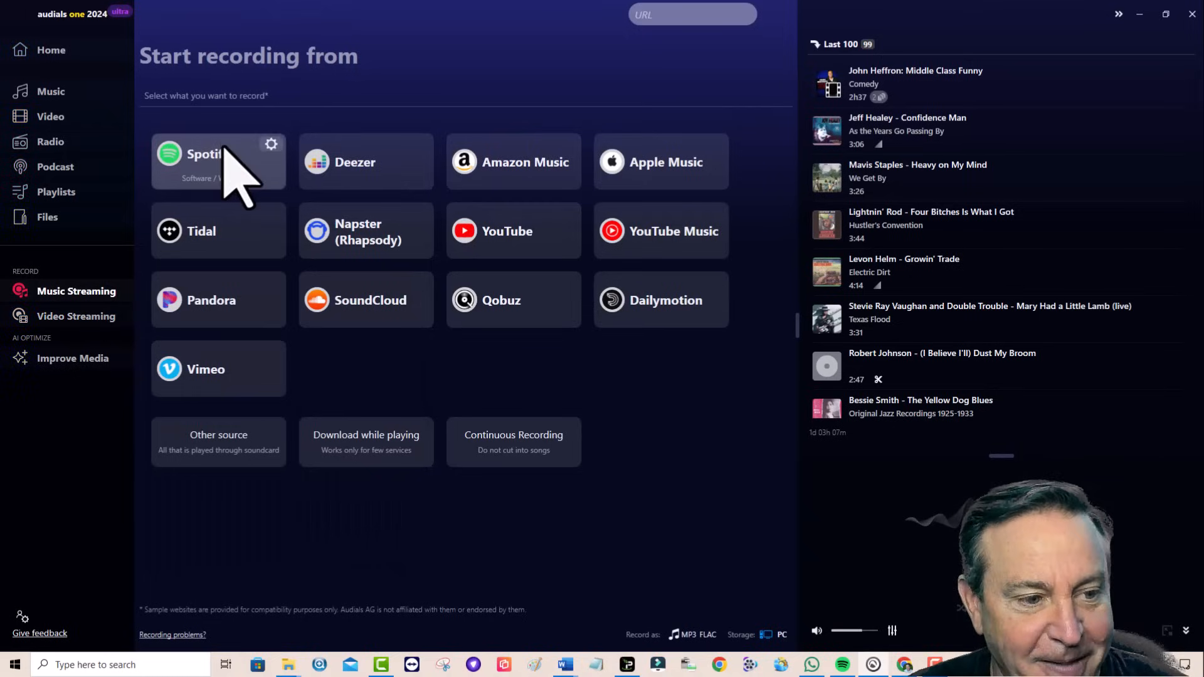
{"action": "left_click", "coordinate": [77, 316]}
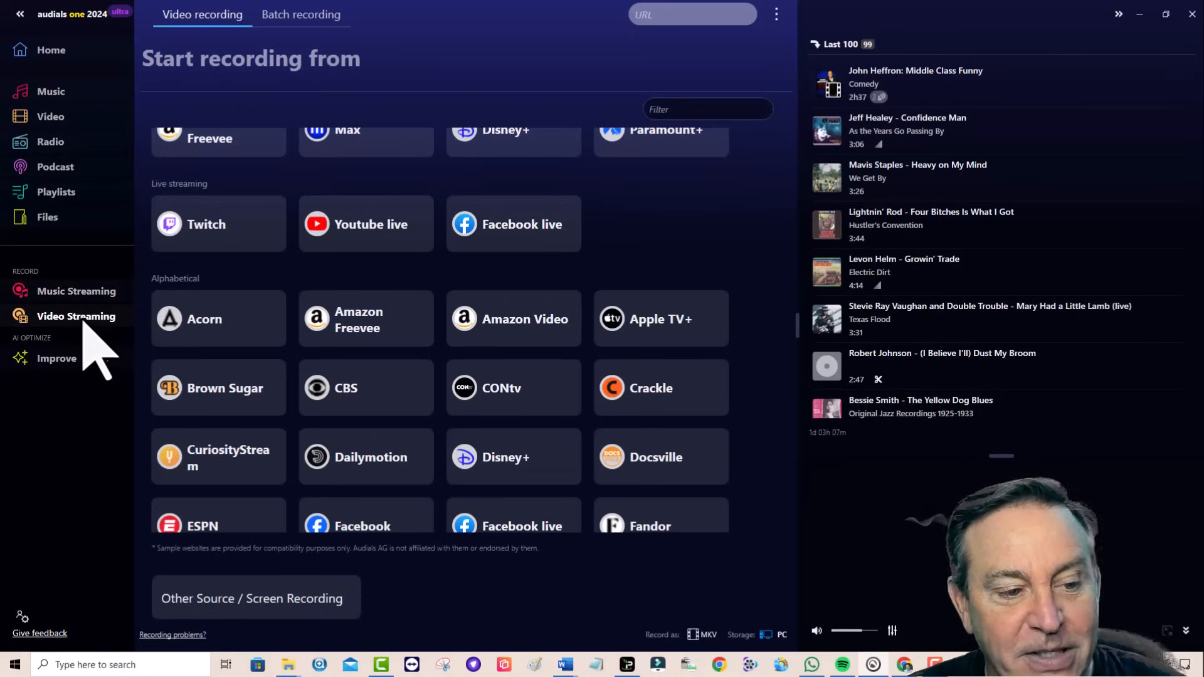
{"action": "mouse_move", "coordinate": [56, 358]}
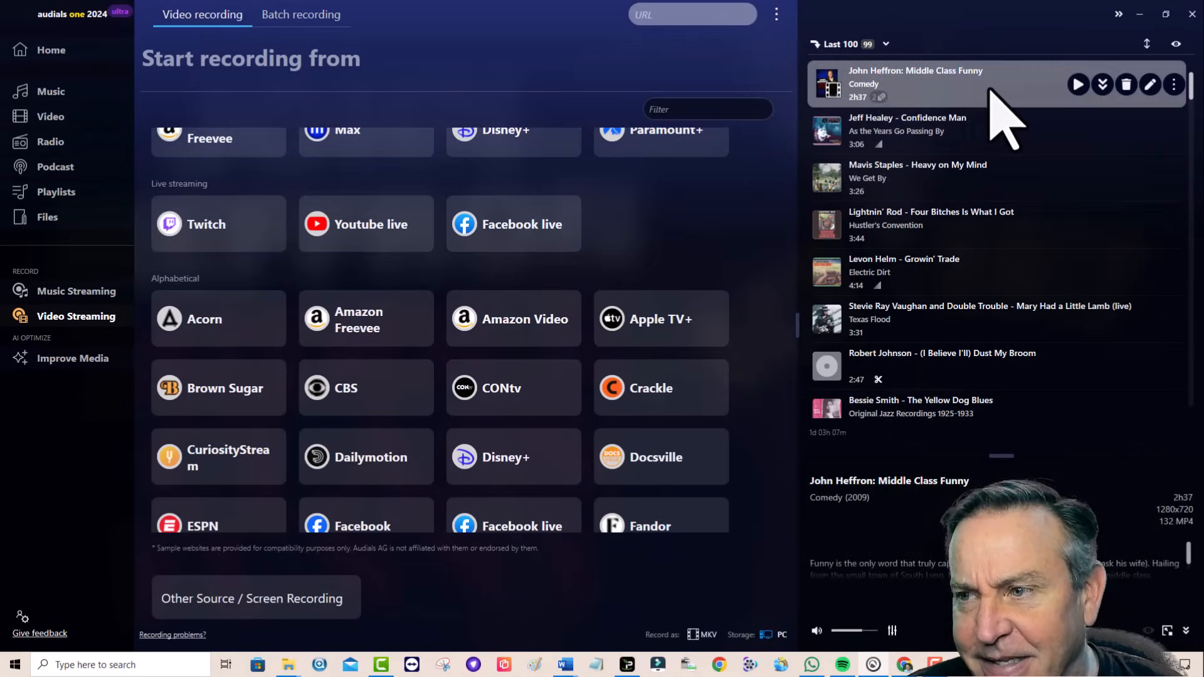
{"action": "mouse_move", "coordinate": [1129, 161]}
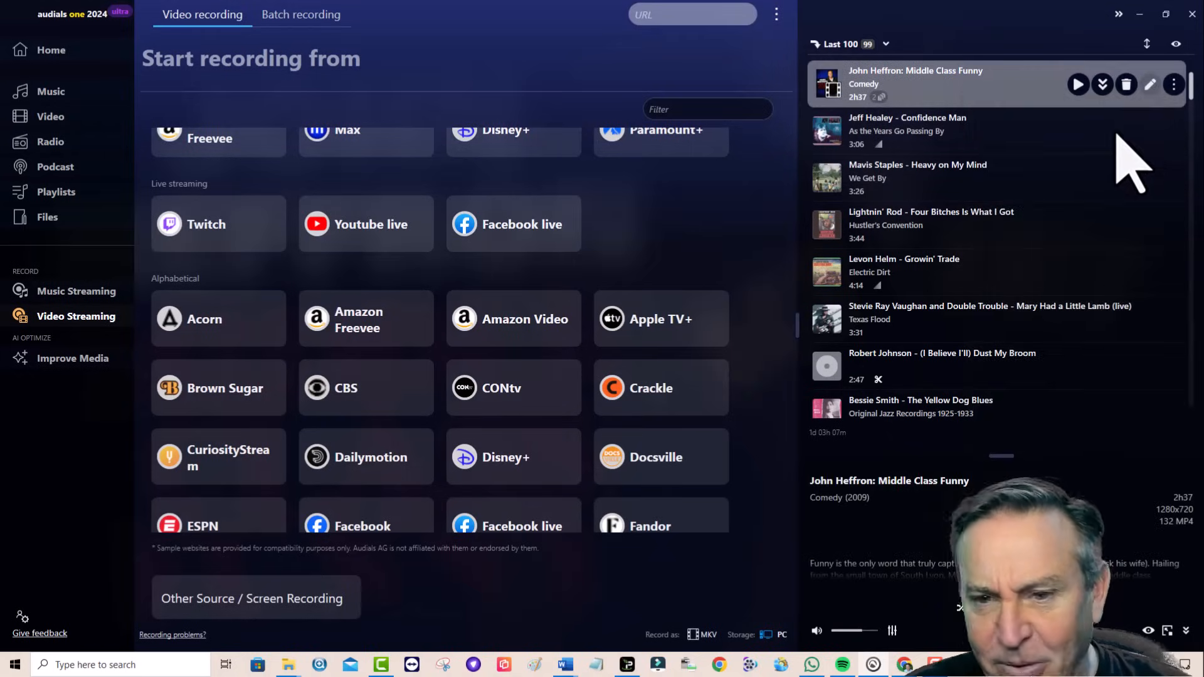
Step: Edit the John Heffron recording, view its video timeline and launch AI improvement
{"action": "left_click", "coordinate": [1151, 84]}
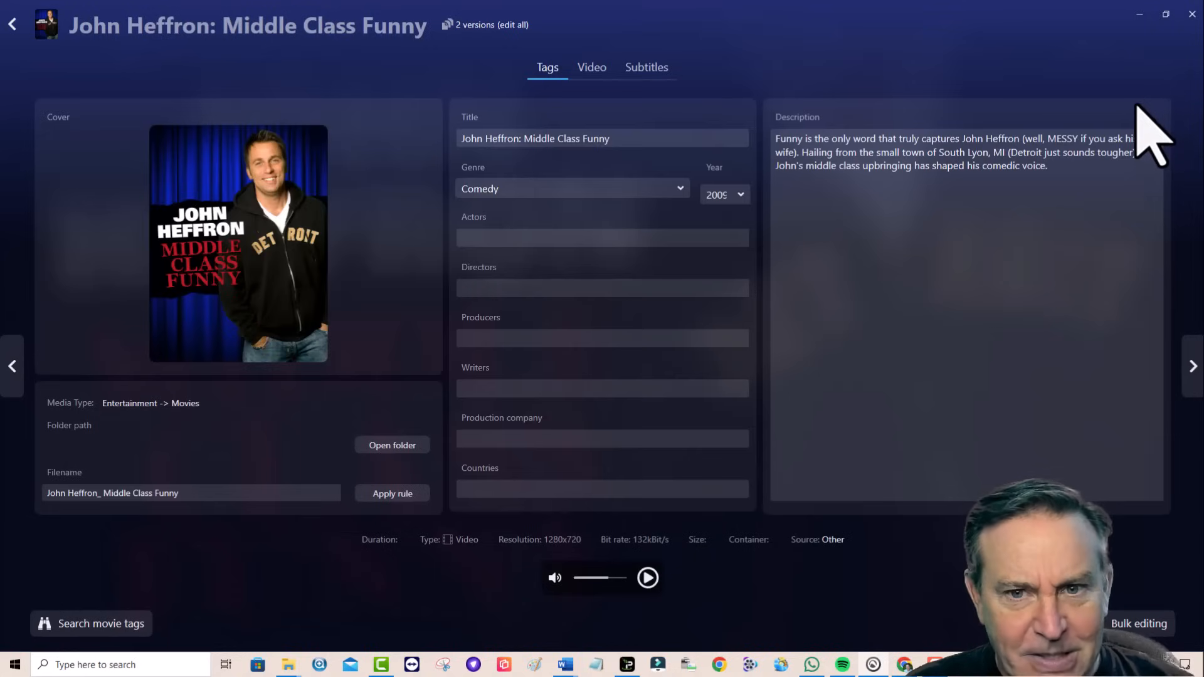
{"action": "mouse_move", "coordinate": [737, 146]}
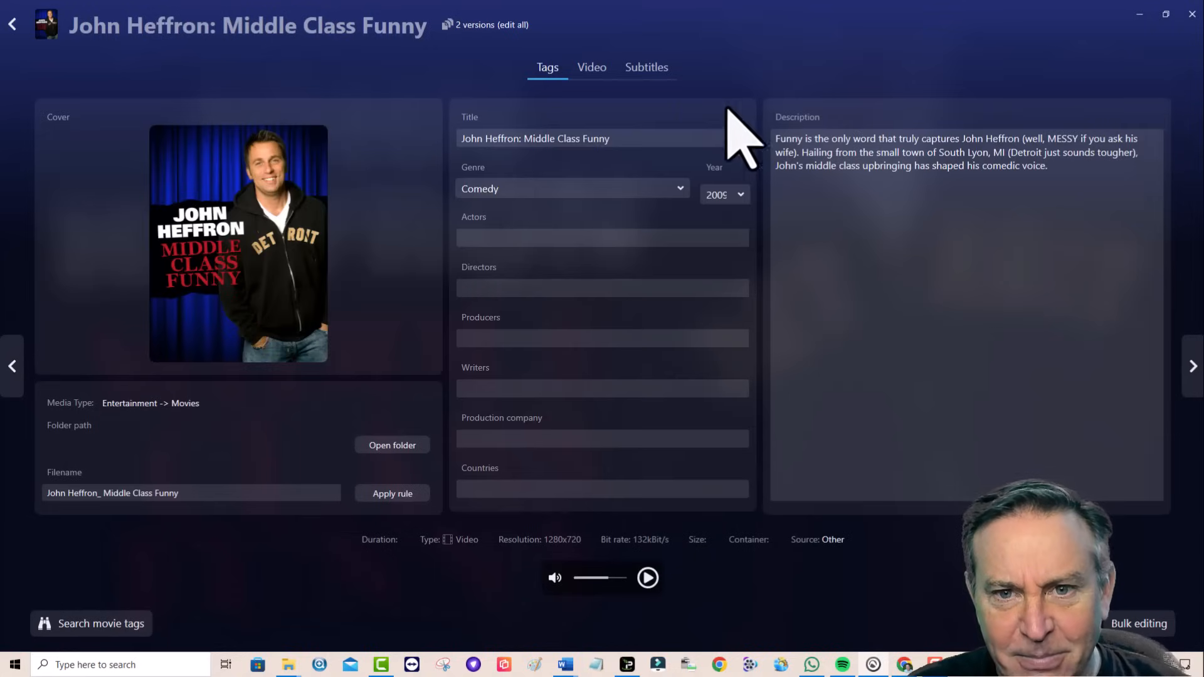
{"action": "left_click", "coordinate": [591, 68]}
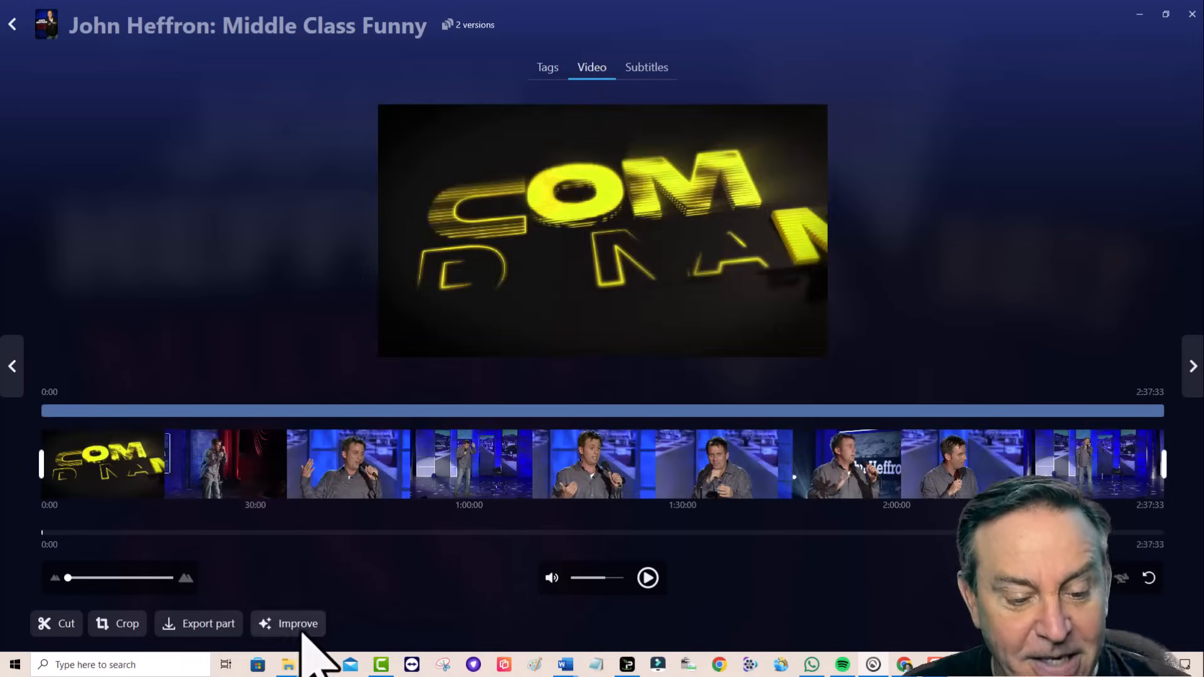
{"action": "left_click", "coordinate": [296, 623]}
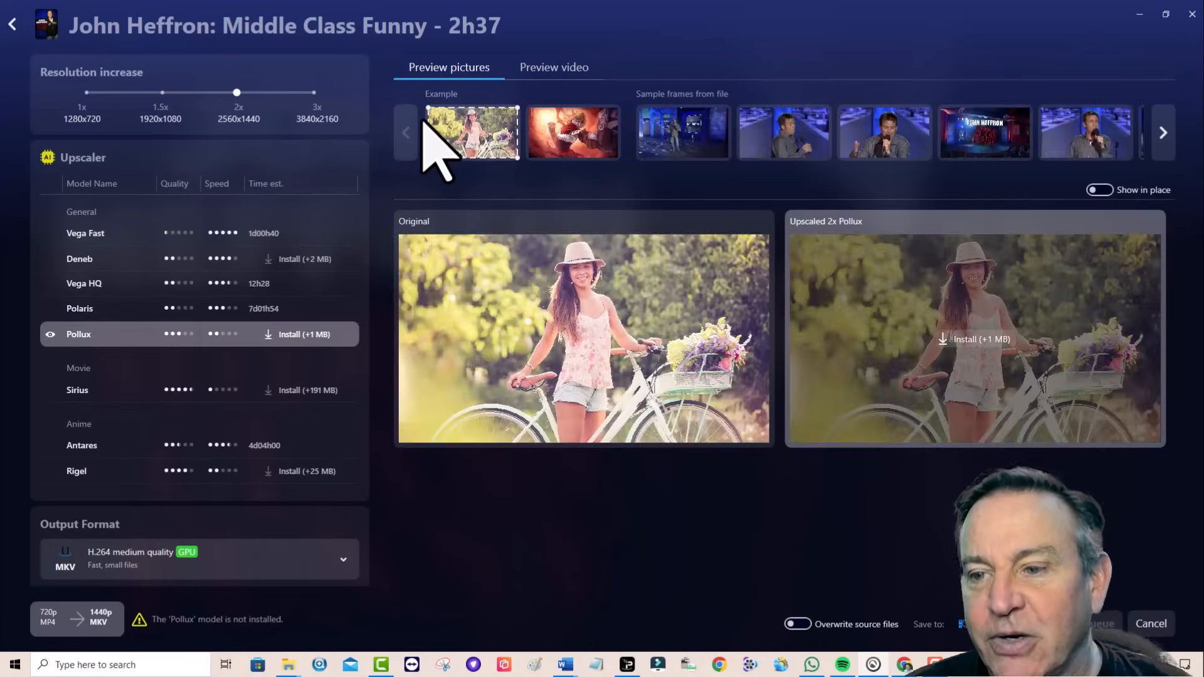
Step: Preview Polaris upscaling on a sample frame, raising resolution increase from 1.5x to 2x, then 3x
{"action": "left_click", "coordinate": [883, 131]}
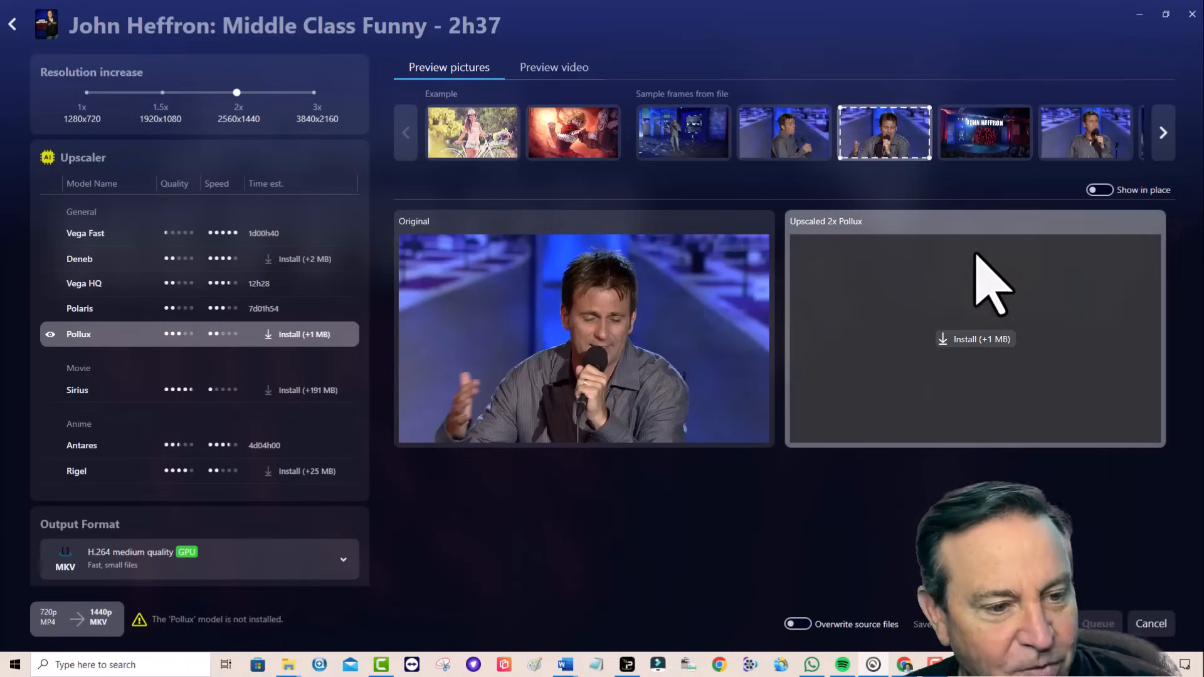
{"action": "mouse_move", "coordinate": [203, 318]}
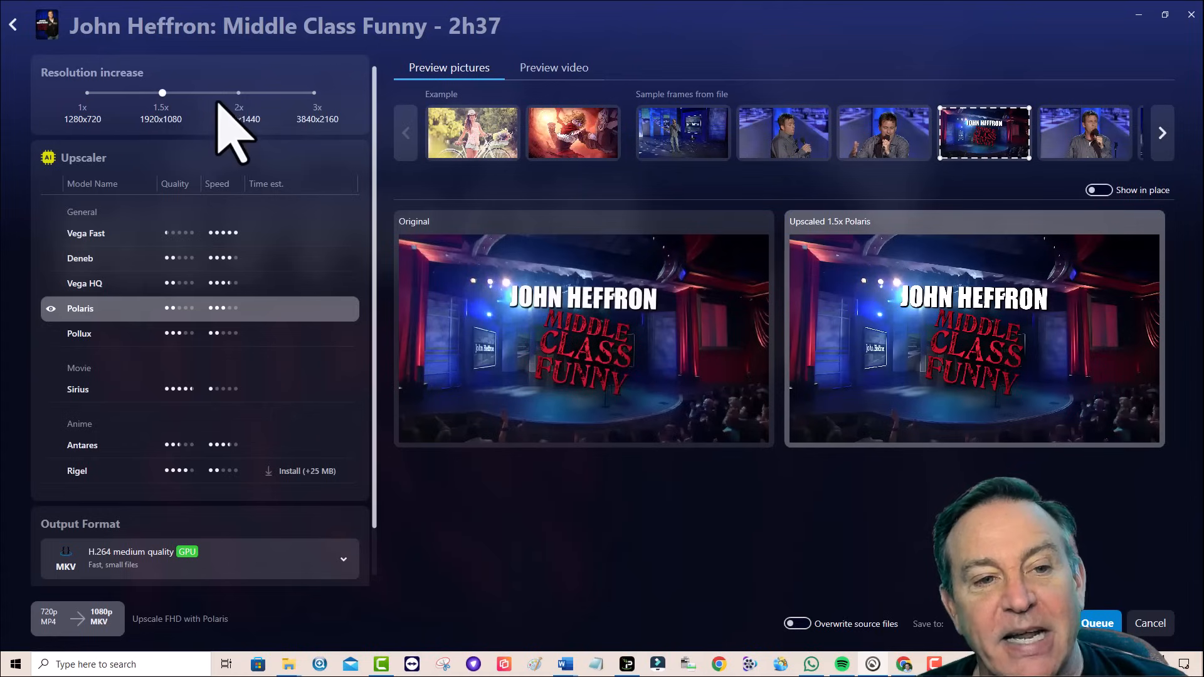
{"action": "left_click_drag", "start_coordinate": [162, 91], "coordinate": [239, 92]}
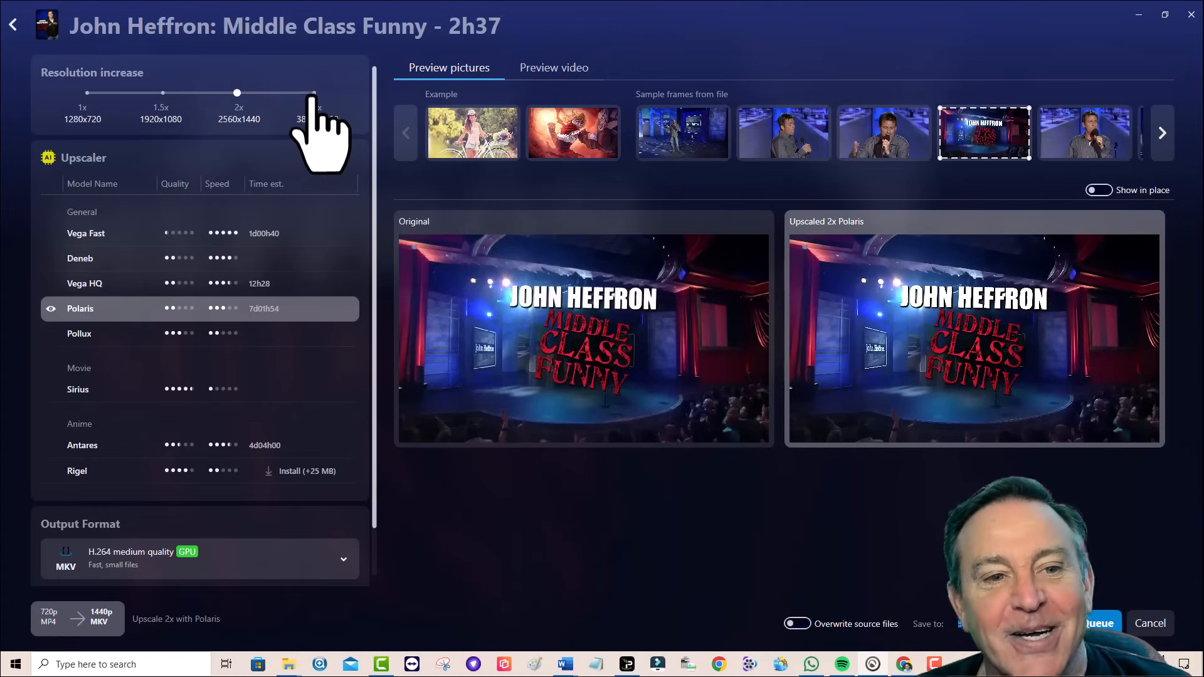
{"action": "left_click_drag", "start_coordinate": [236, 92], "coordinate": [311, 91]}
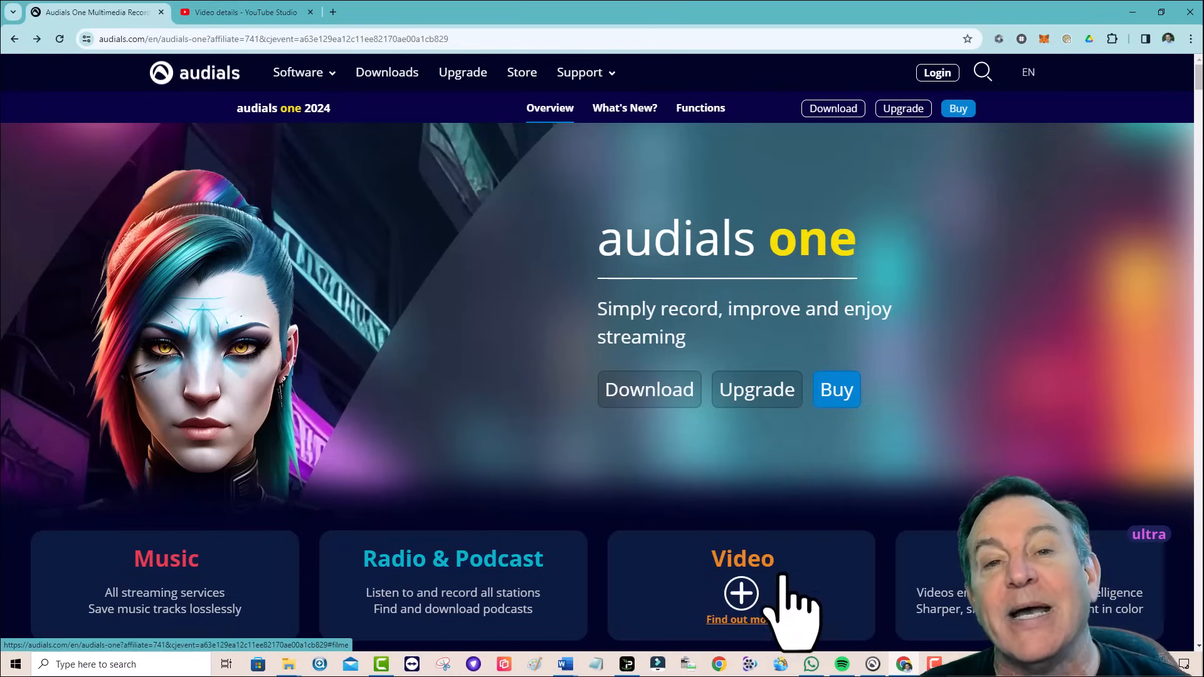
{"action": "scroll", "scroll_direction": "down", "scroll_amount": 3}
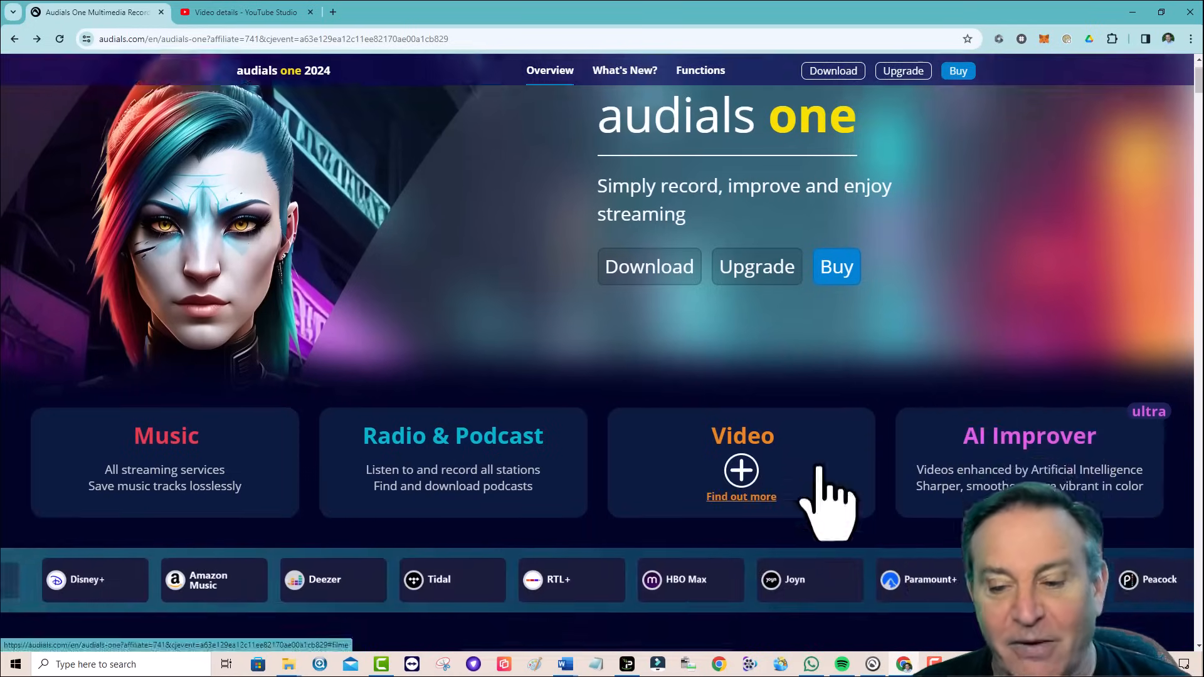
{"action": "scroll", "scroll_direction": "down", "scroll_amount": 3}
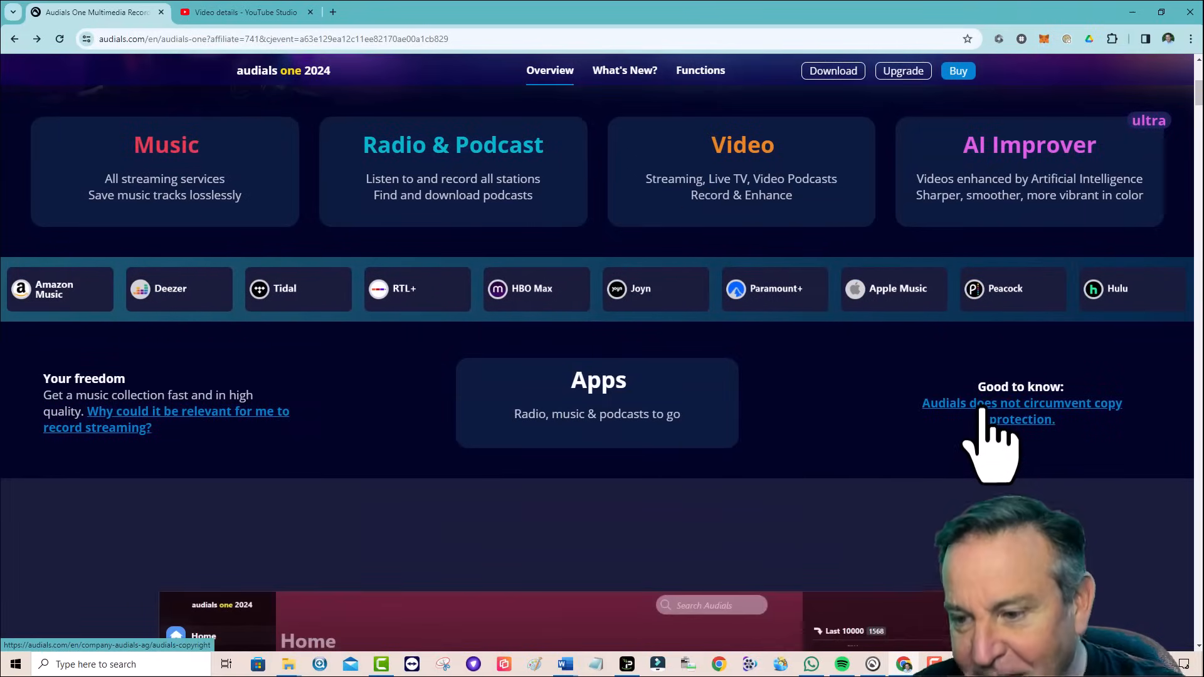
{"action": "left_click", "coordinate": [1021, 403]}
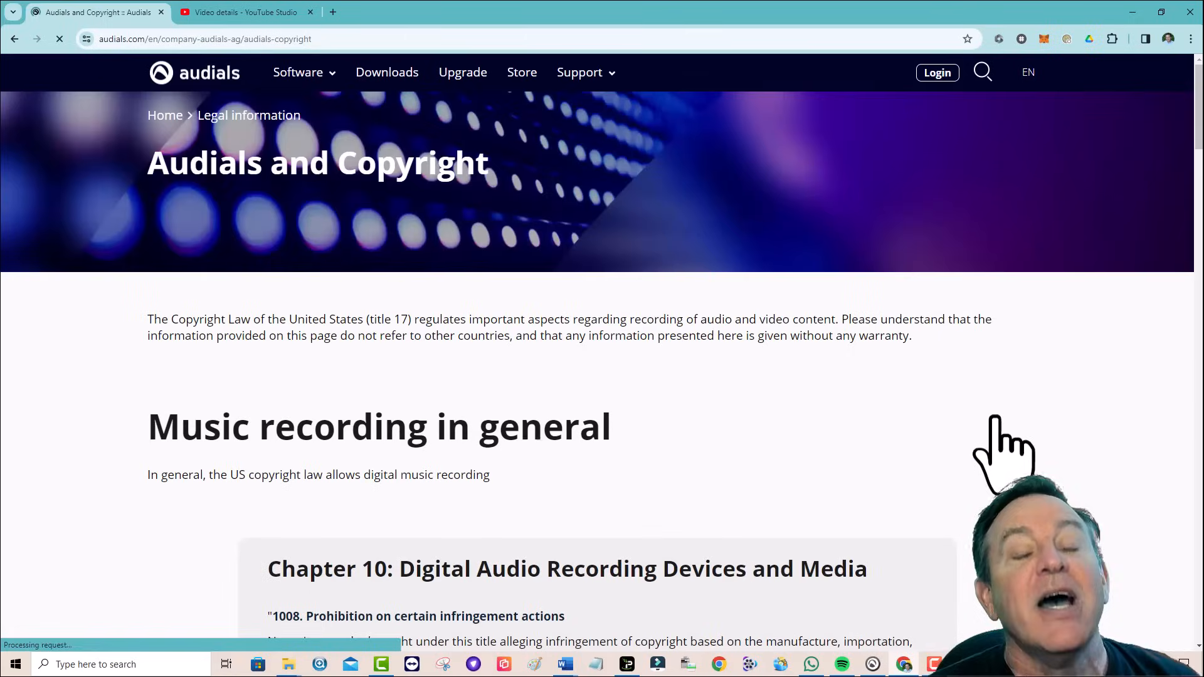
{"action": "scroll", "scroll_direction": "down", "scroll_amount": 3}
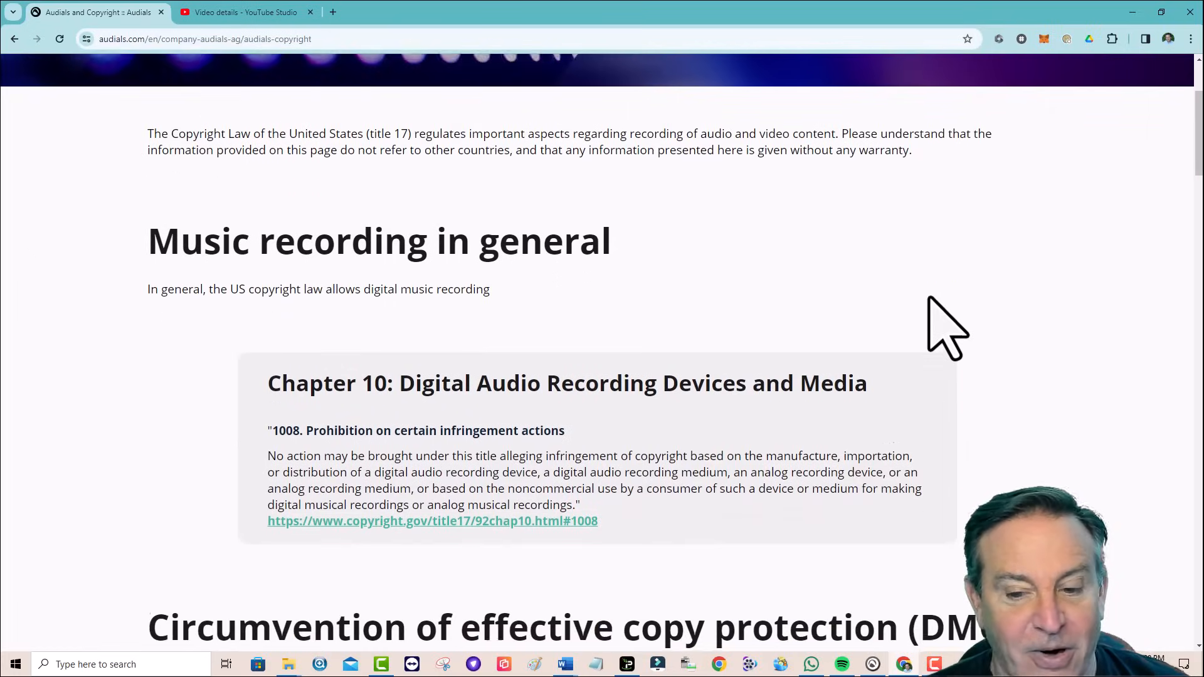
{"action": "scroll", "scroll_direction": "down", "scroll_amount": 3}
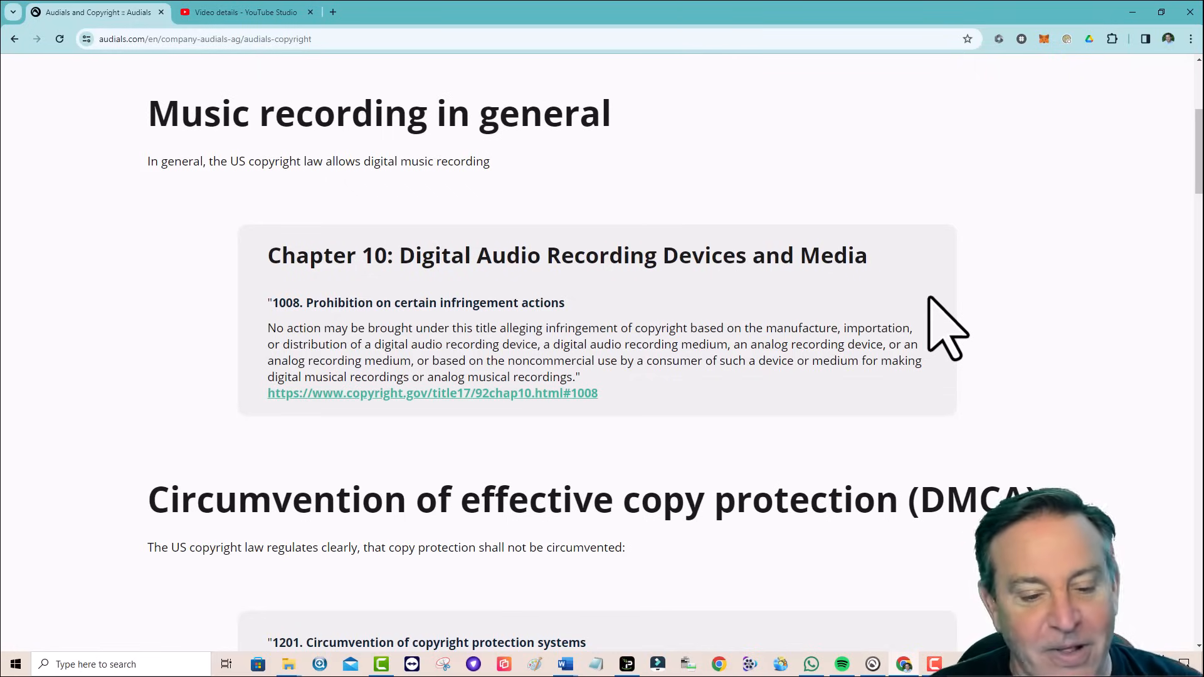
{"action": "scroll", "scroll_direction": "down", "scroll_amount": 3}
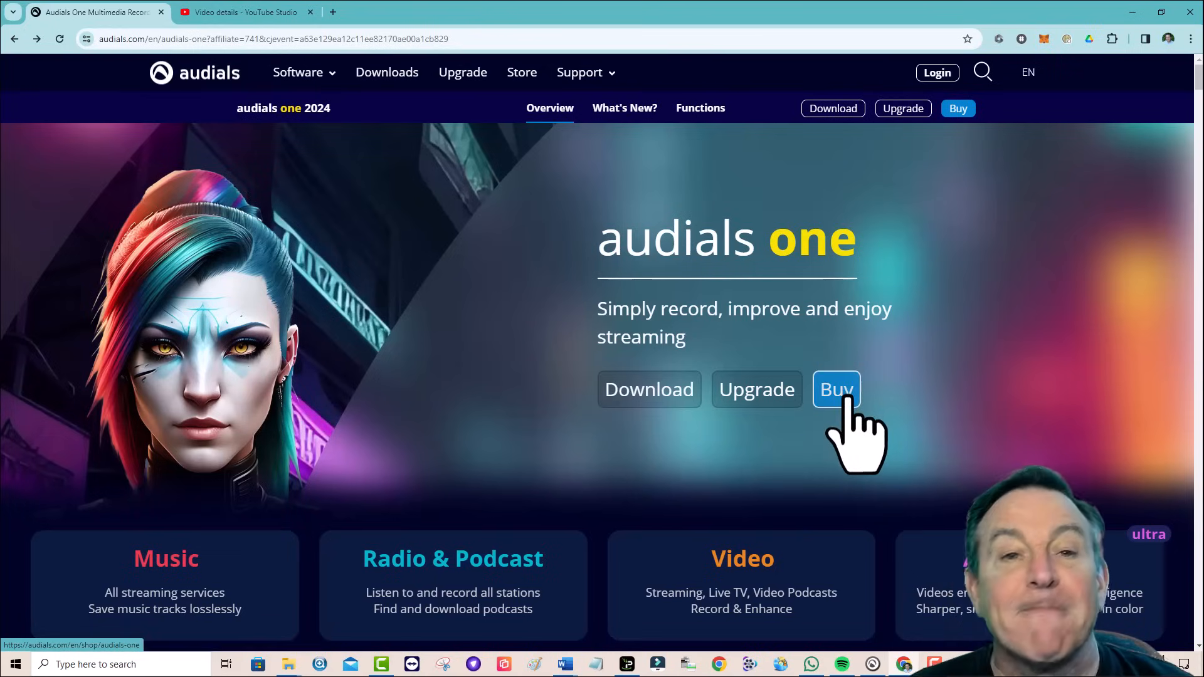
{"action": "left_click", "coordinate": [835, 389]}
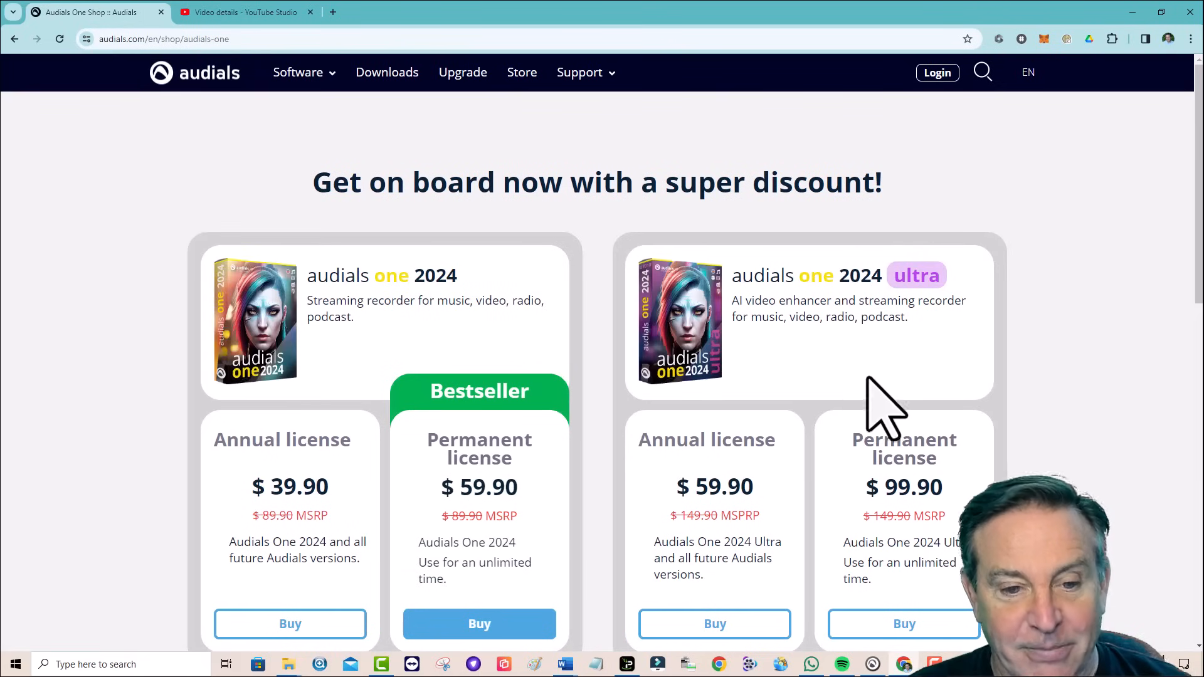
{"action": "scroll", "scroll_direction": "down", "scroll_amount": 3}
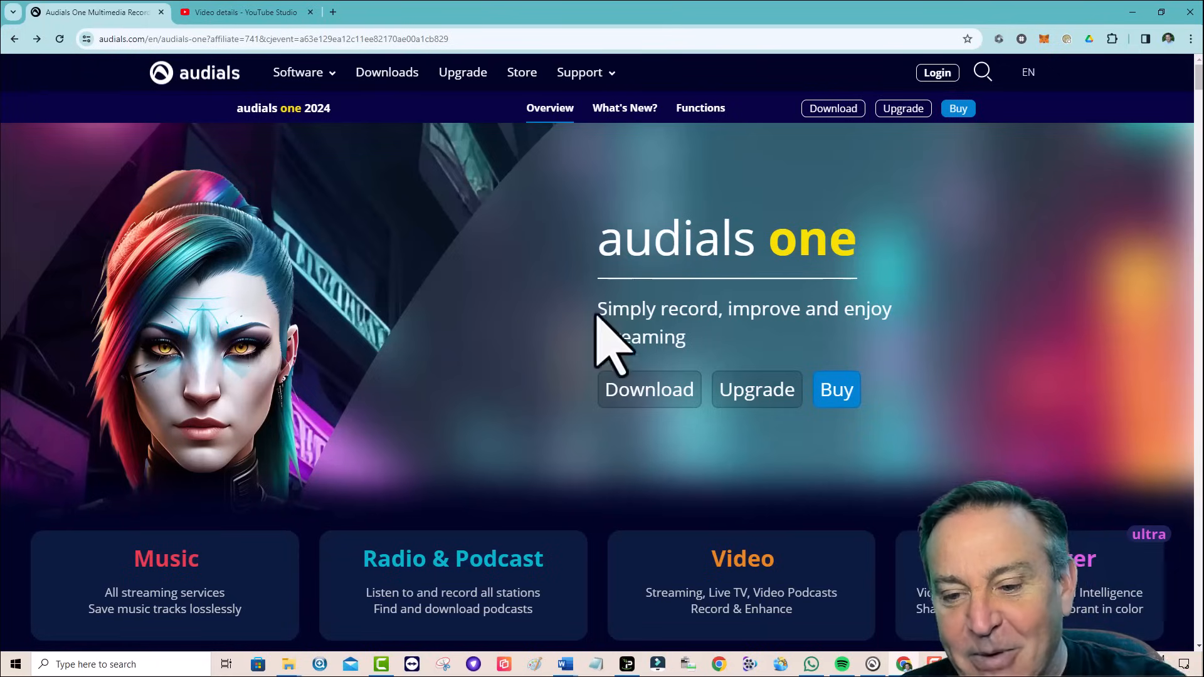
Step: View the upgrade discount page on audials.com, then switch back to the Audials One upscaler
{"action": "left_click", "coordinate": [757, 389]}
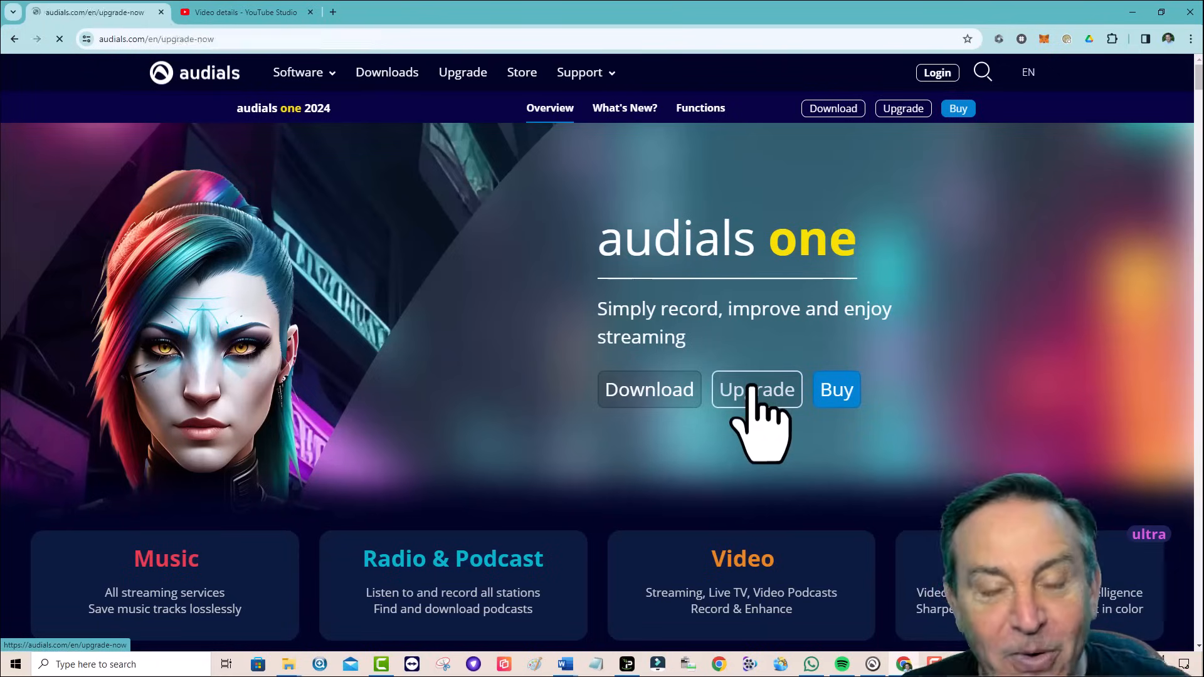
{"action": "left_click", "coordinate": [757, 389]}
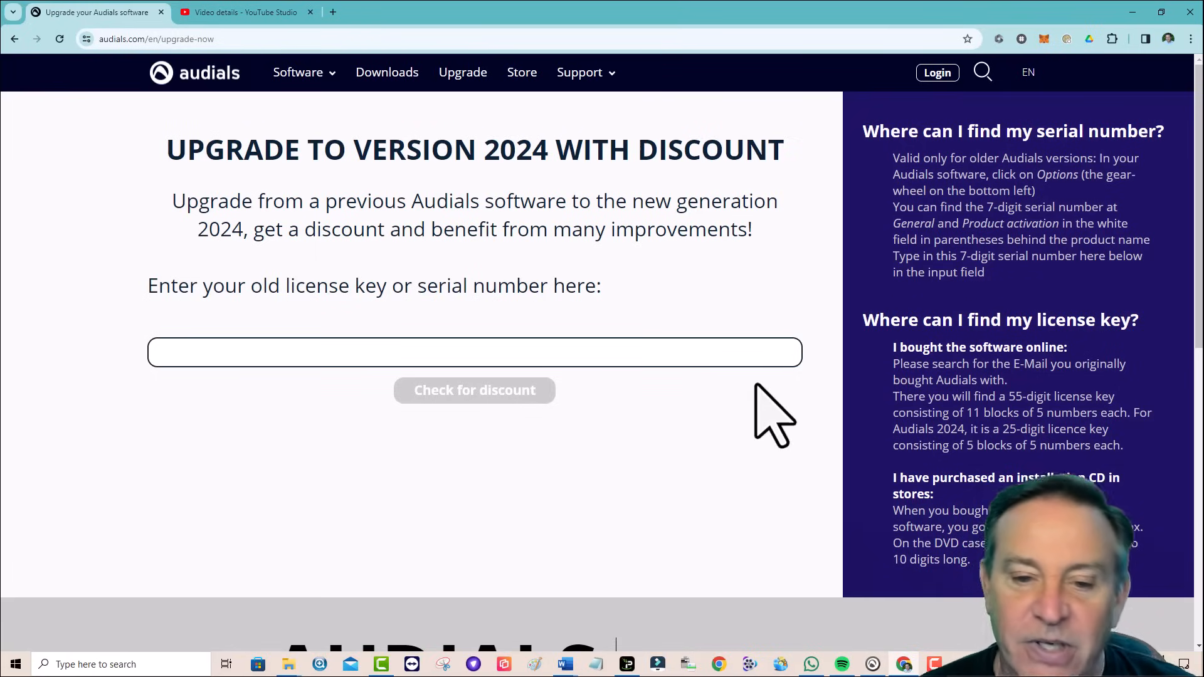
{"action": "left_click", "coordinate": [474, 353]}
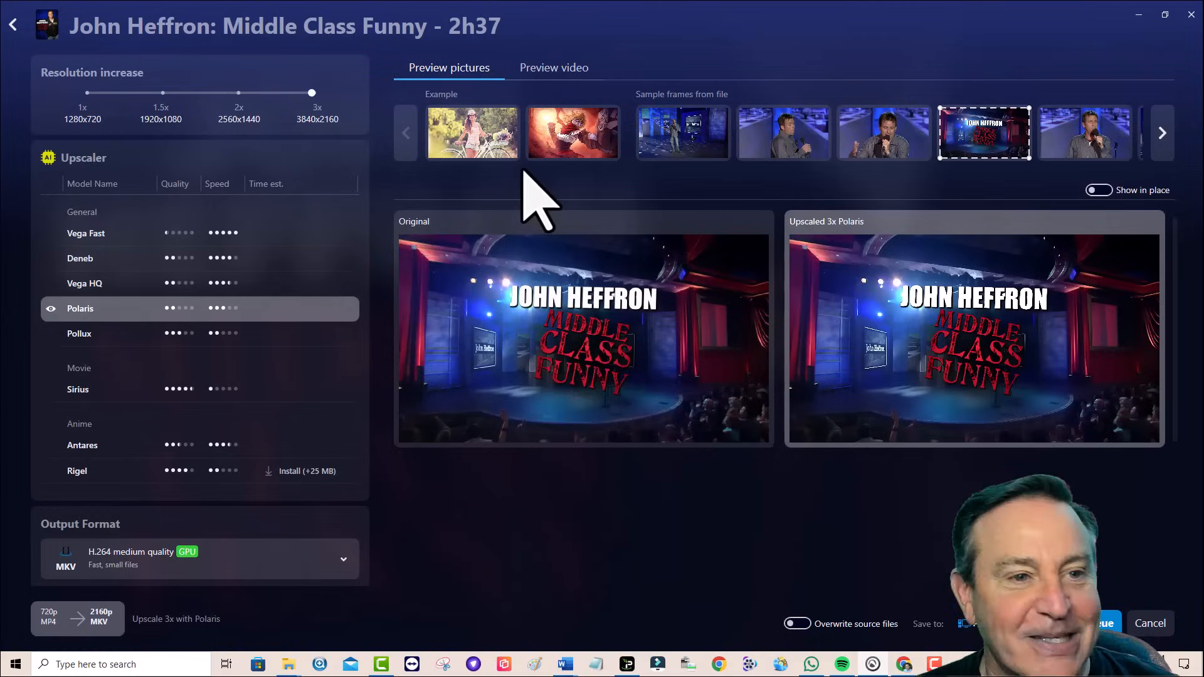
Step: Leave the upscaler preview and browse down the Last 100 recordings list
{"action": "left_click", "coordinate": [12, 25]}
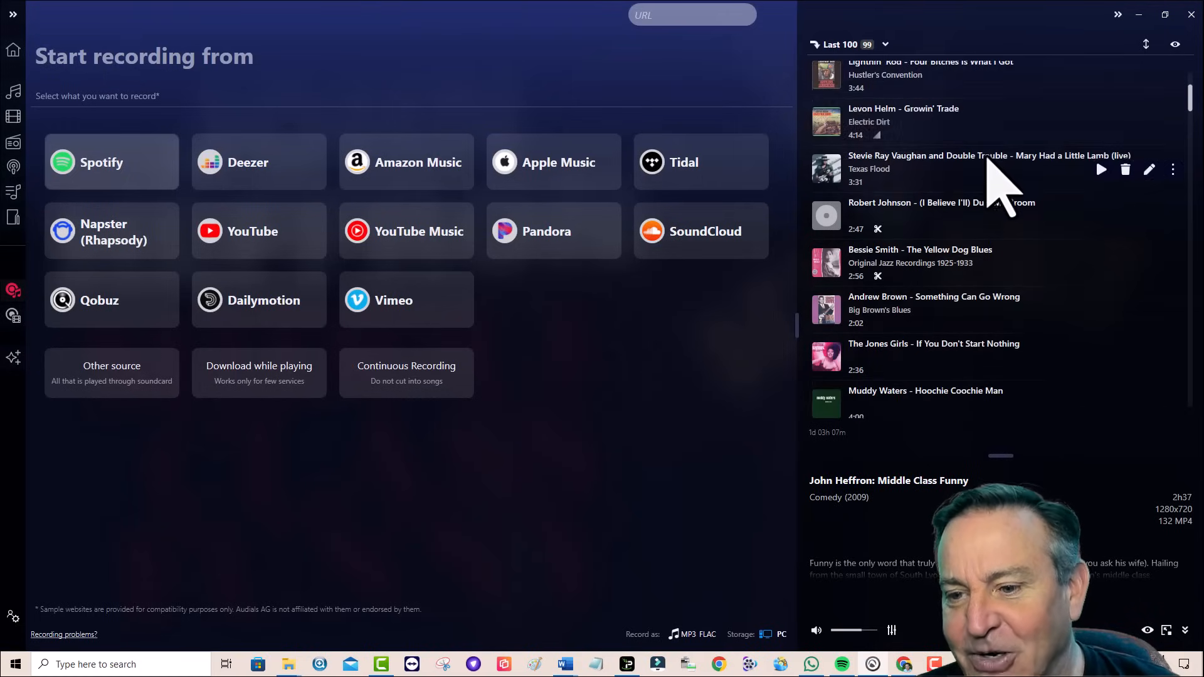
{"action": "scroll", "scroll_direction": "down", "scroll_amount": 3}
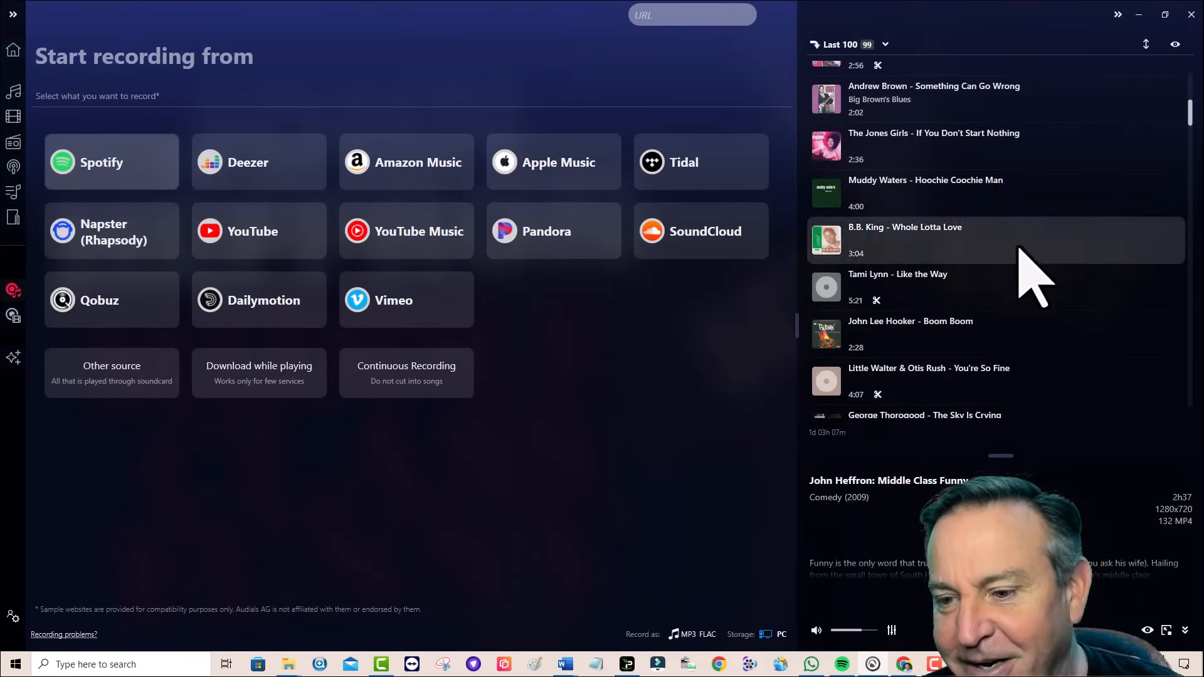
{"action": "scroll", "scroll_direction": "down", "scroll_amount": 3}
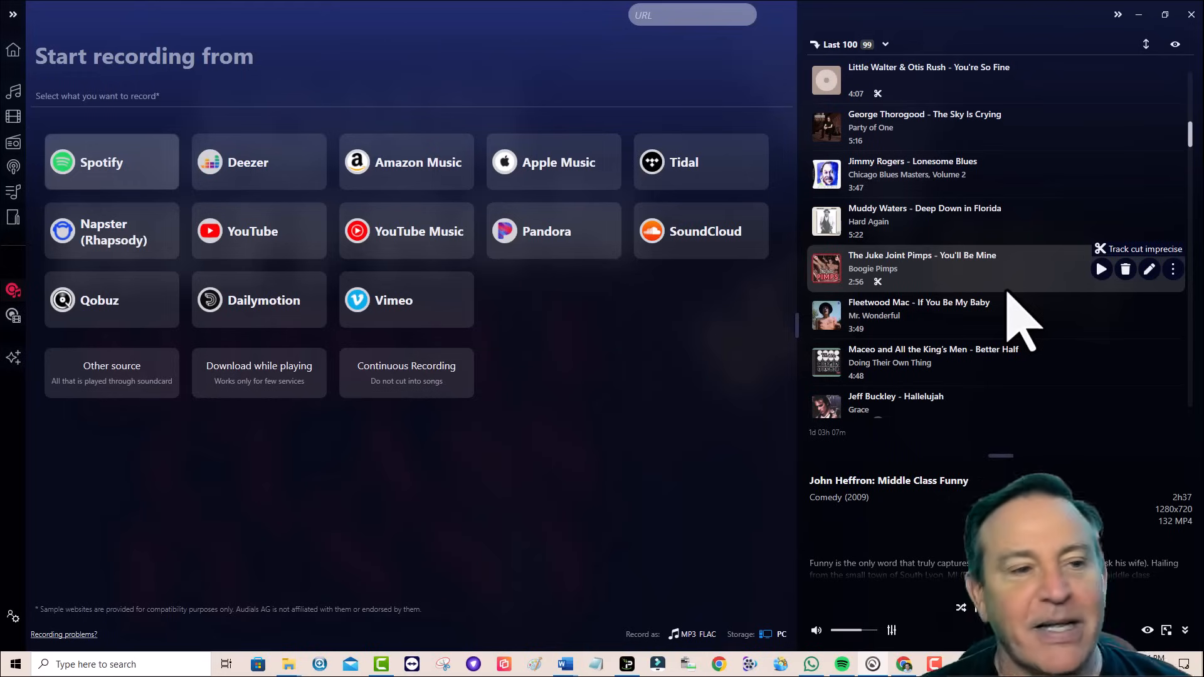
{"action": "mouse_move", "coordinate": [23, 69]}
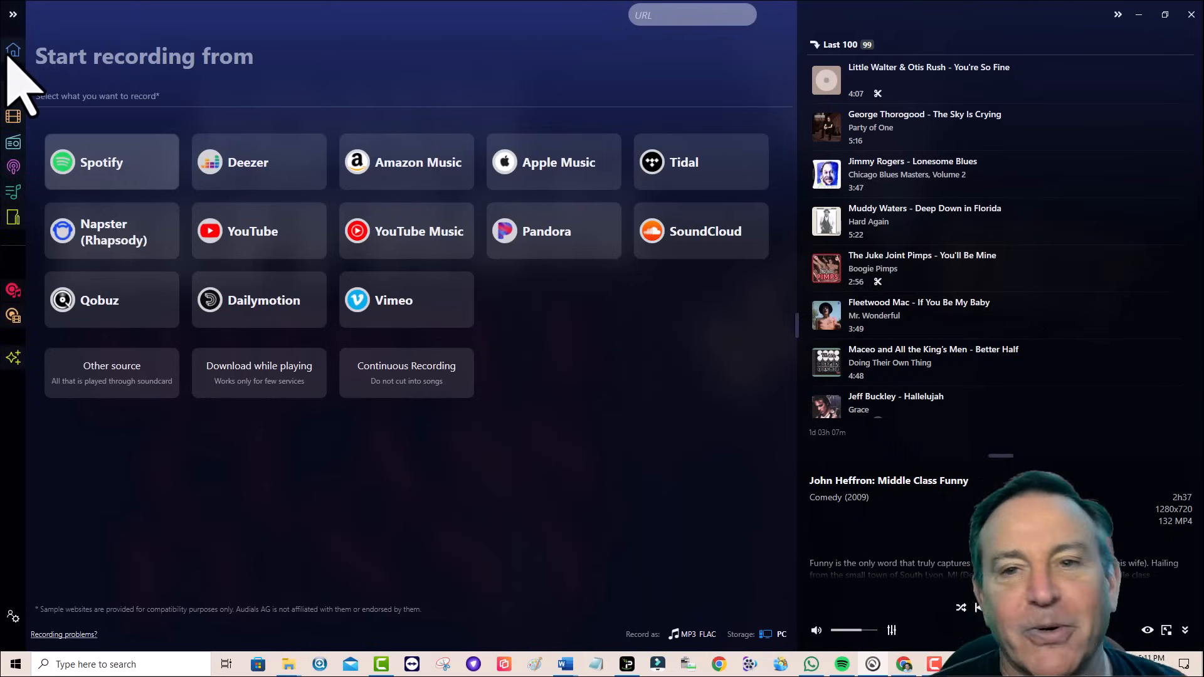